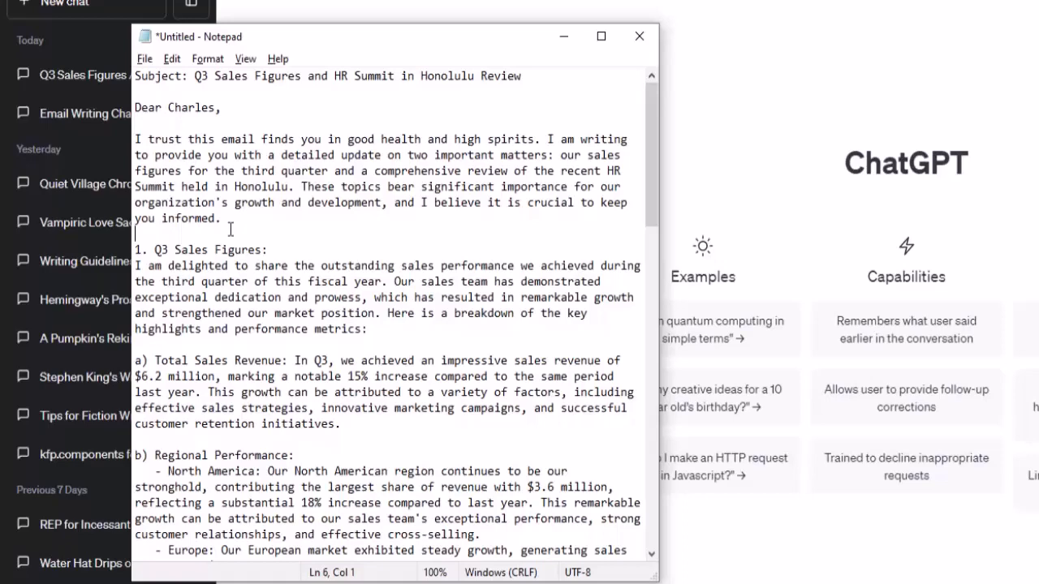
# Scroll through the email and select all of its text.
pyautogui.scroll(-3)
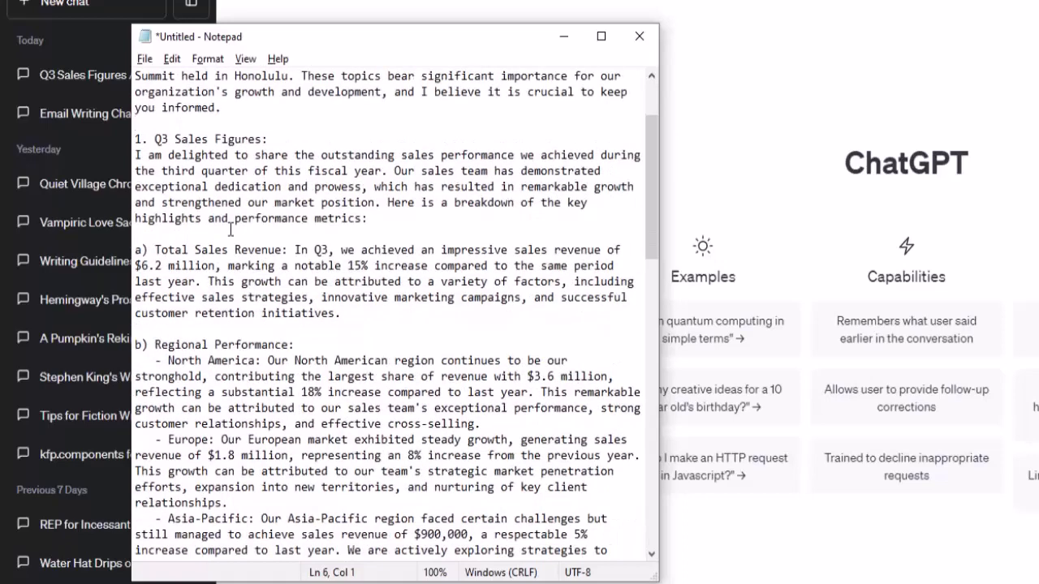
pyautogui.scroll(-3)
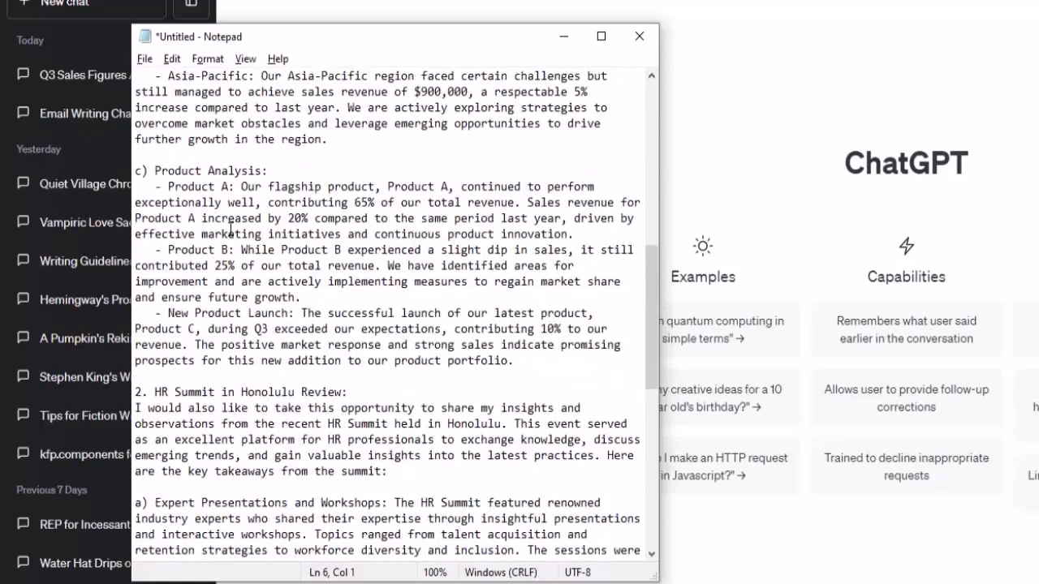
pyautogui.scroll(-3)
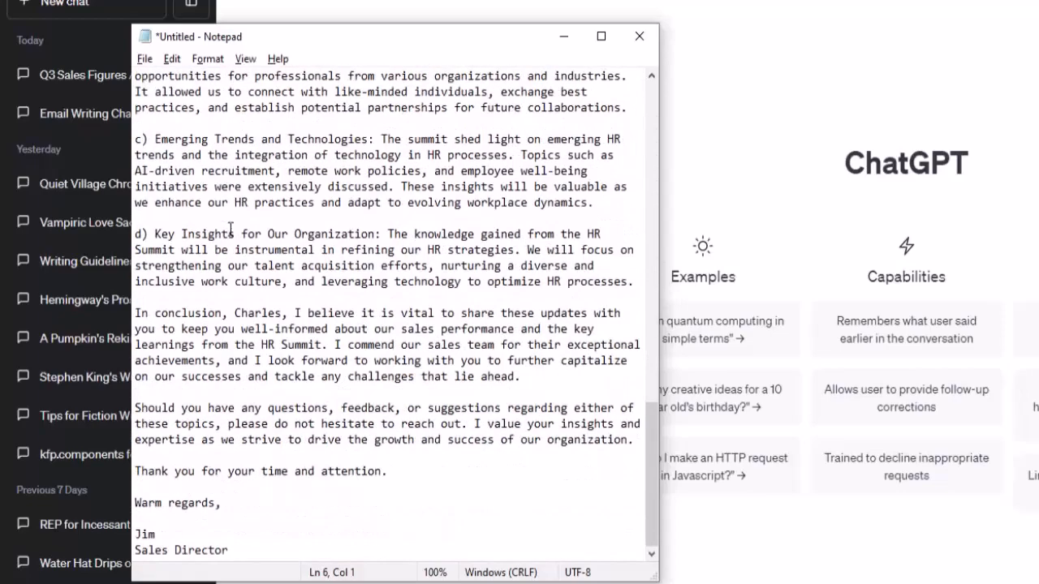
pyautogui.scroll(3)
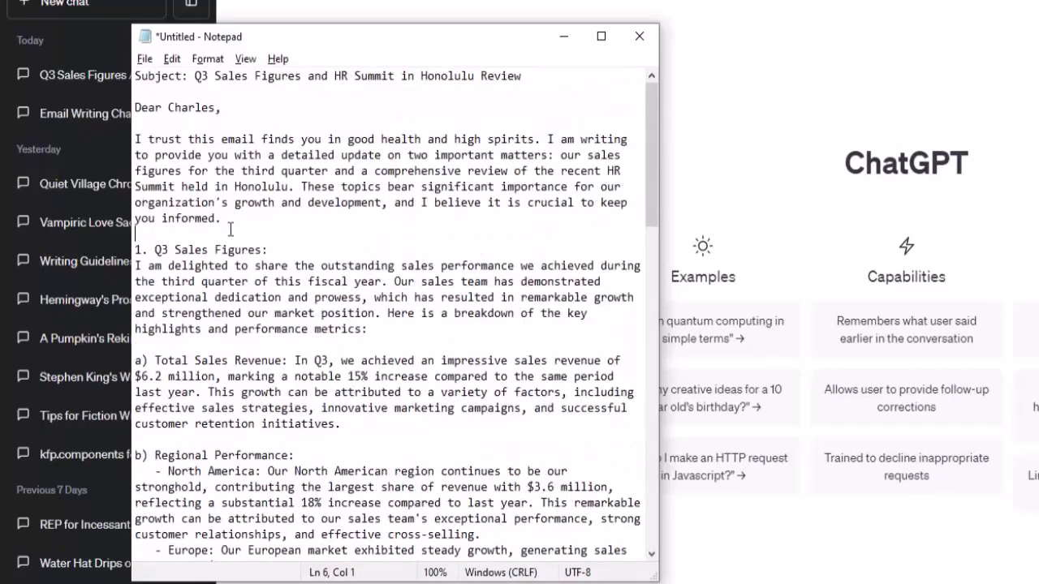
pyautogui.moveTo(237, 215)
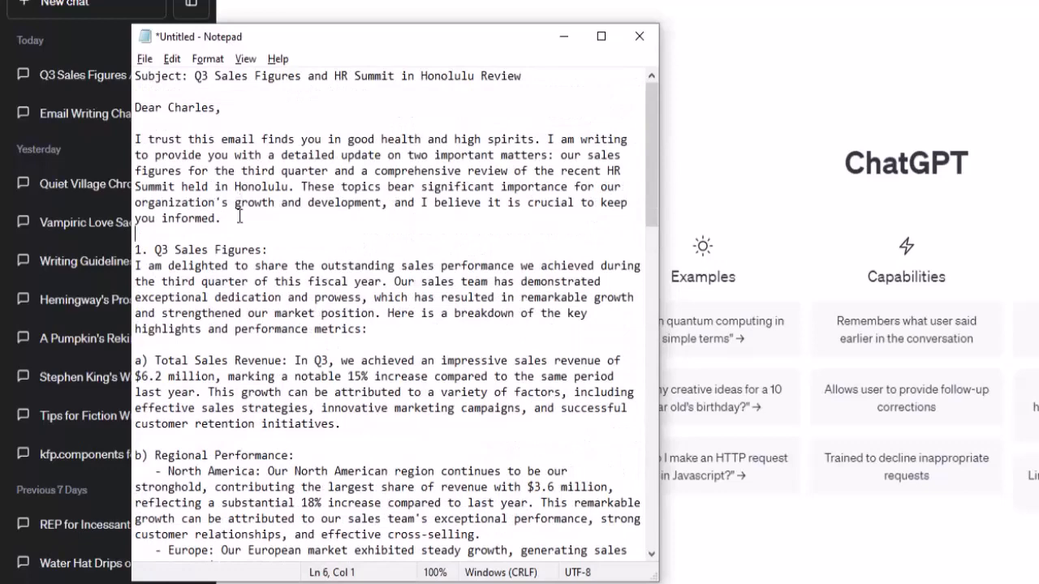
pyautogui.moveTo(309, 109)
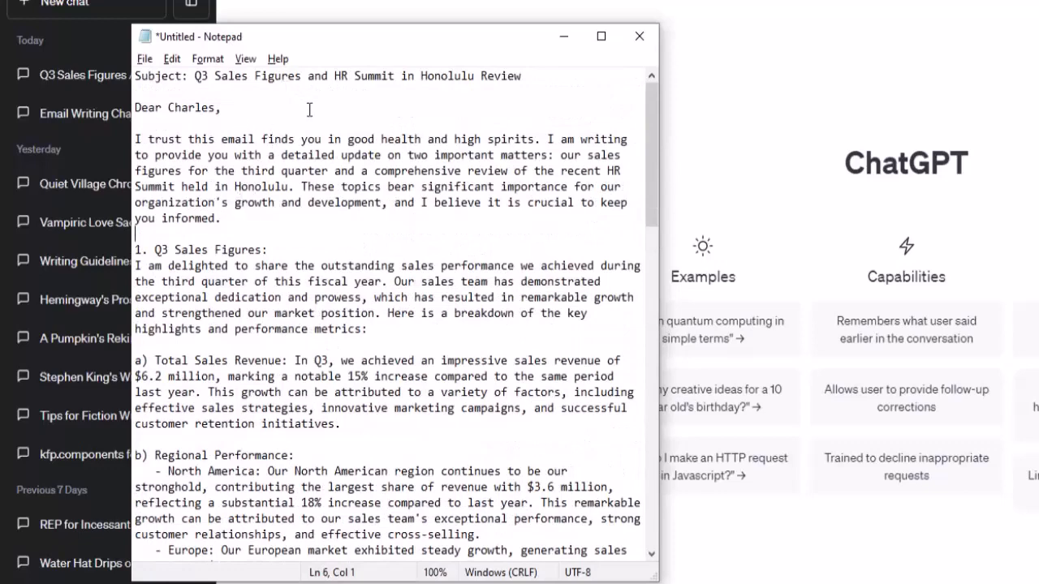
pyautogui.scroll(-3)
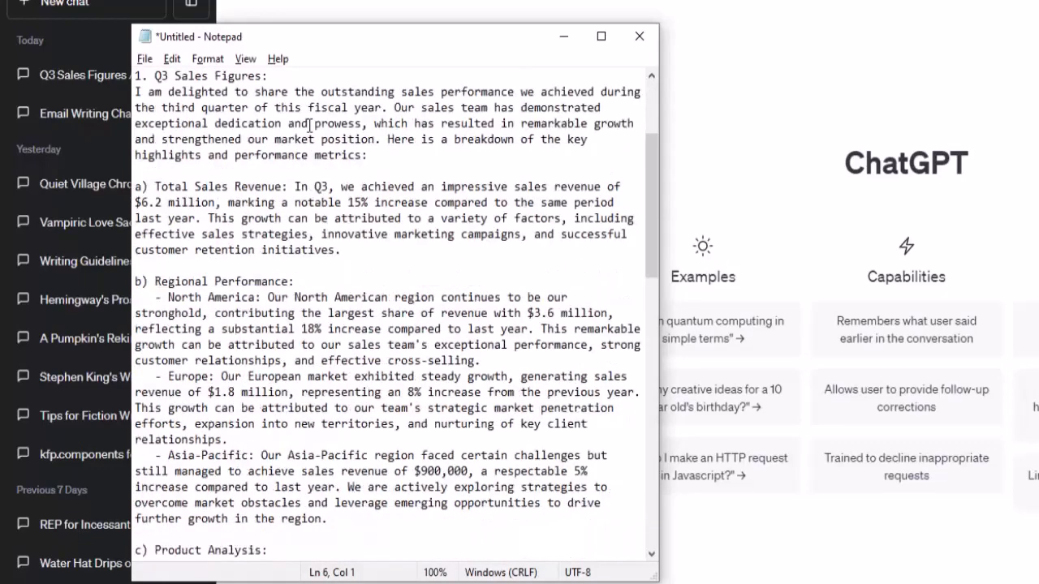
pyautogui.scroll(-3)
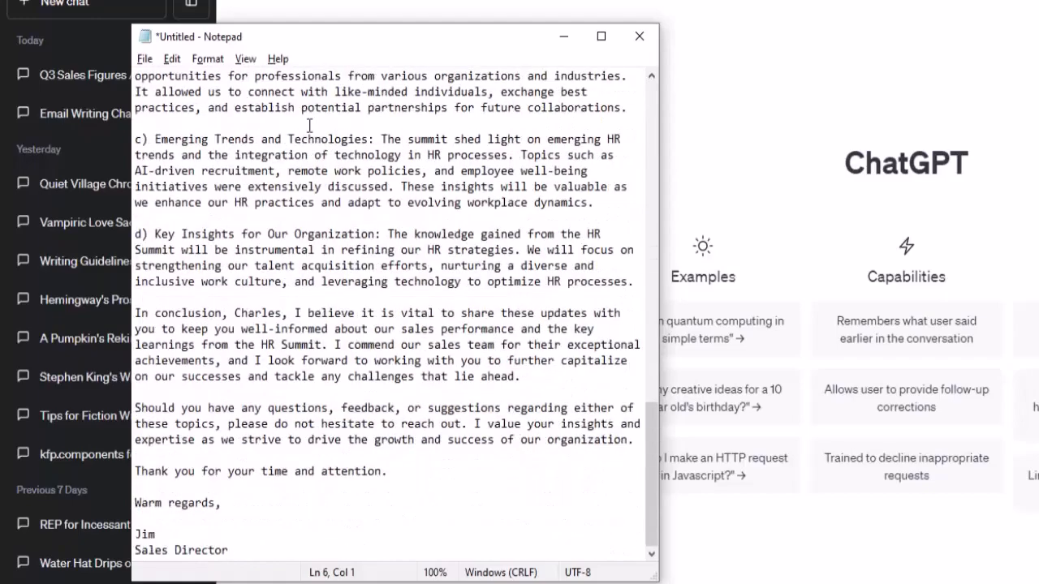
pyautogui.scroll(3)
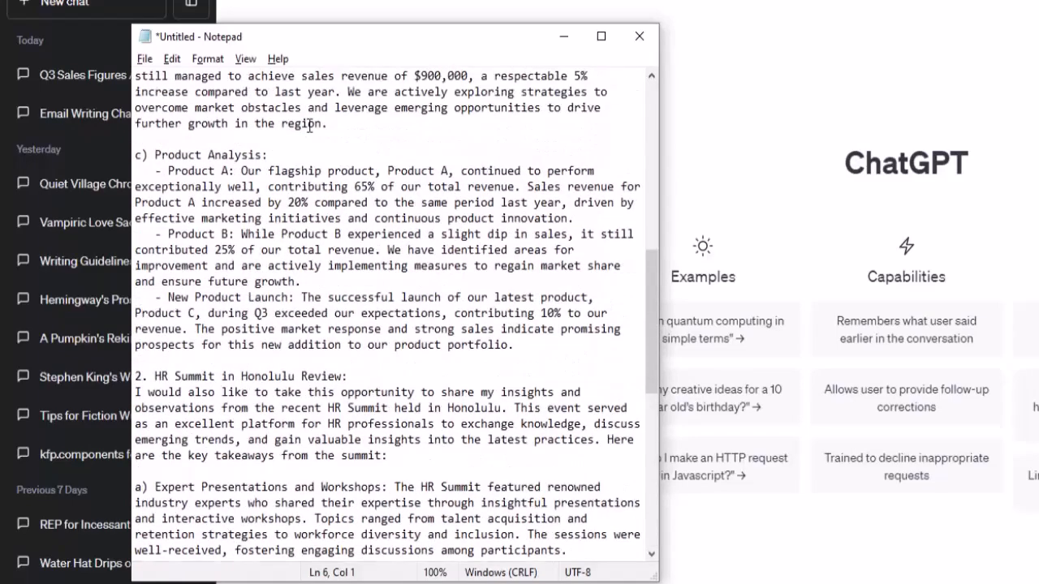
pyautogui.scroll(3)
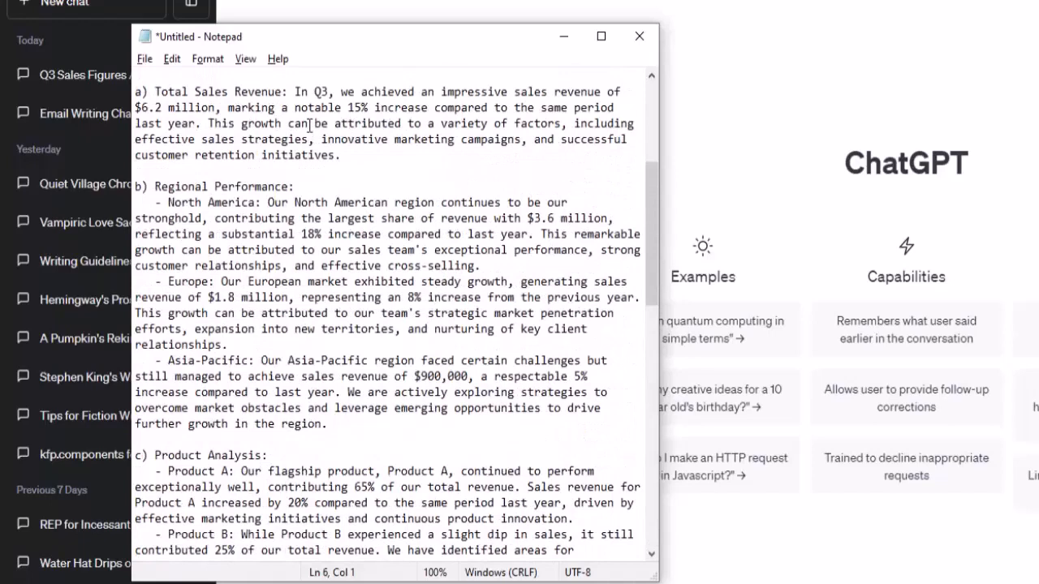
pyautogui.scroll(3)
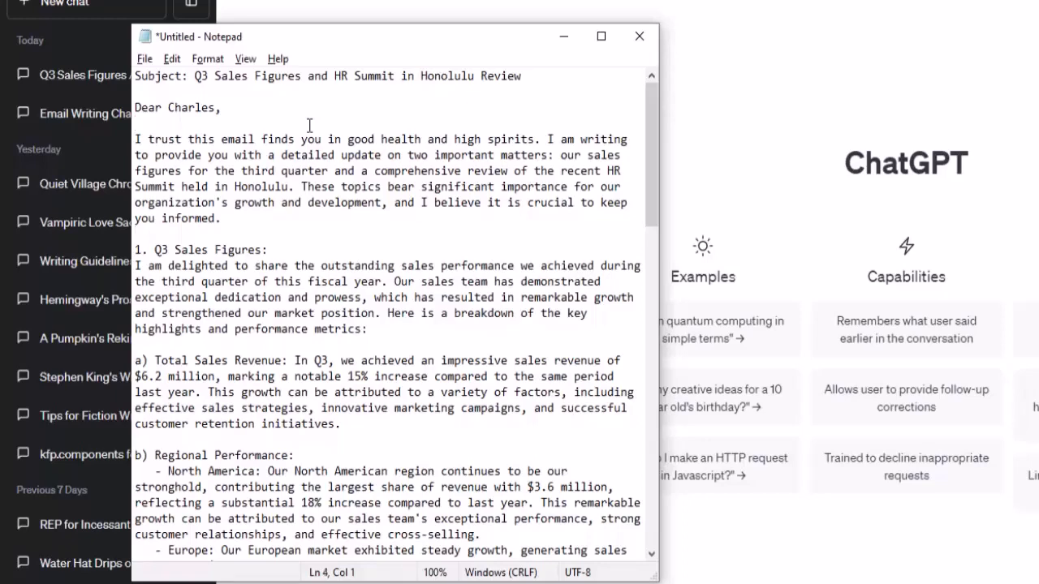
pyautogui.press('ctrl+a')
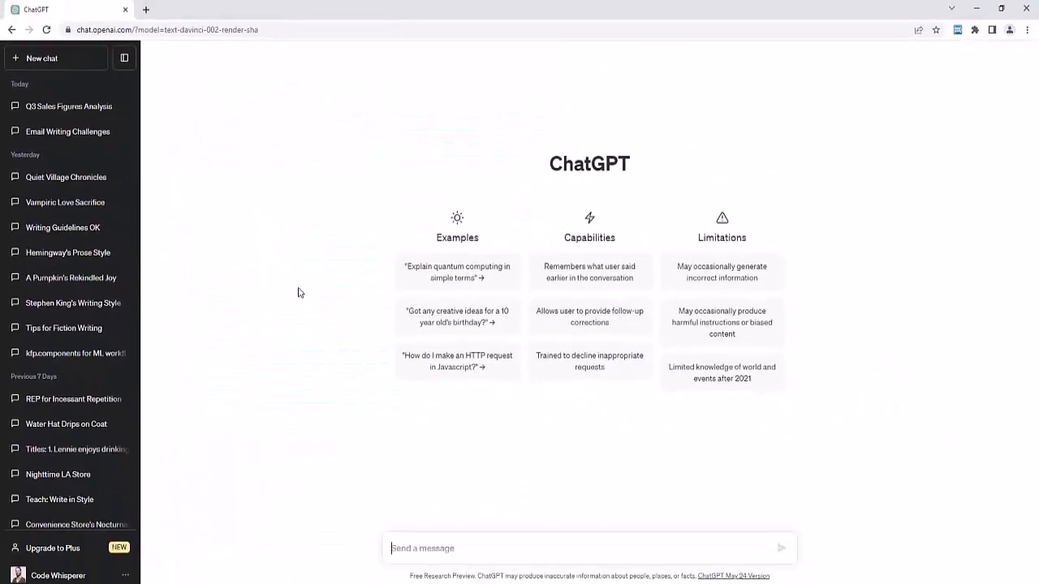
pyautogui.moveTo(276, 290)
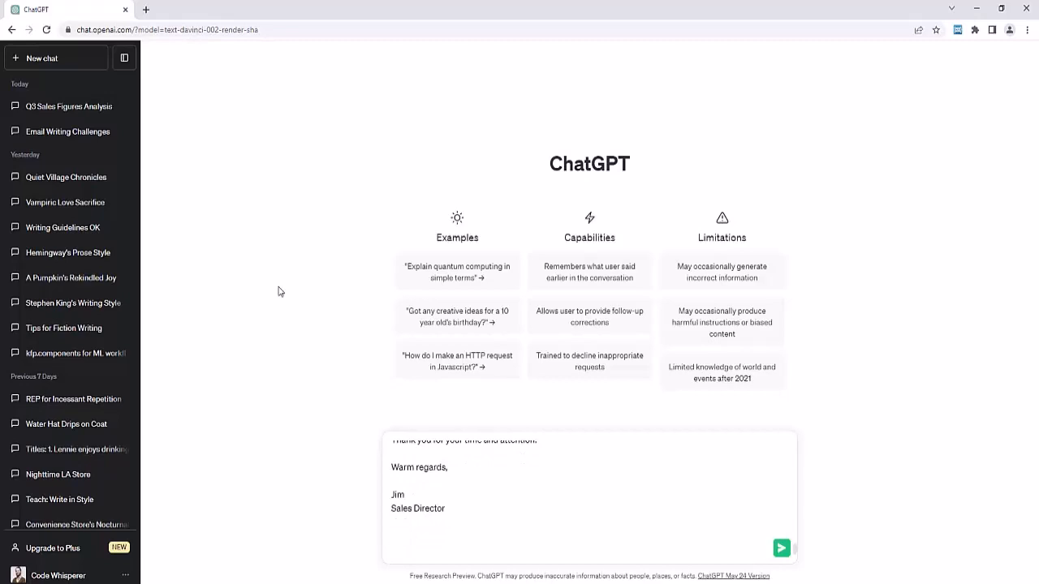
# Send the pasted email with 'Summarize the above email in 100 words or less.'.
pyautogui.write('Summarize t')
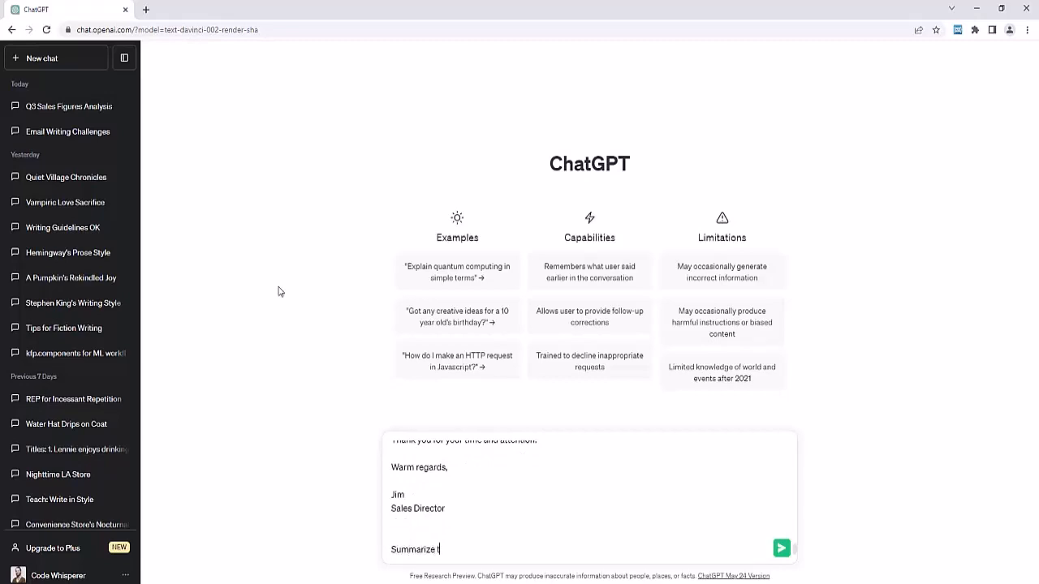
pyautogui.write('he above email in')
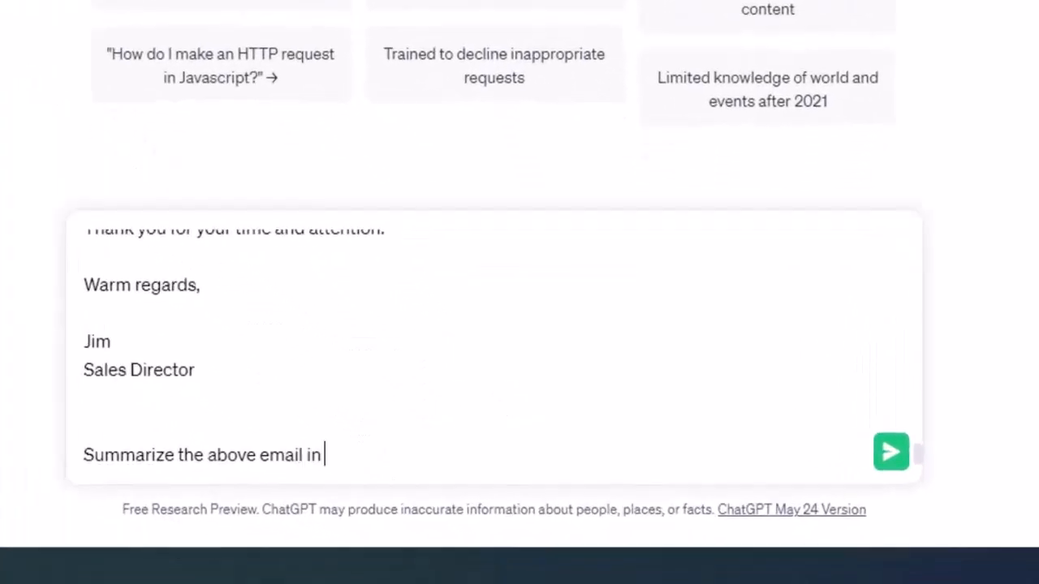
pyautogui.write('100 word')
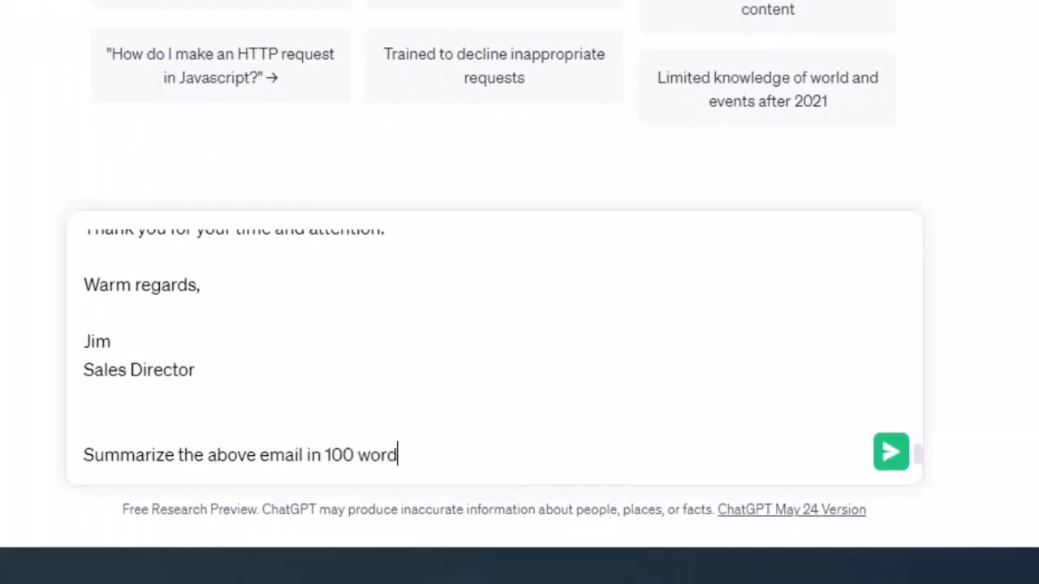
pyautogui.click(890, 452)
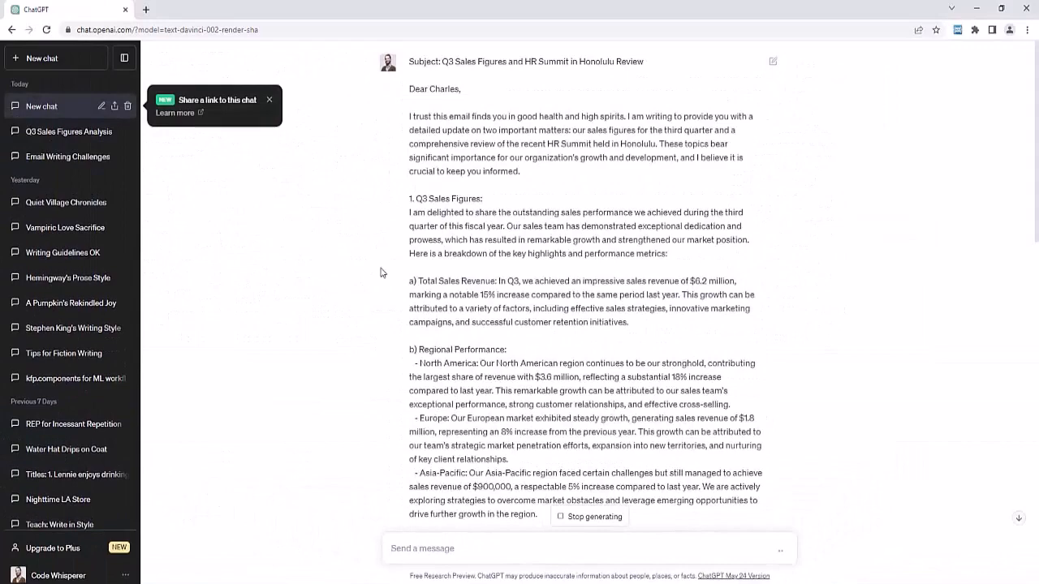
# Read ChatGPT's short summary of the Q3 sales and HR summit email.
pyautogui.scroll(-3)
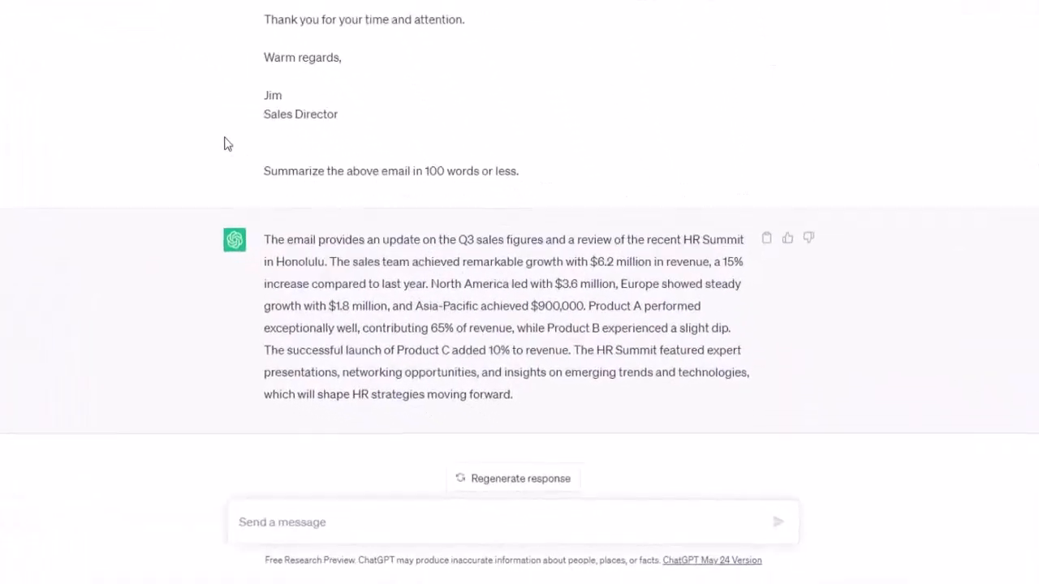
pyautogui.scroll(3)
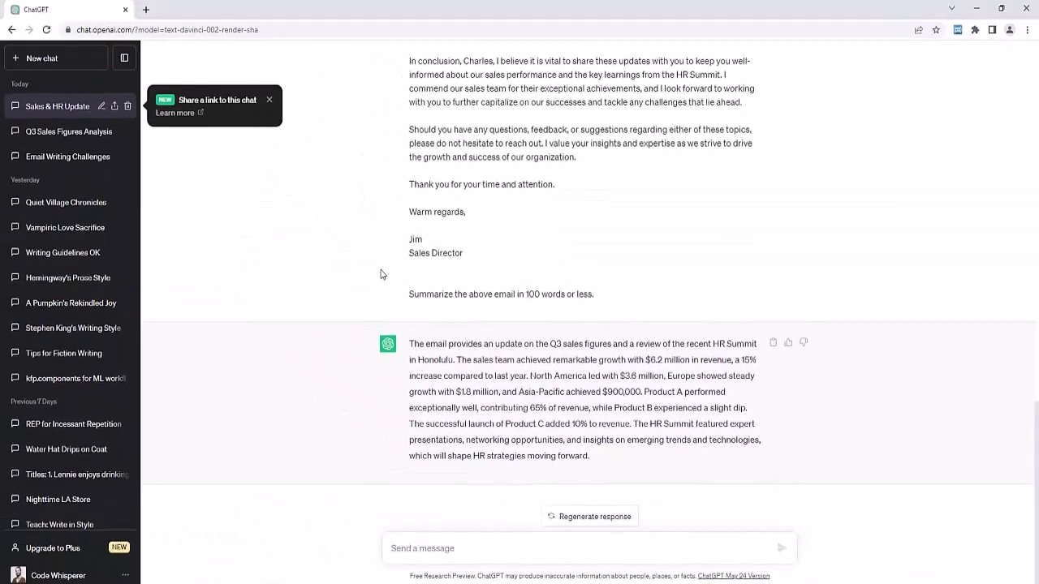
pyautogui.moveTo(442, 208)
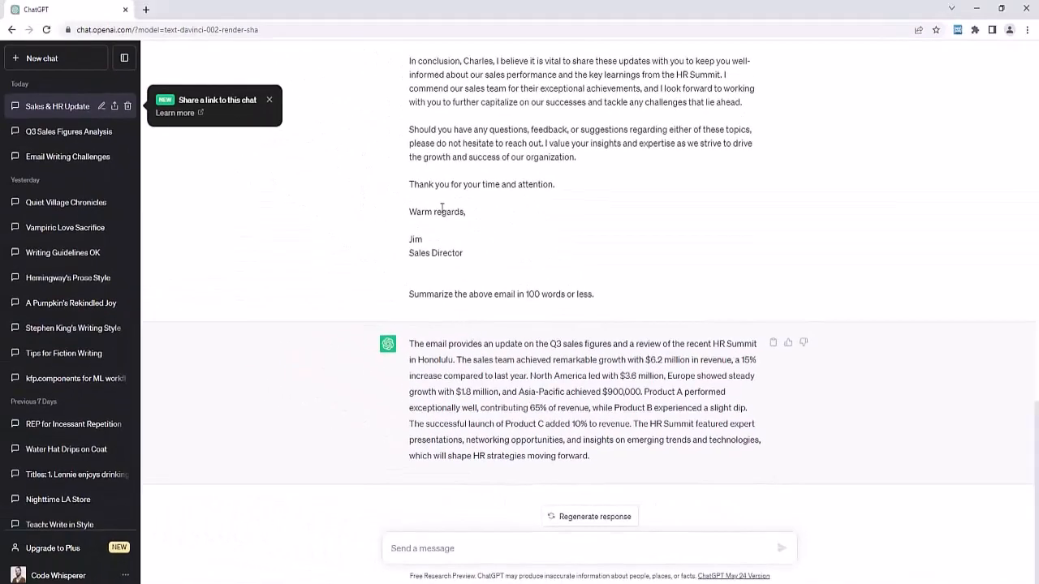
pyautogui.scroll(3)
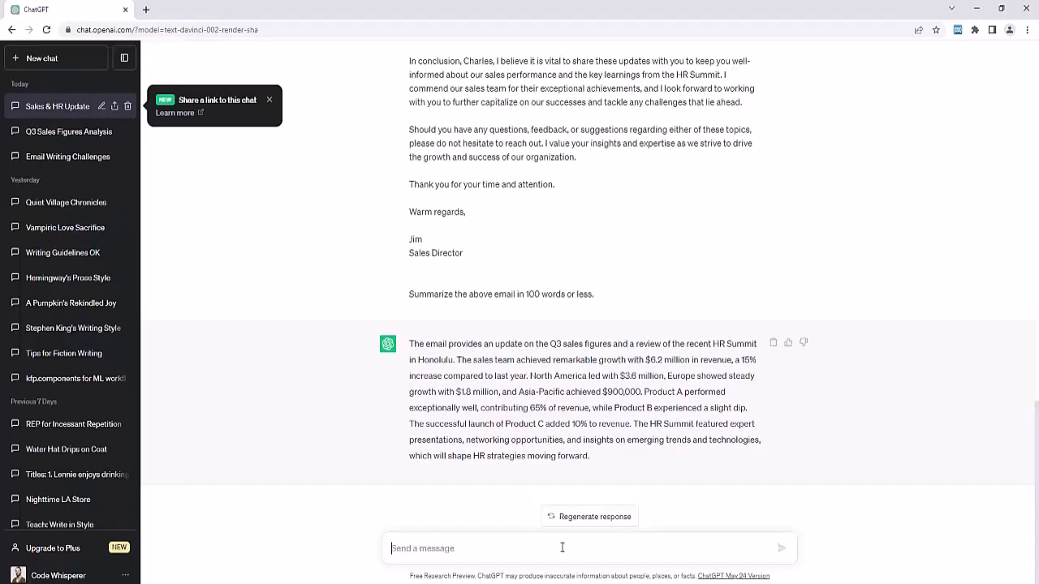
pyautogui.moveTo(554, 488)
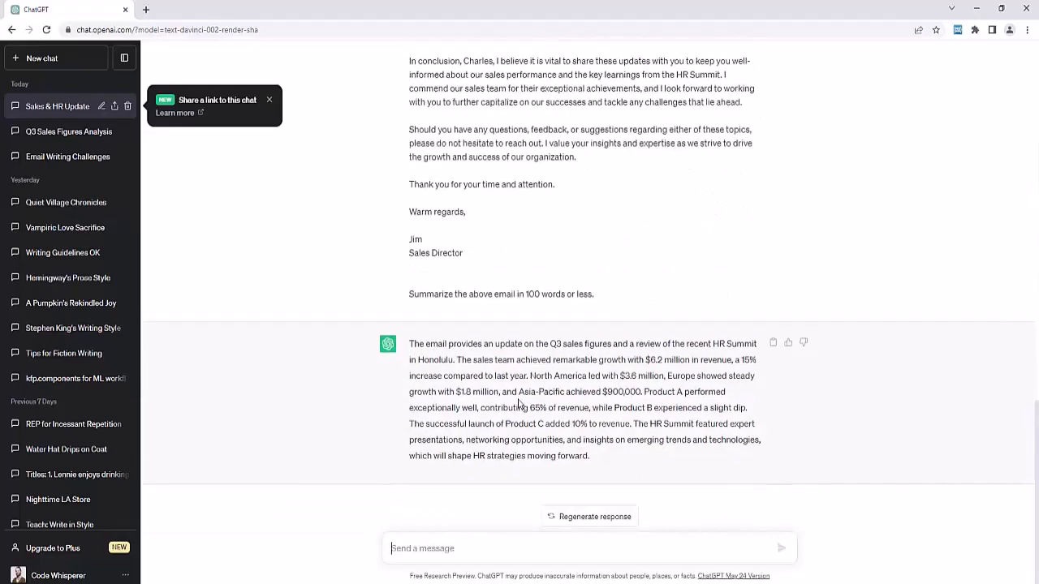
# Ask for a point-form summary of only the email's numbers or figures.
pyautogui.write('Give me a')
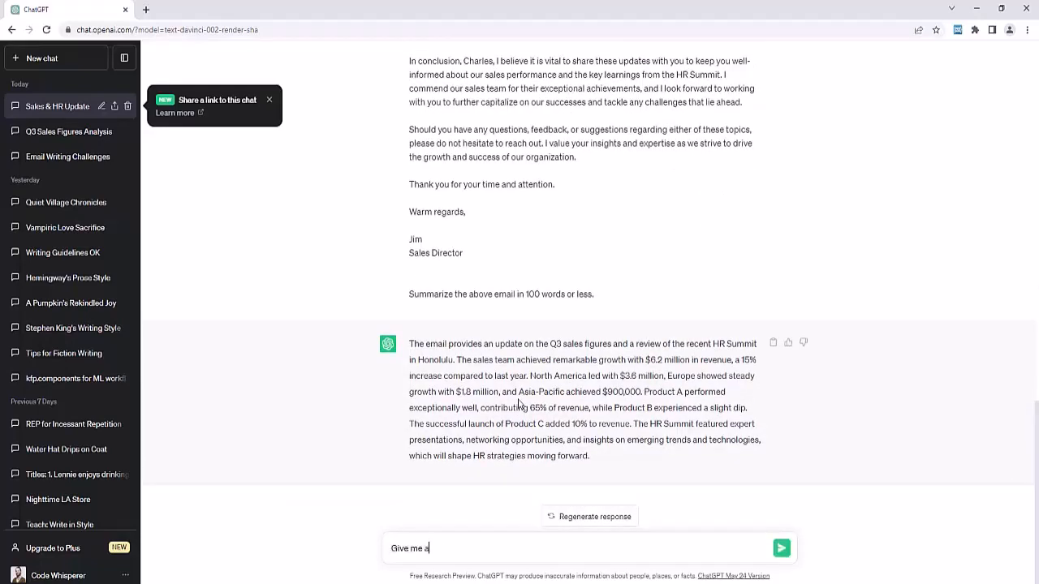
pyautogui.write('point form summary of only the')
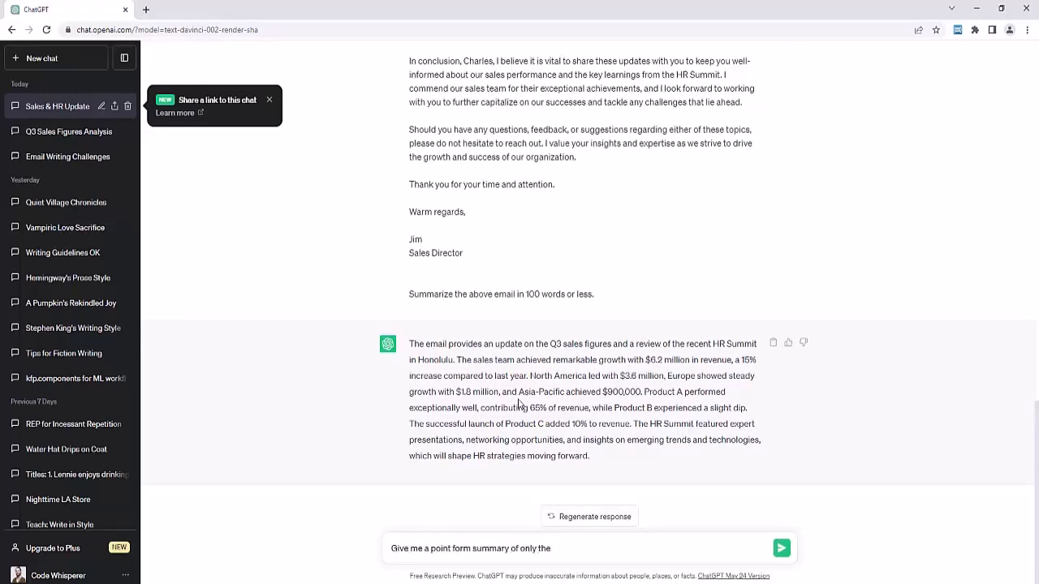
pyautogui.write('parts of the email')
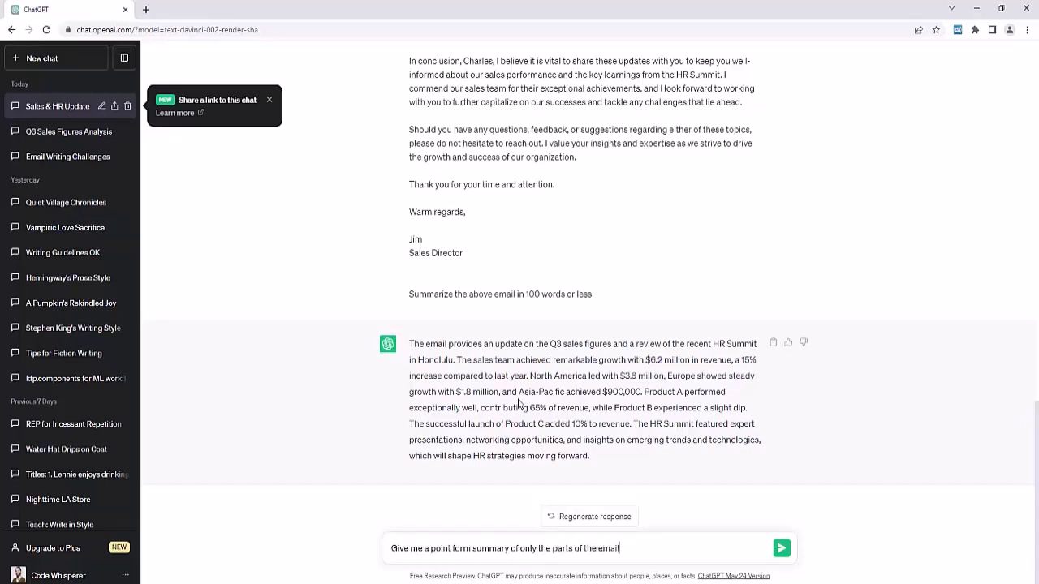
pyautogui.write('involving numbers or f')
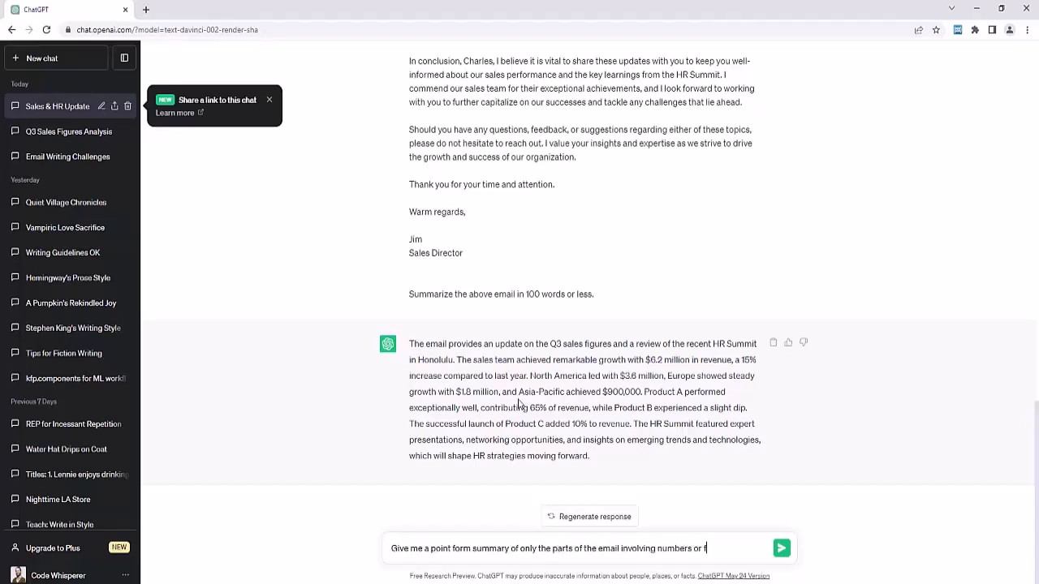
pyautogui.write('figures.')
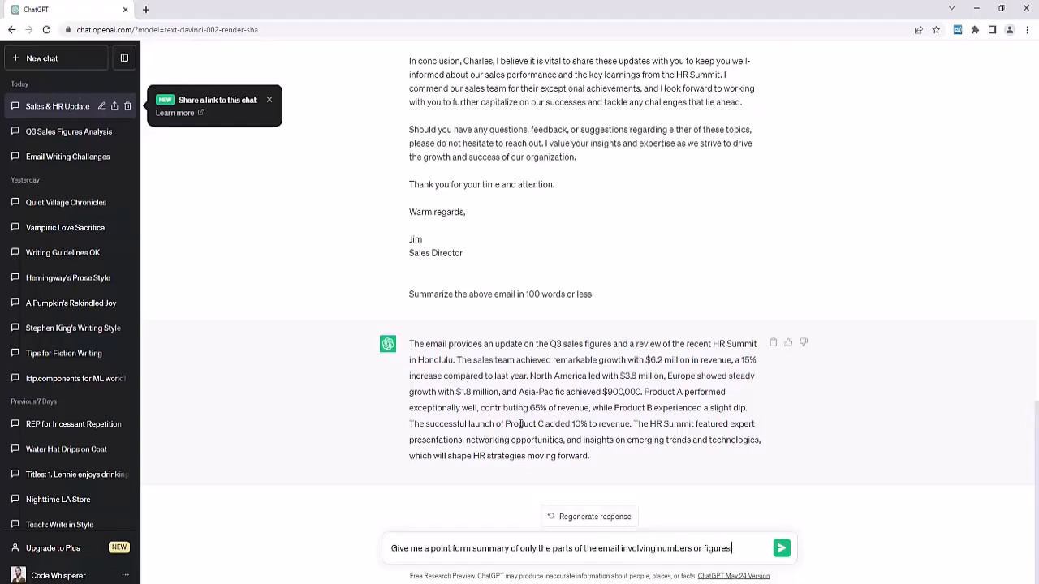
pyautogui.click(781, 548)
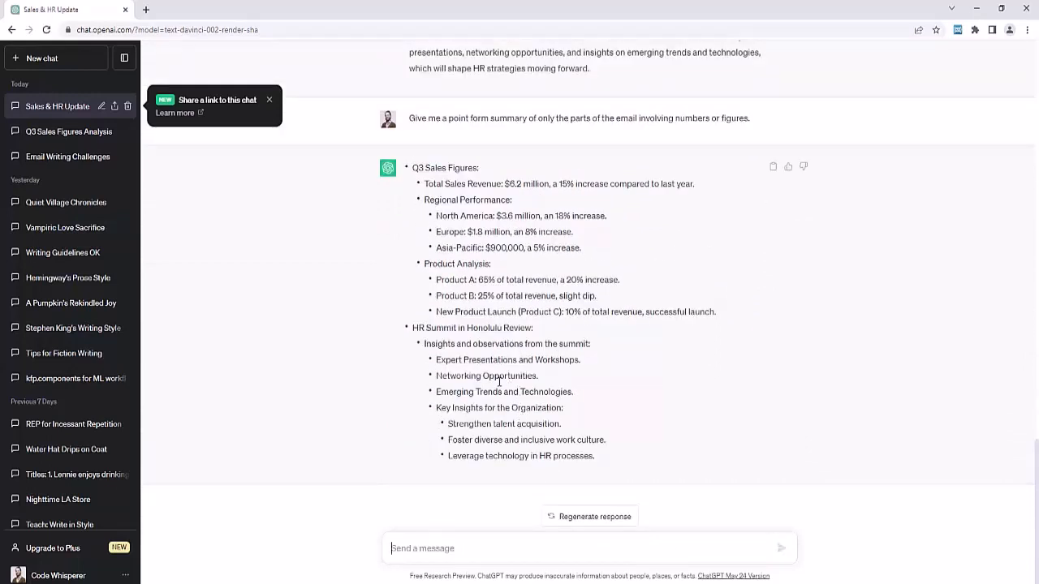
pyautogui.moveTo(584, 278)
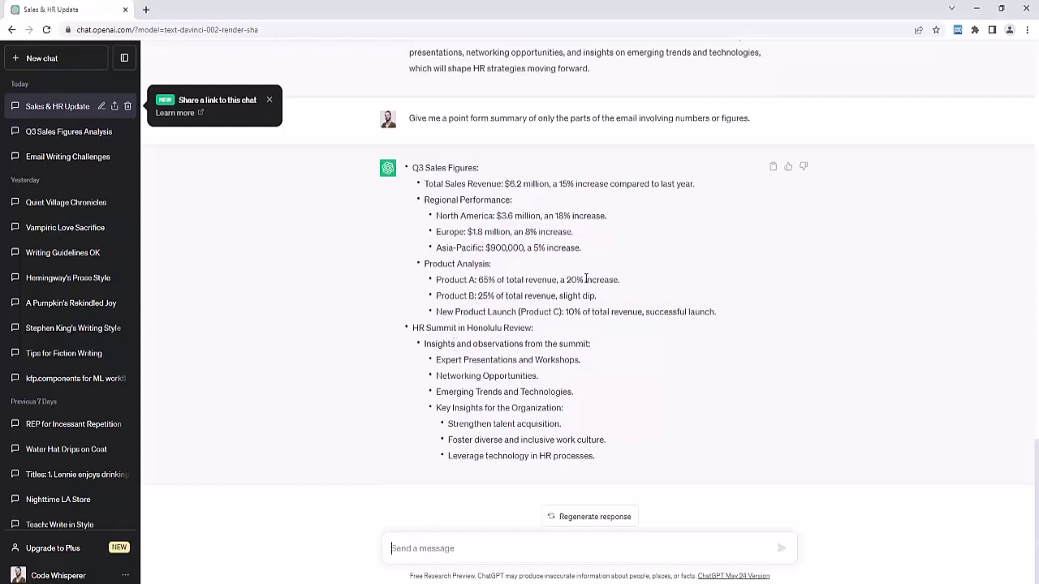
pyautogui.moveTo(430, 336)
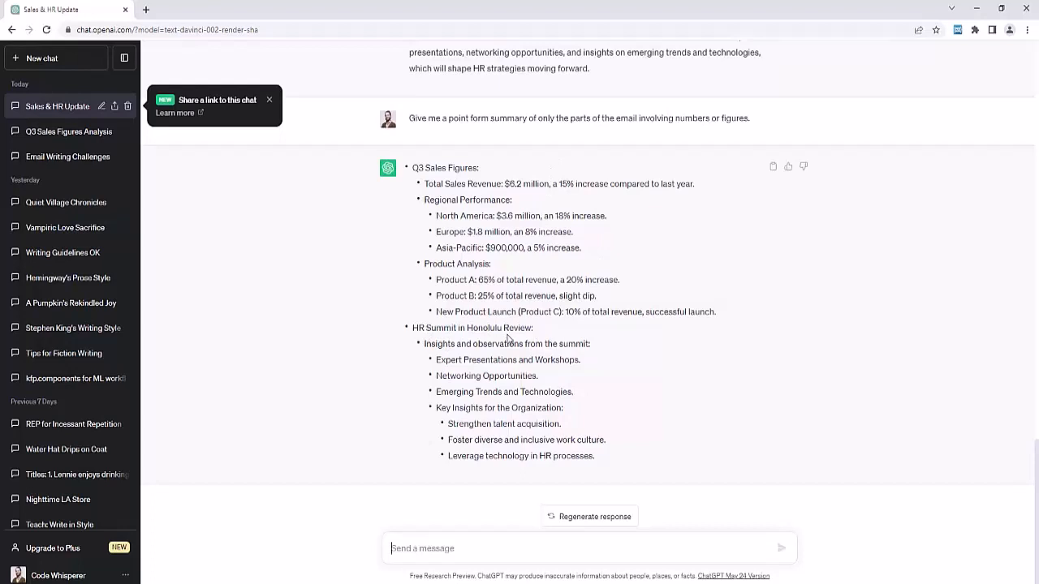
pyautogui.moveTo(431, 390)
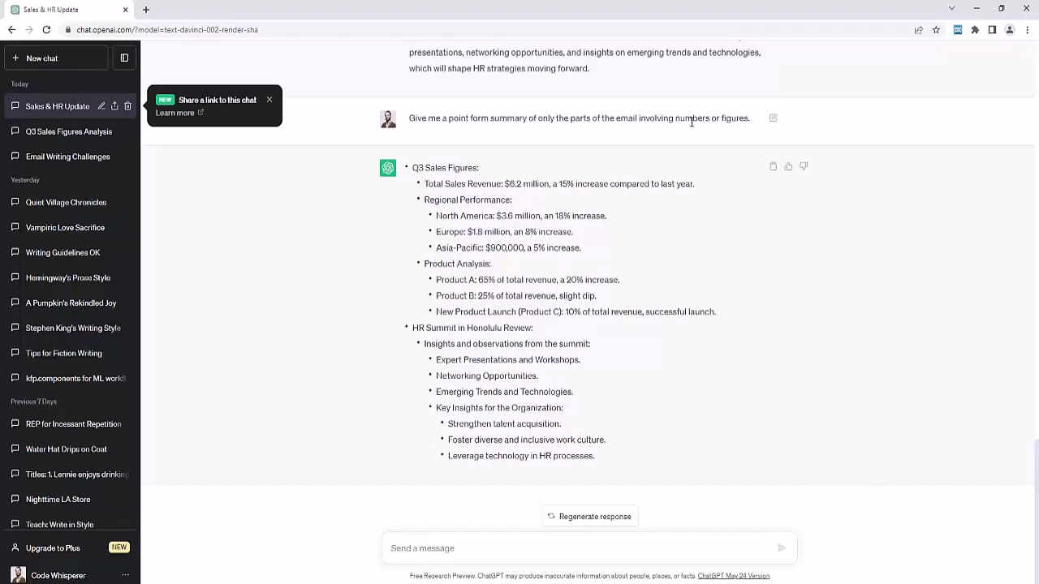
pyautogui.moveTo(759, 123)
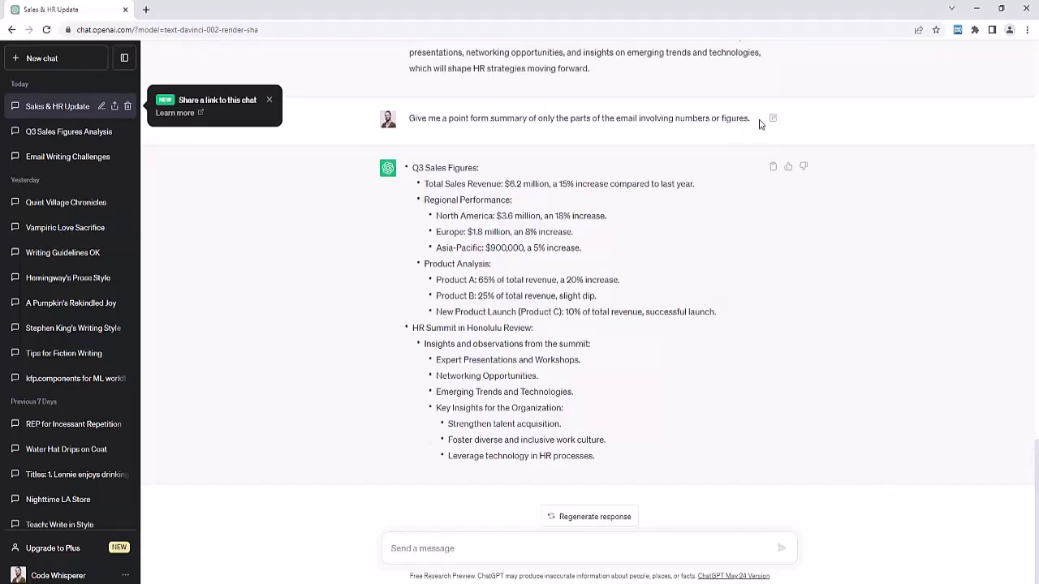
# Edit the figures request to append 'Exclude the HR summit.' and resubmit it.
pyautogui.click(772, 118)
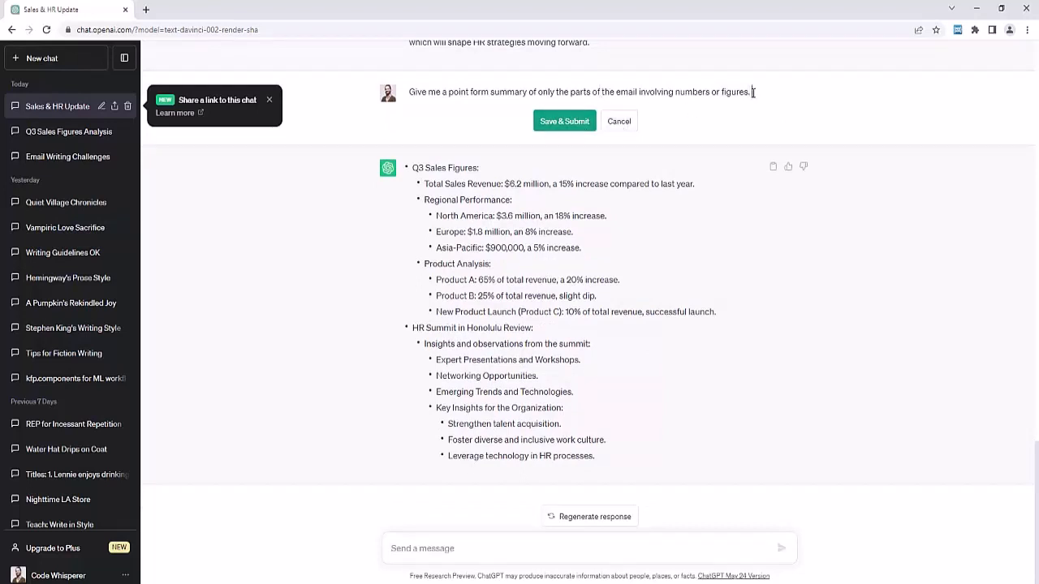
pyautogui.write('Exclude H')
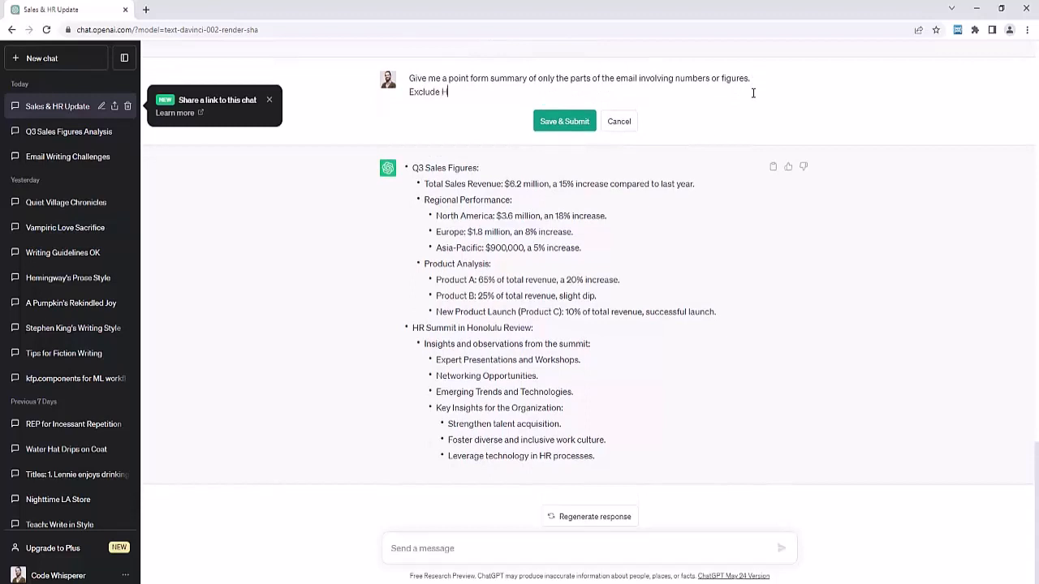
pyautogui.write('the HR summit.')
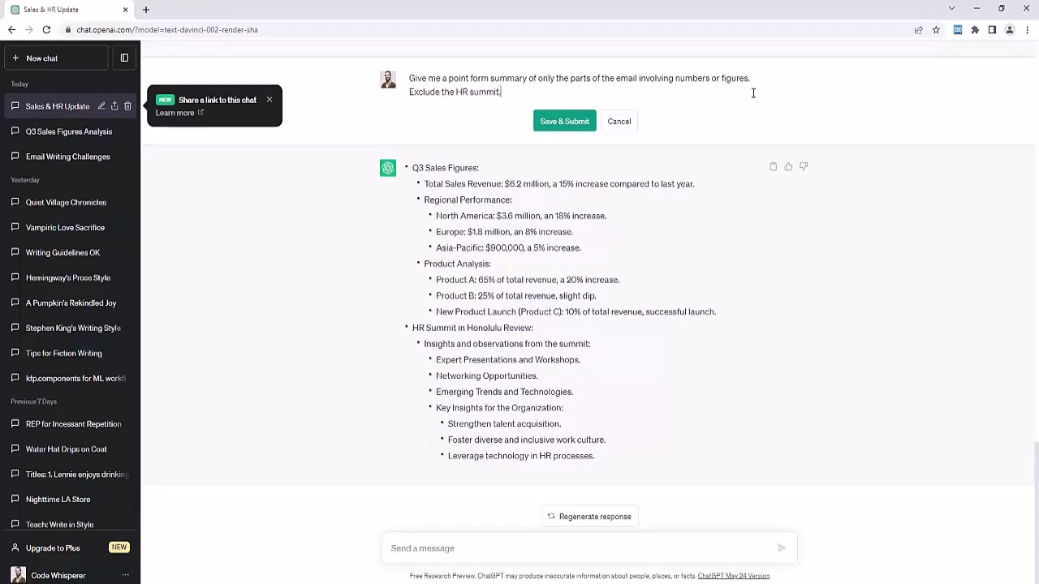
pyautogui.click(564, 121)
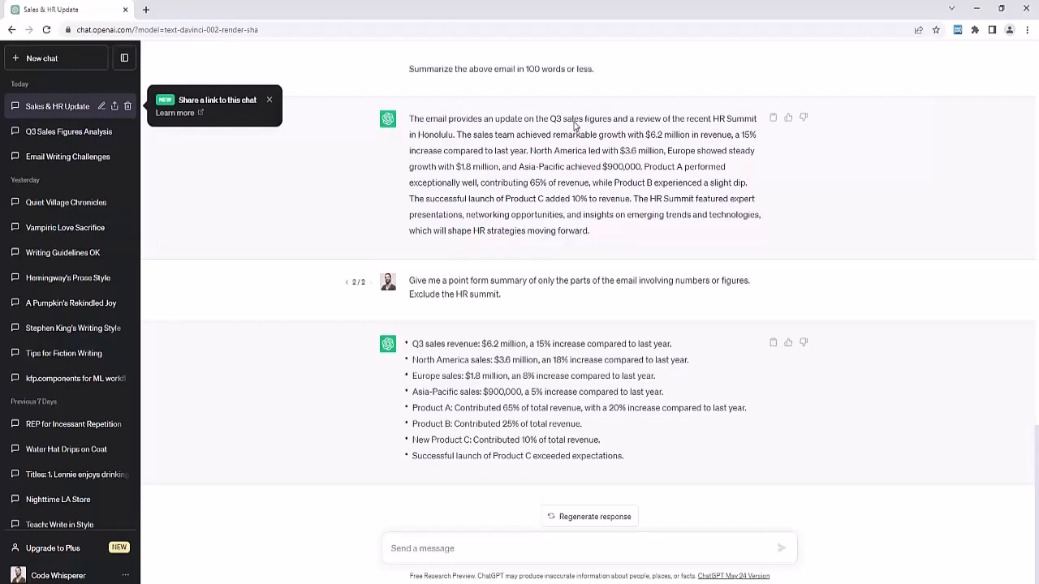
pyautogui.moveTo(526, 362)
pyautogui.write('C')
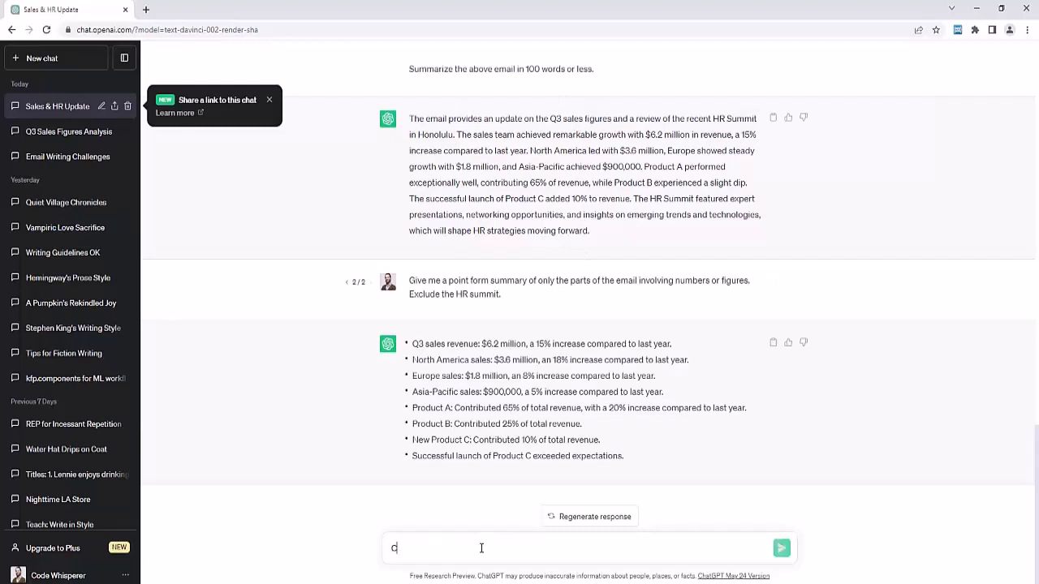
# Request 'Create a table summarizing the email.' and review the resulting table.
pyautogui.write('reate a ta')
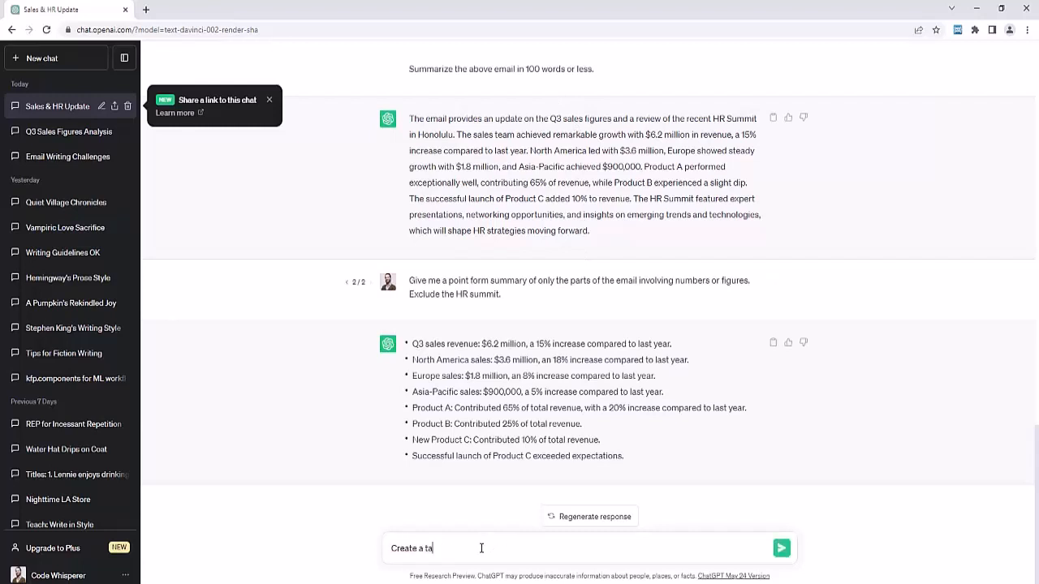
pyautogui.write('ble summarizing')
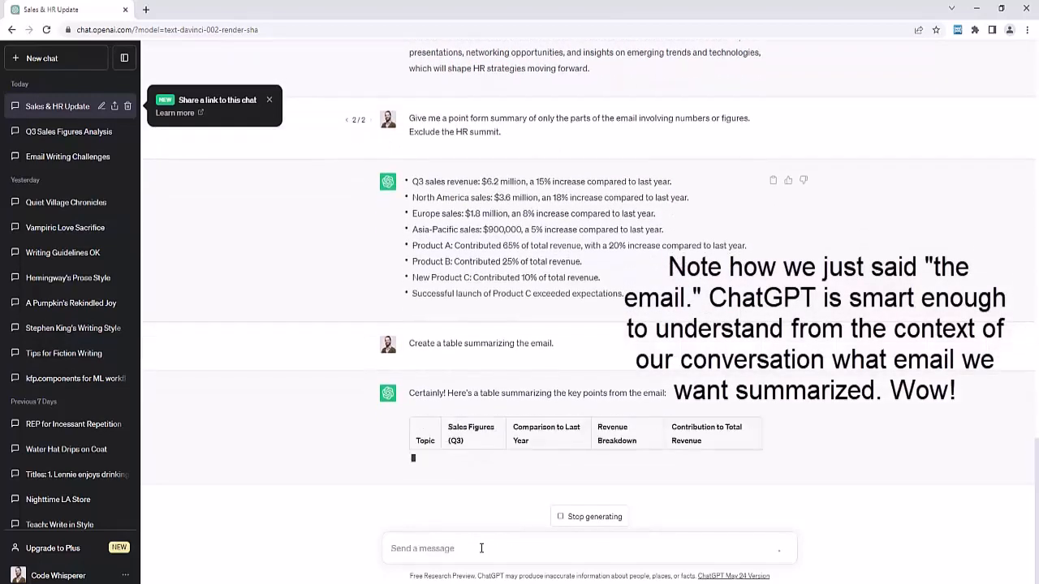
pyautogui.scroll(-3)
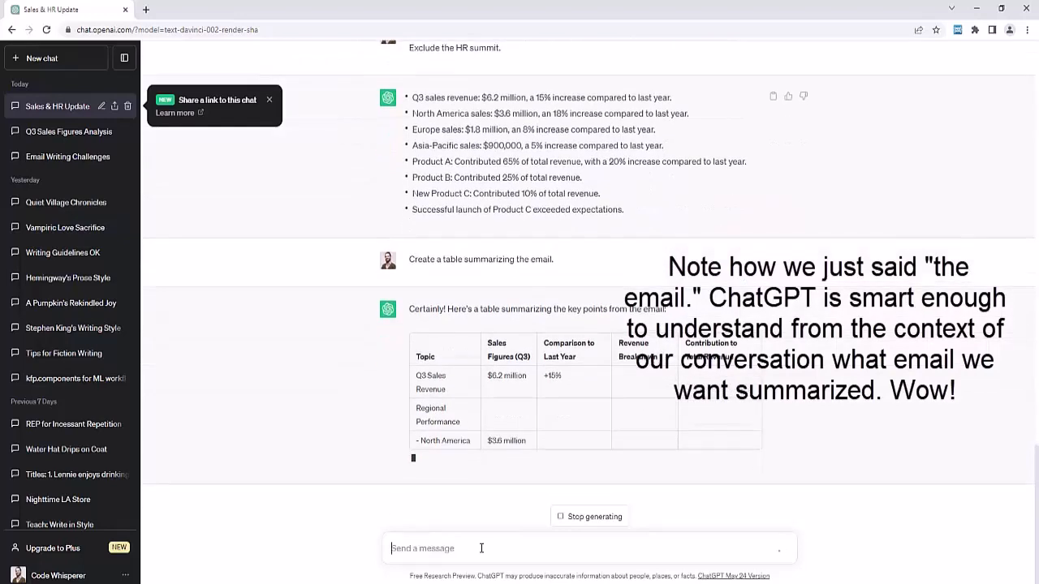
pyautogui.scroll(-3)
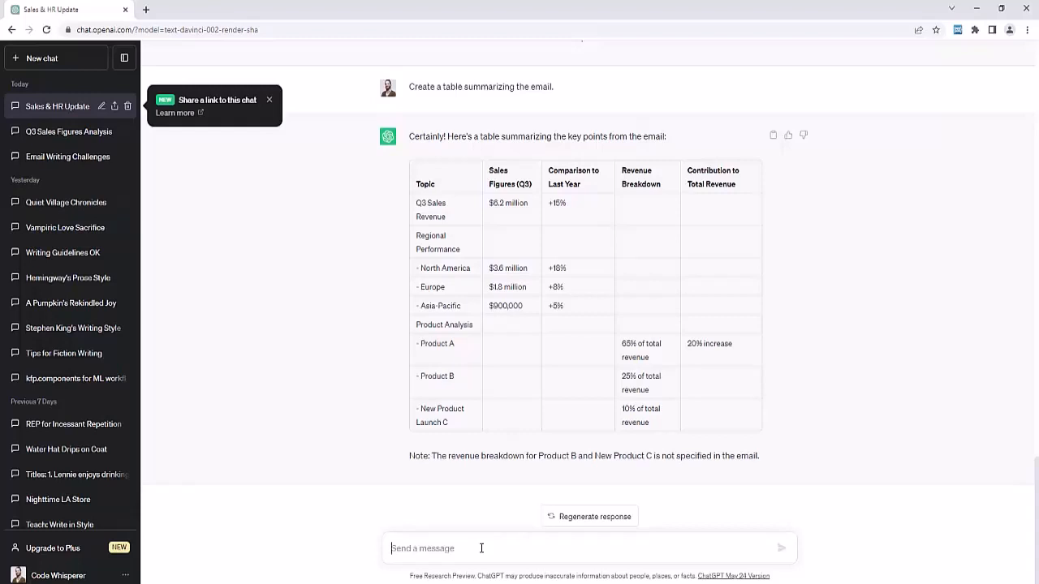
pyautogui.moveTo(511, 495)
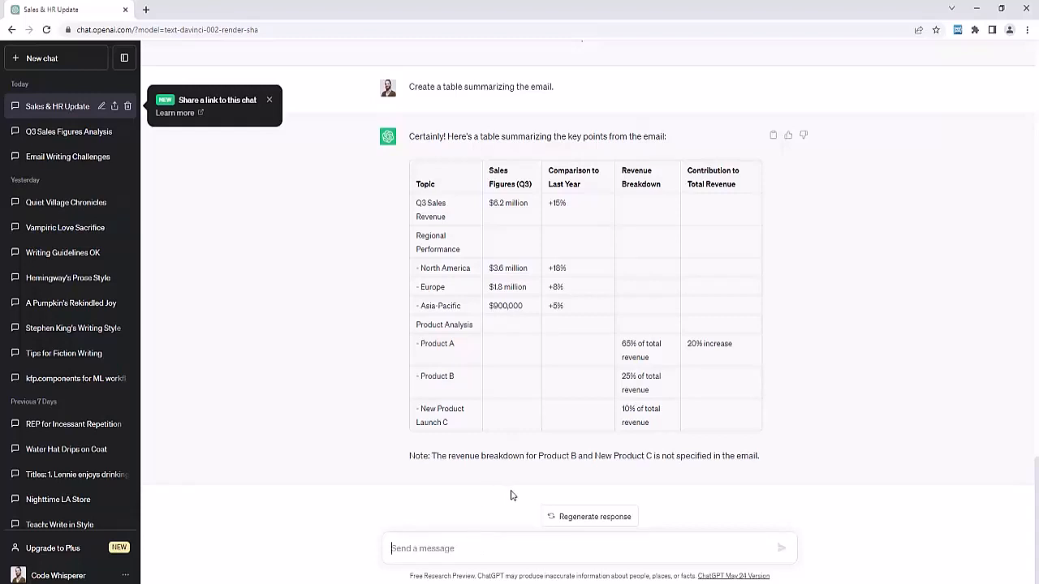
pyautogui.moveTo(622, 397)
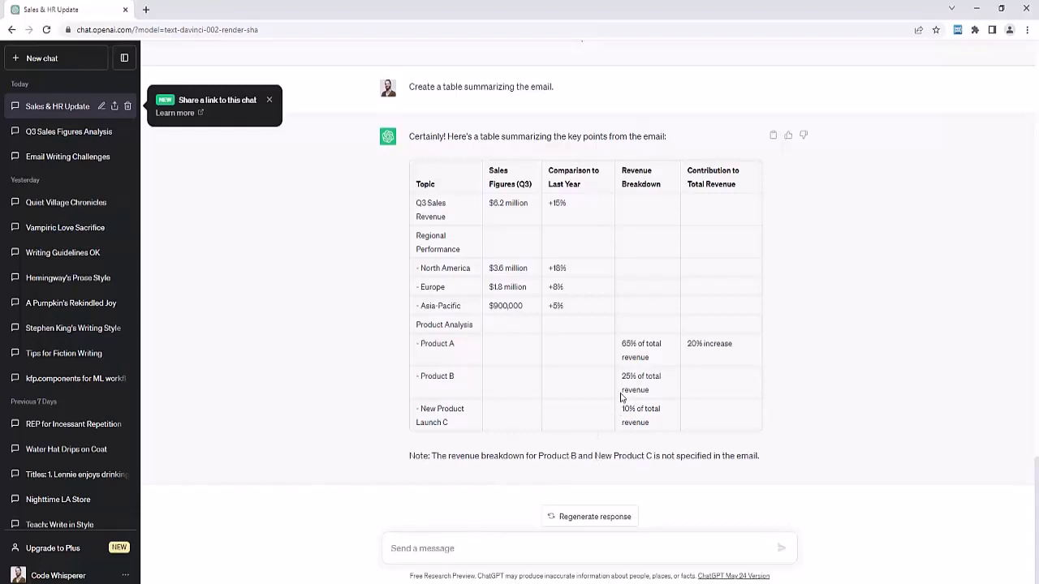
pyautogui.moveTo(626, 468)
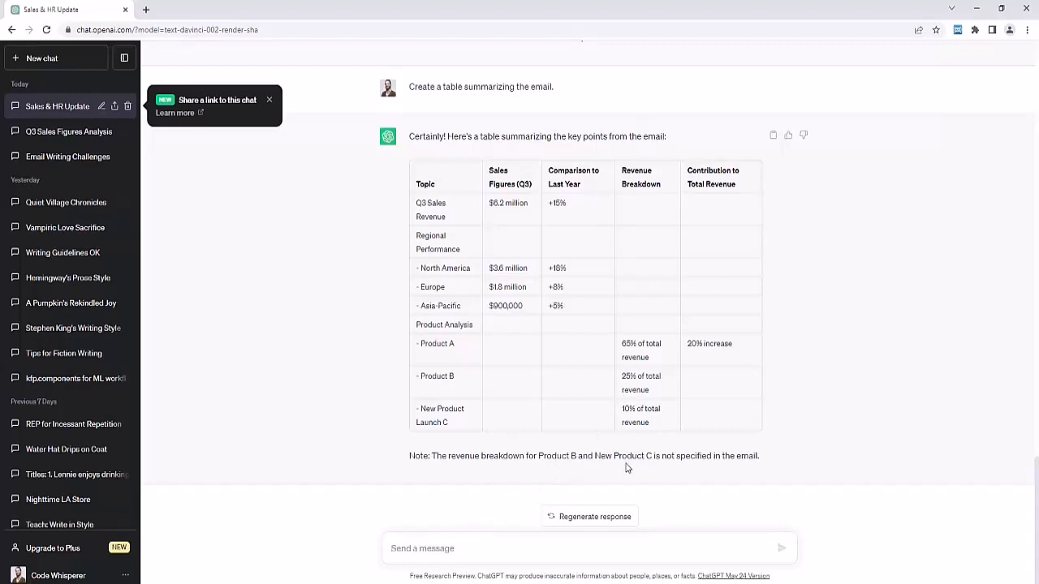
pyautogui.moveTo(635, 473)
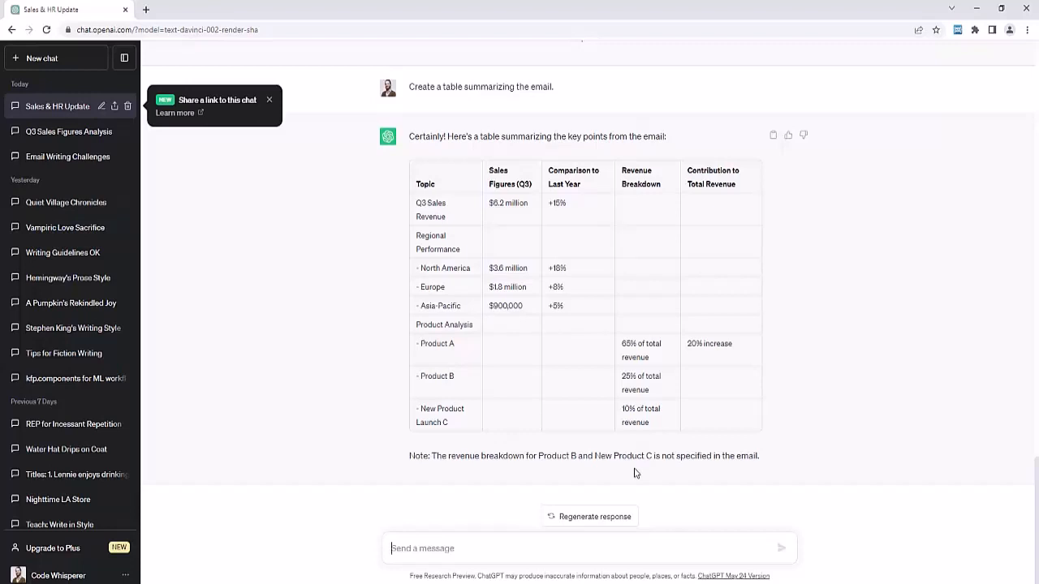
# Request a quick informal reply of 100 words or less saying I am happy.
pyautogui.write('Wrut')
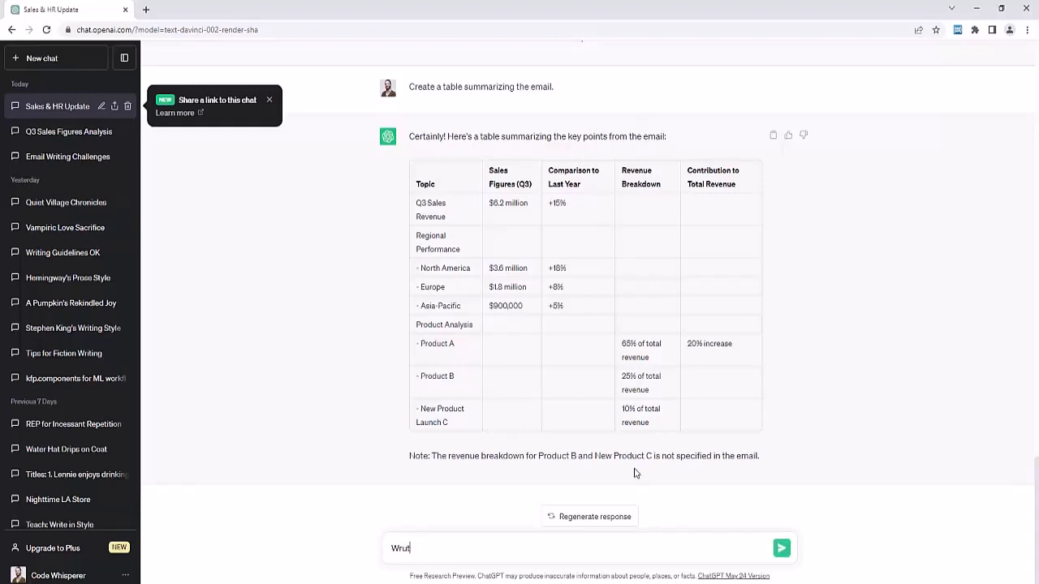
pyautogui.write('Write a quick informal r')
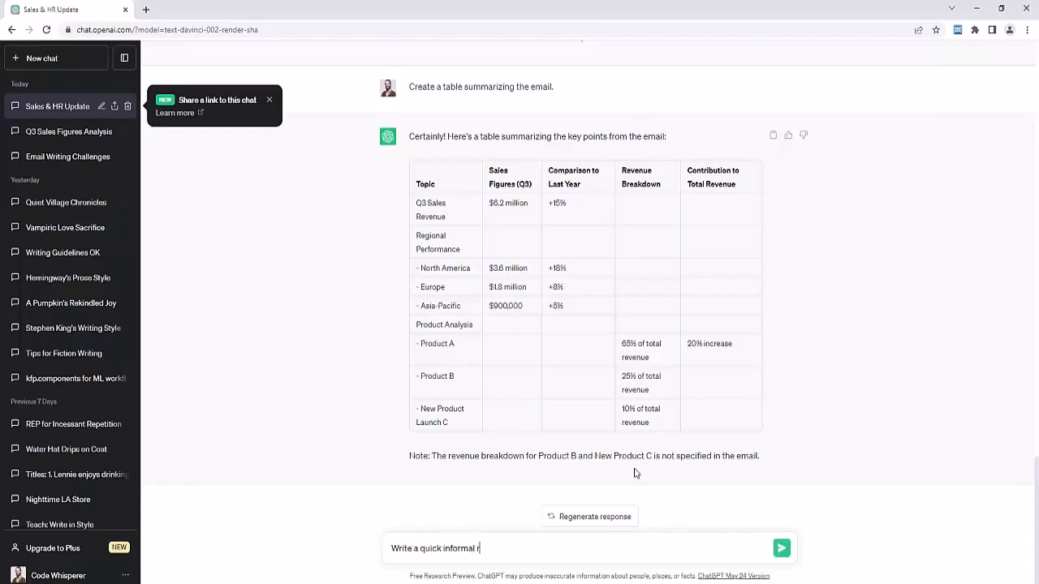
pyautogui.write('eply in 100')
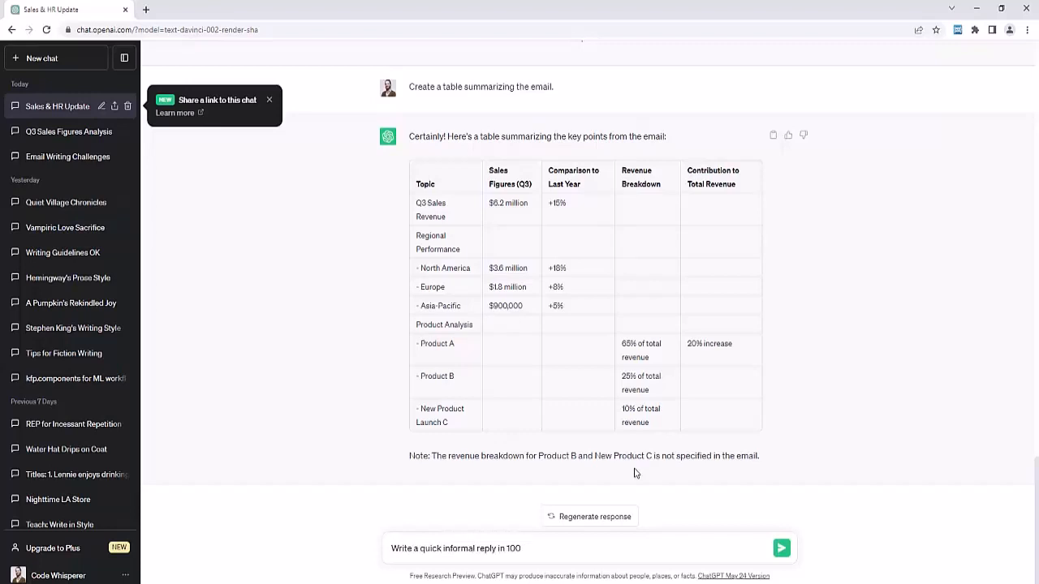
pyautogui.write('words or less to that email,')
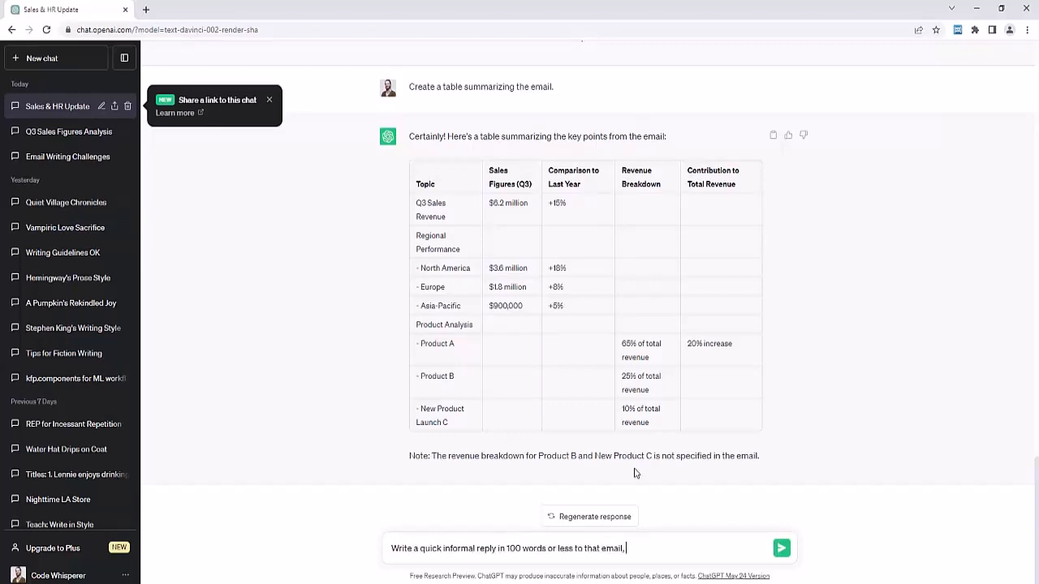
pyautogui.write('saying I am happy w')
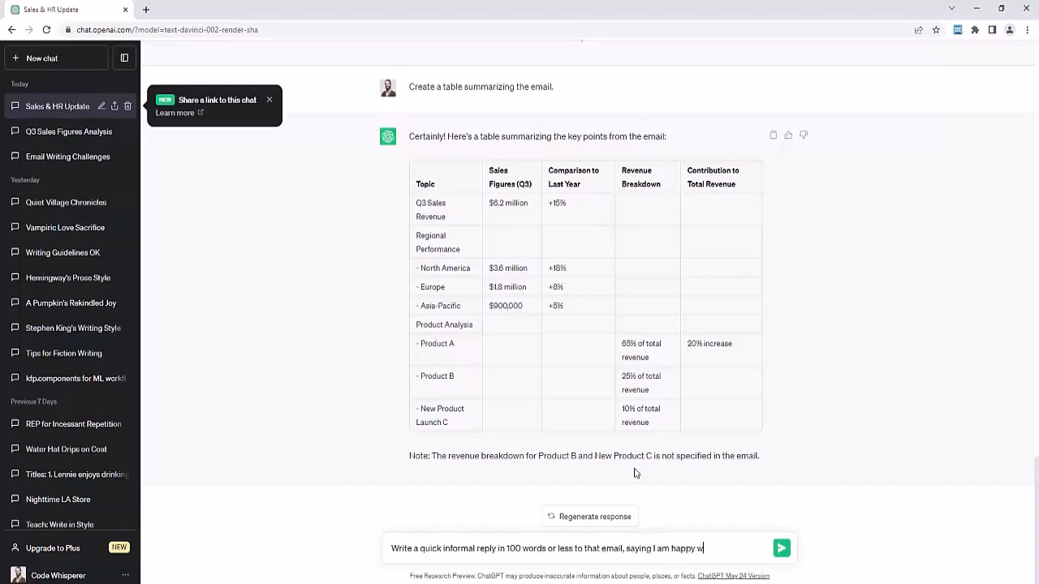
pyautogui.click(781, 548)
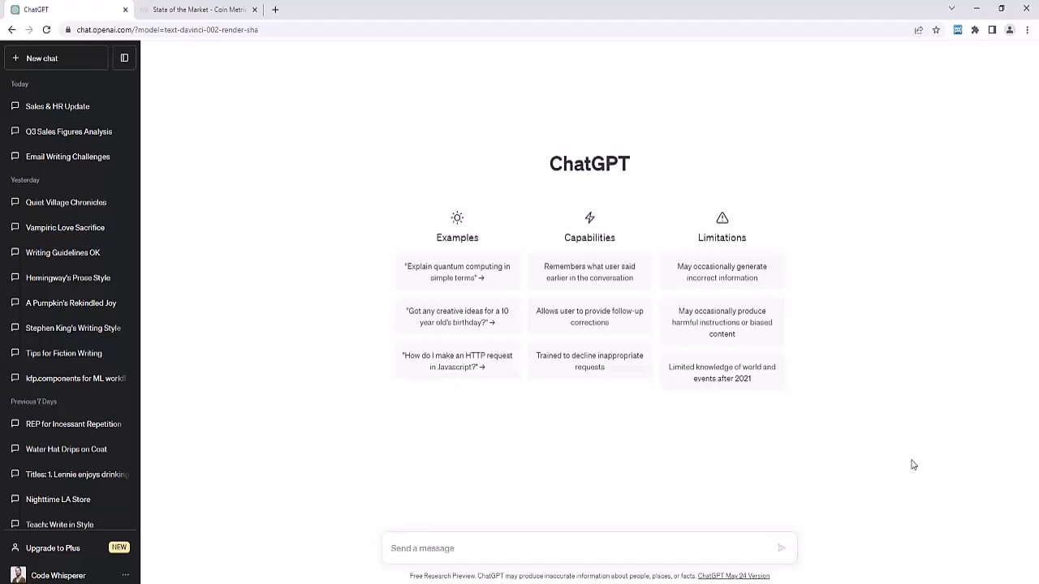
pyautogui.moveTo(366, 98)
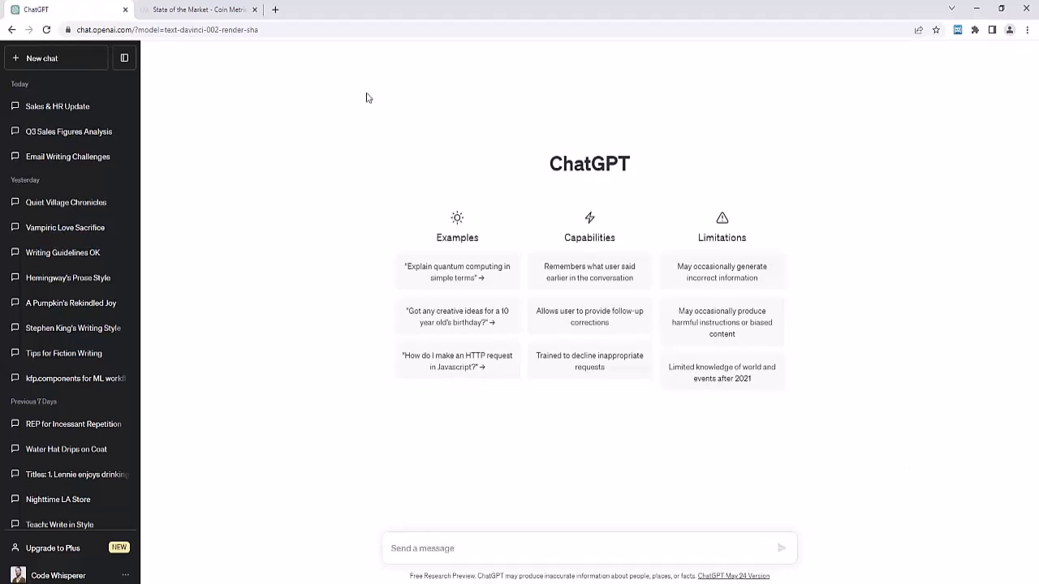
# On the Coin Metrics tab, open the SOTM June 29–July 5, 2023 report.
pyautogui.click(199, 9)
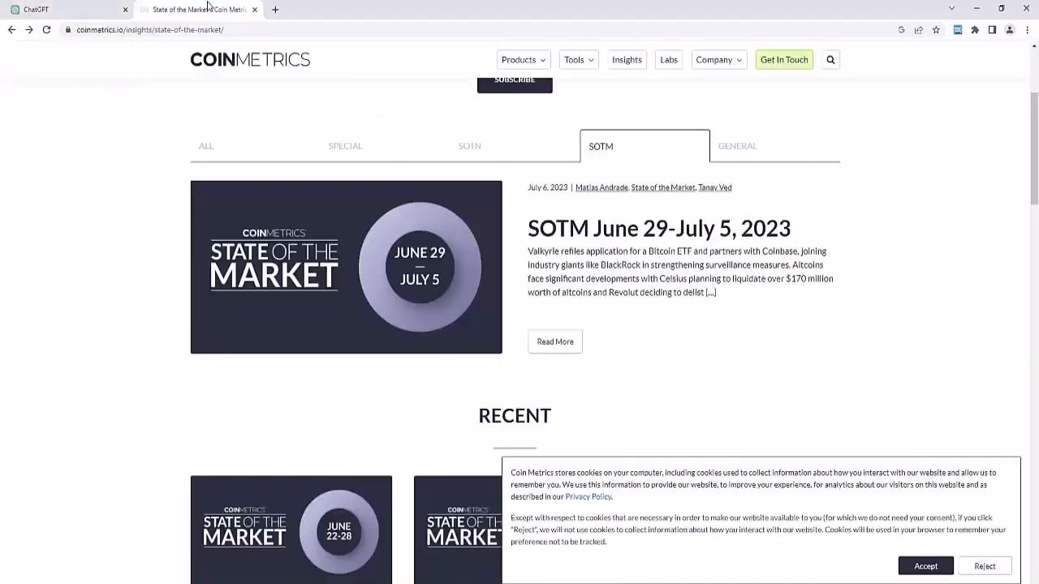
pyautogui.scroll(3)
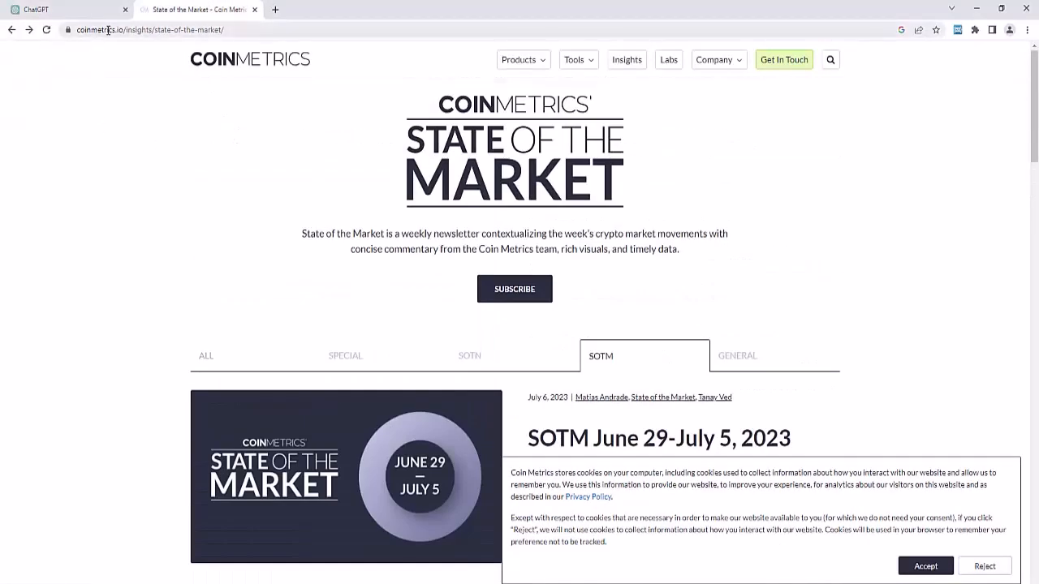
pyautogui.moveTo(362, 144)
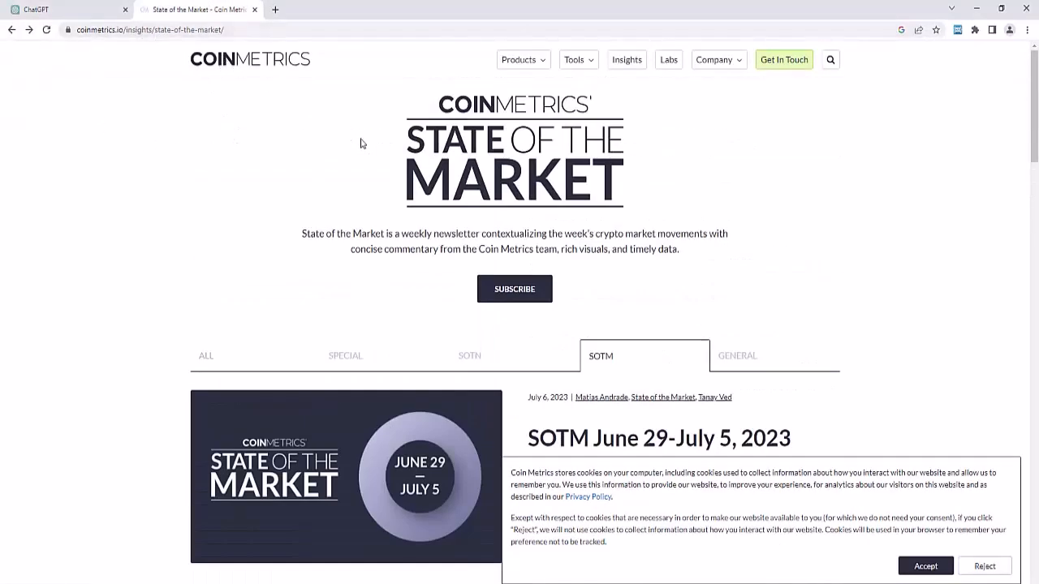
pyautogui.moveTo(467, 448)
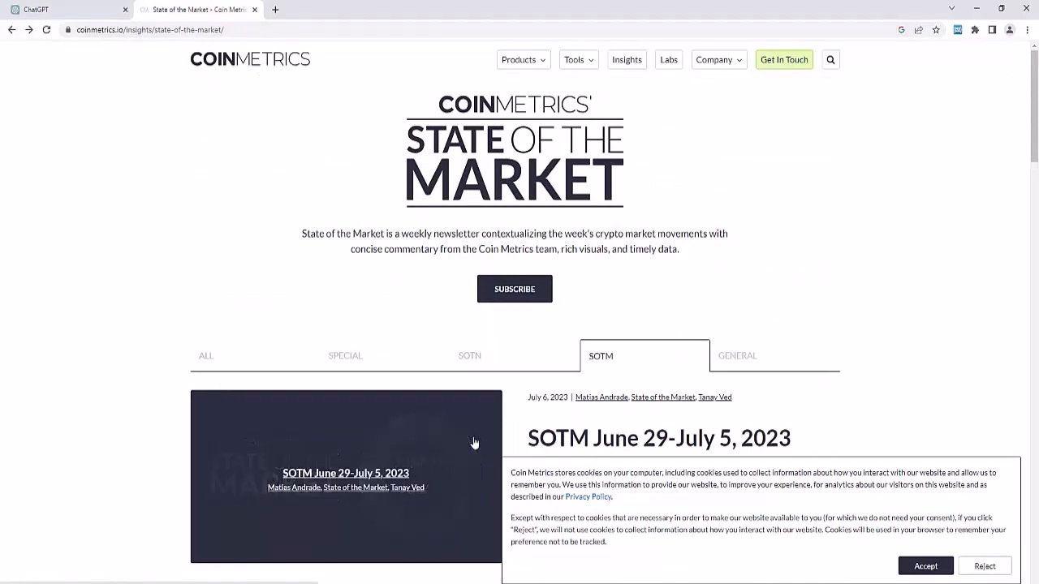
pyautogui.scroll(-3)
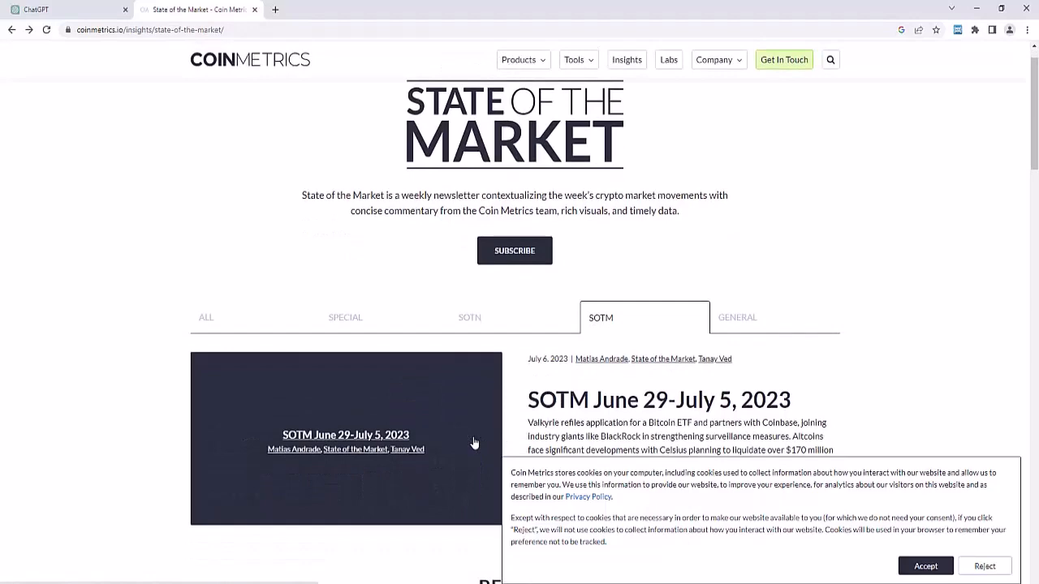
pyautogui.click(345, 438)
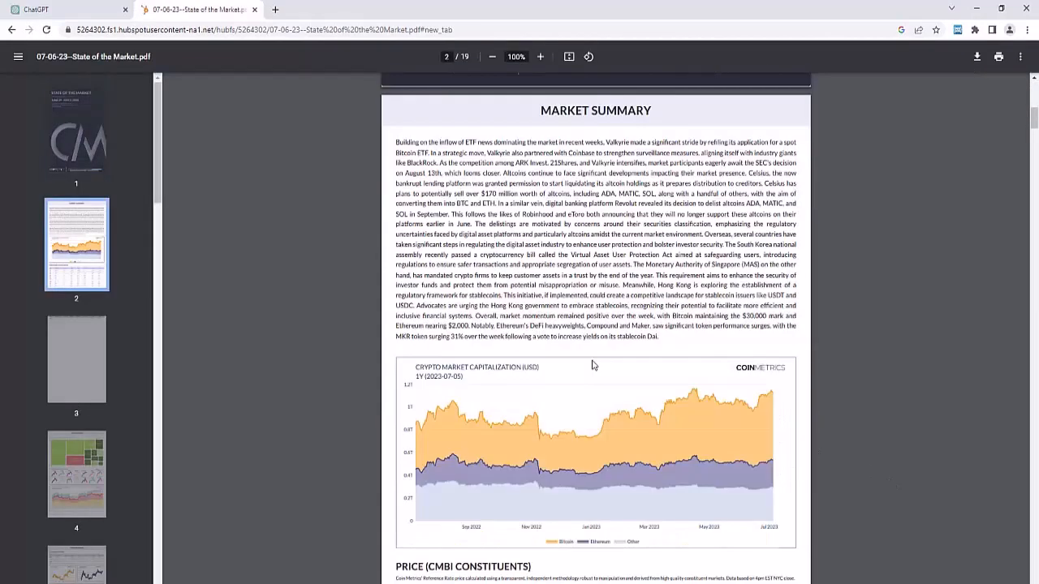
# Skim the 19-page report and select its Market Summary paragraph.
pyautogui.scroll(-3)
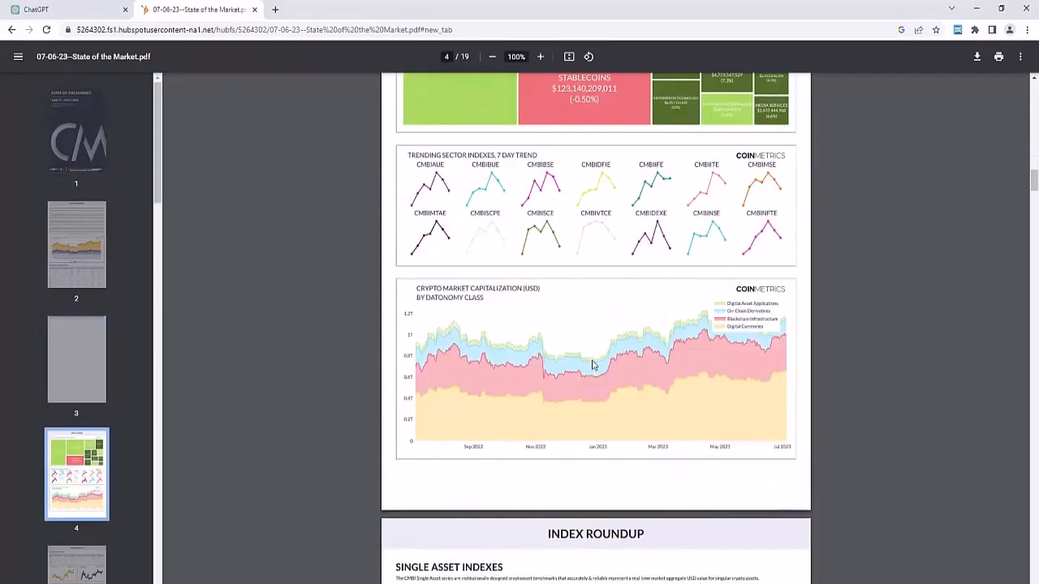
pyautogui.scroll(-3)
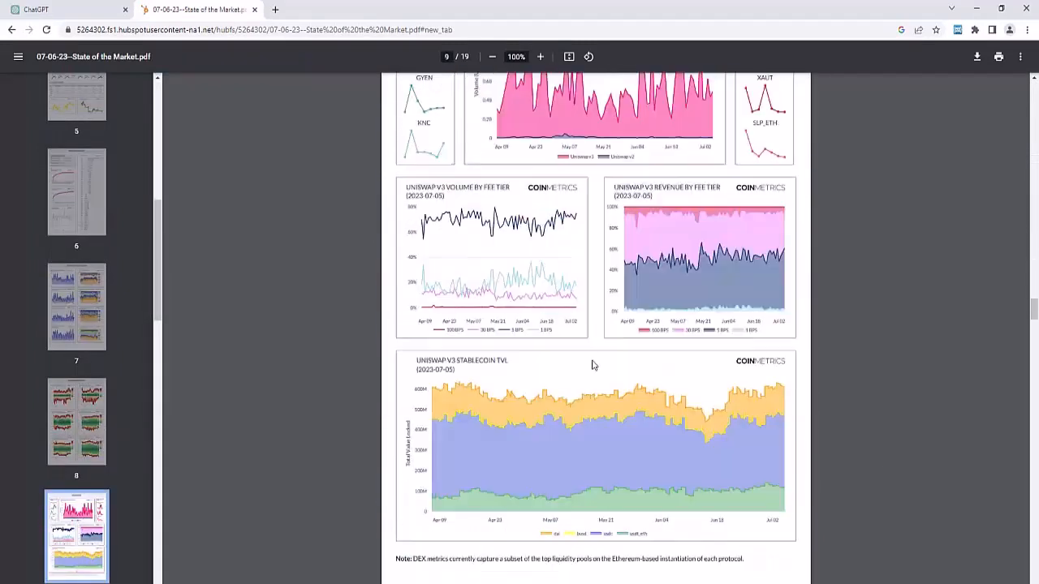
pyautogui.scroll(-3)
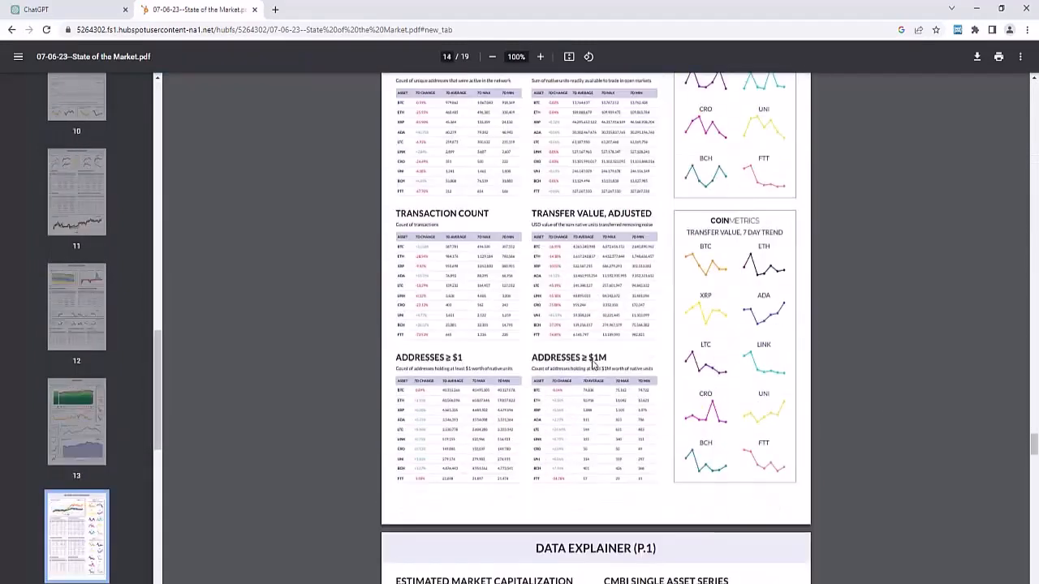
pyautogui.scroll(-3)
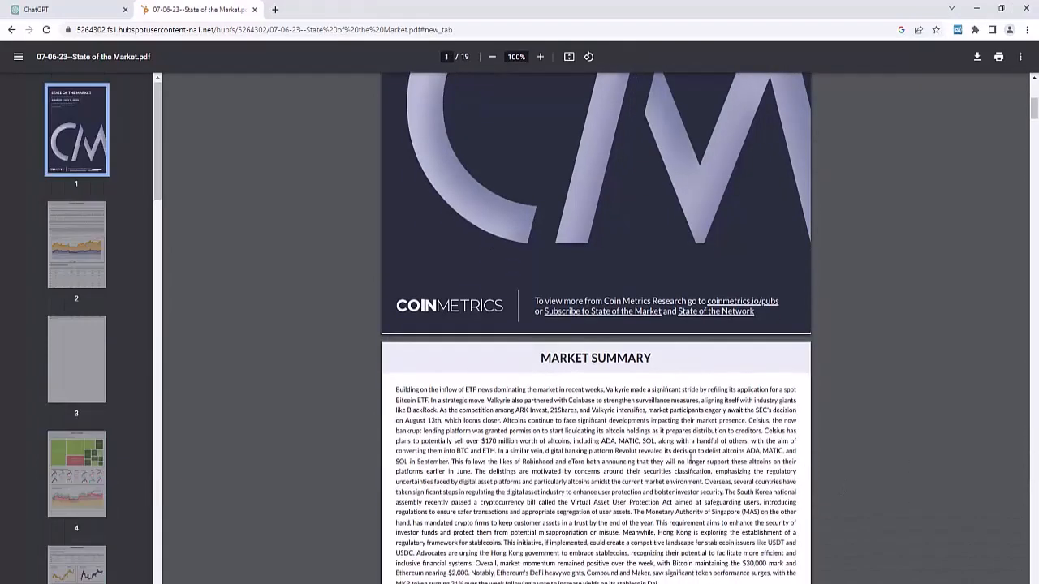
pyautogui.scroll(-3)
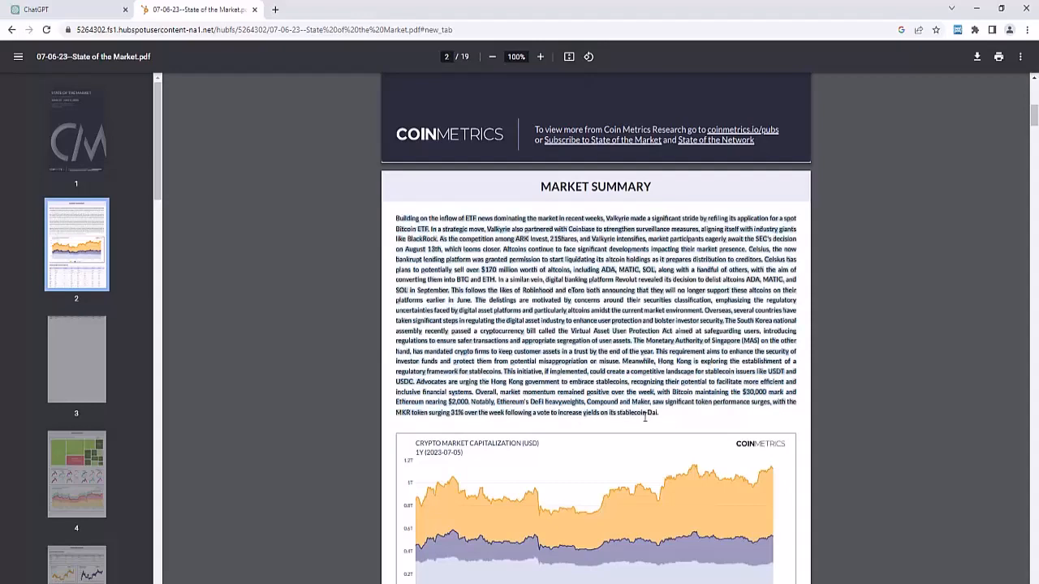
pyautogui.click(65, 9)
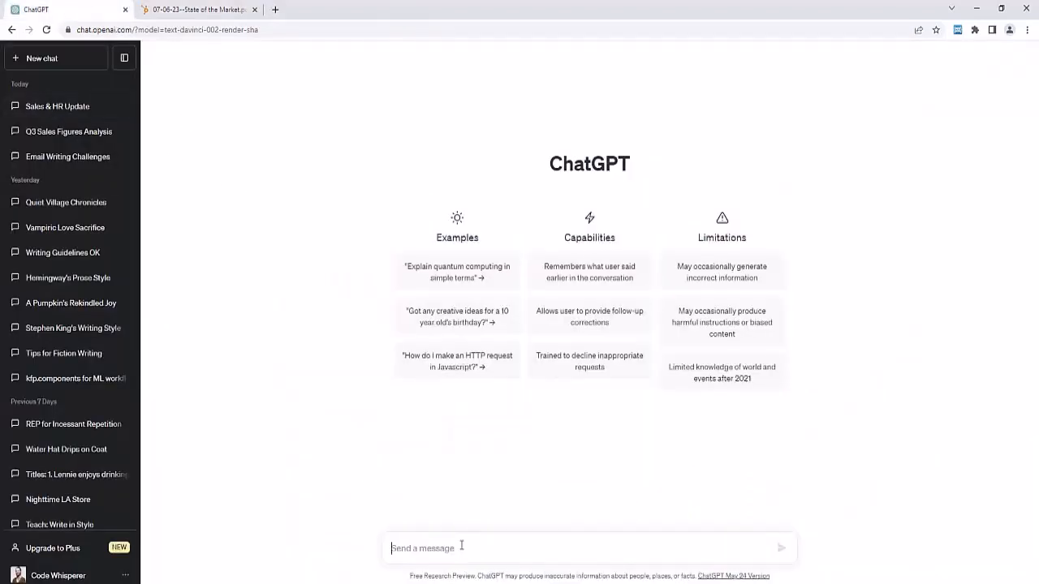
# Send 'Summarize the following whitepaper' with the pasted Market Summary text and read the reply.
pyautogui.write('Summarize the fol')
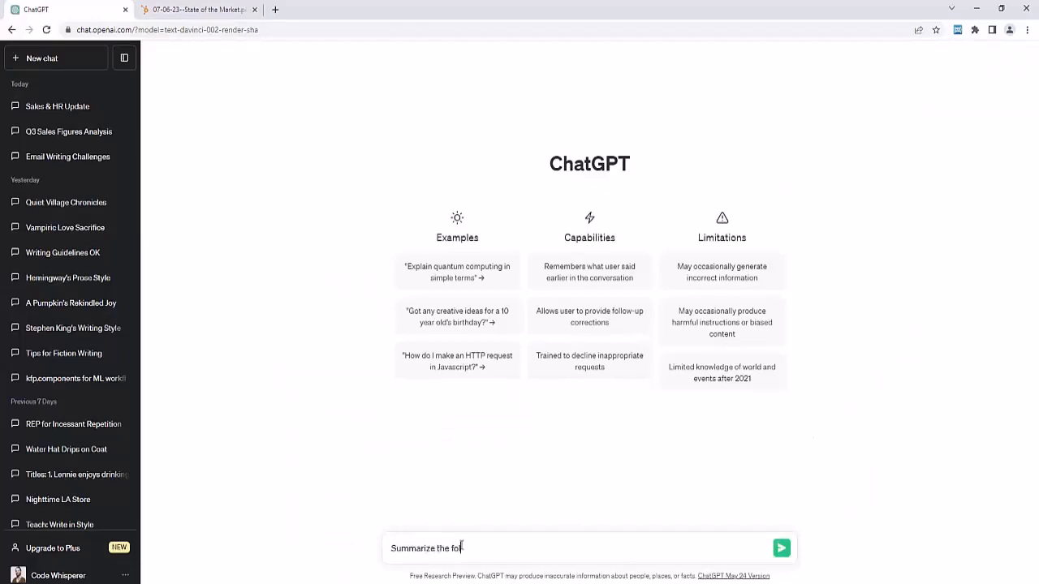
pyautogui.write('lowing whitepaper')
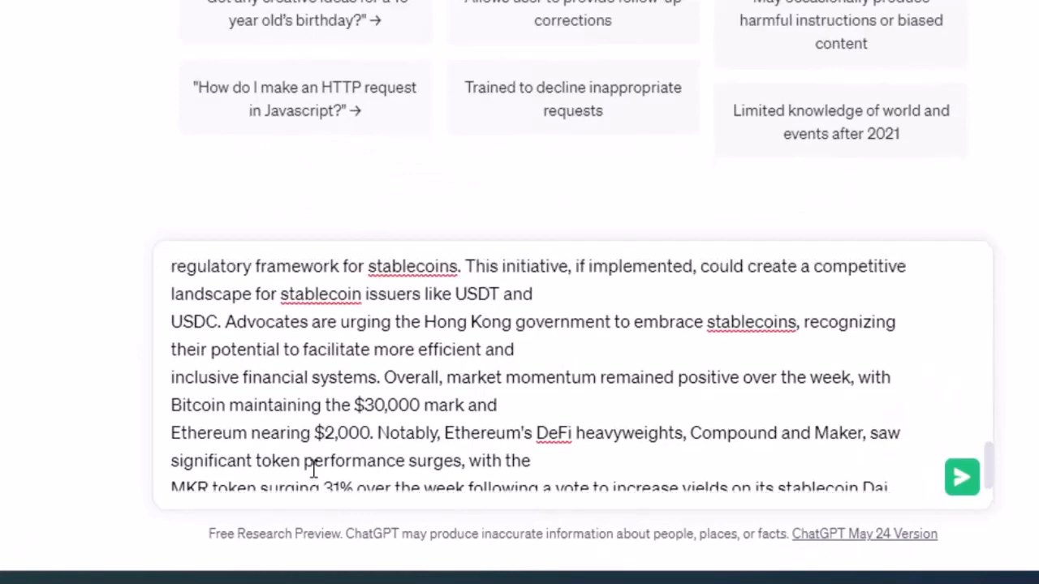
pyautogui.scroll(-3)
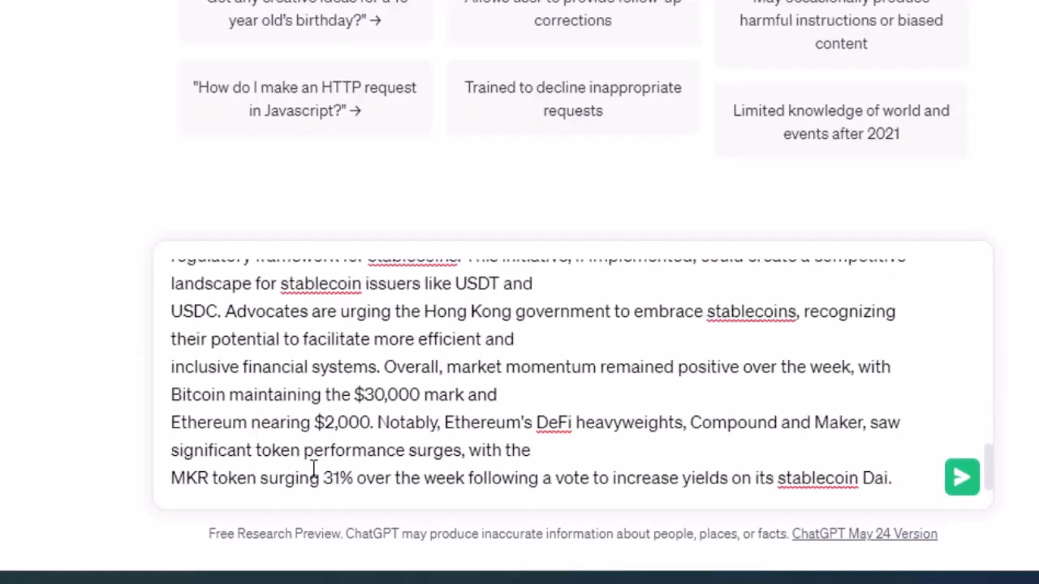
pyautogui.click(962, 477)
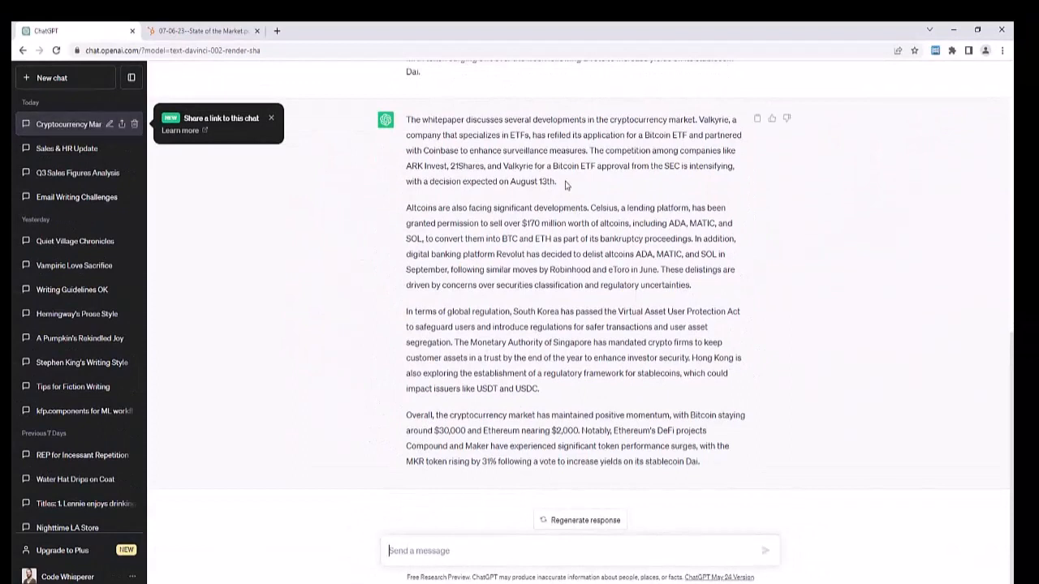
pyautogui.moveTo(626, 146)
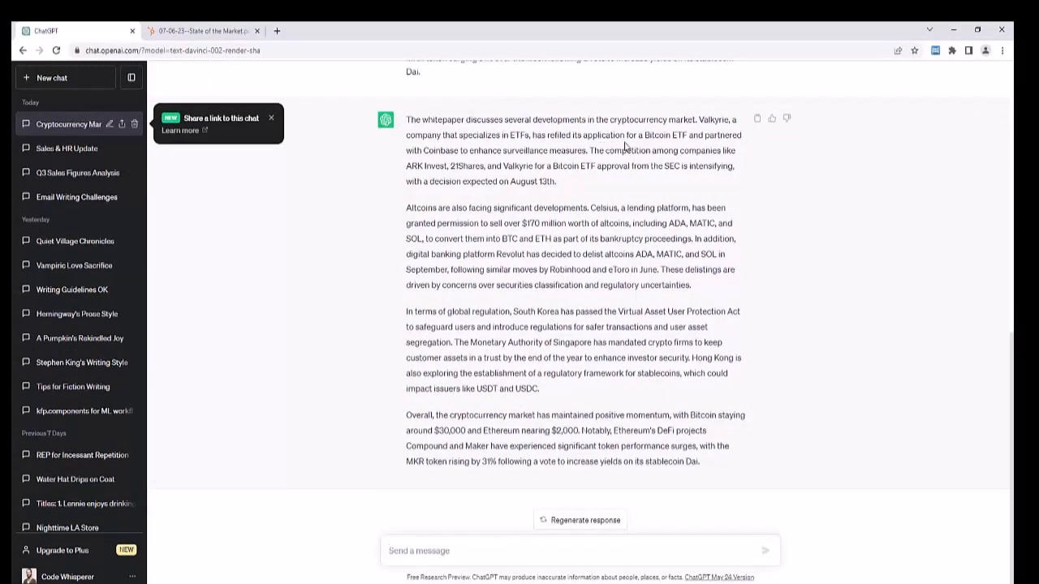
pyautogui.moveTo(546, 286)
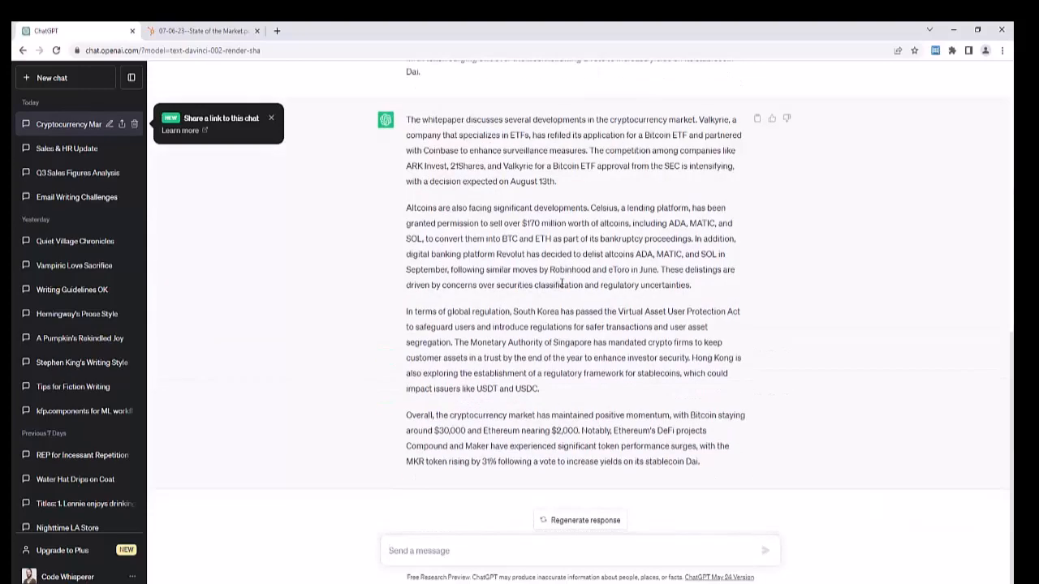
pyautogui.scroll(3)
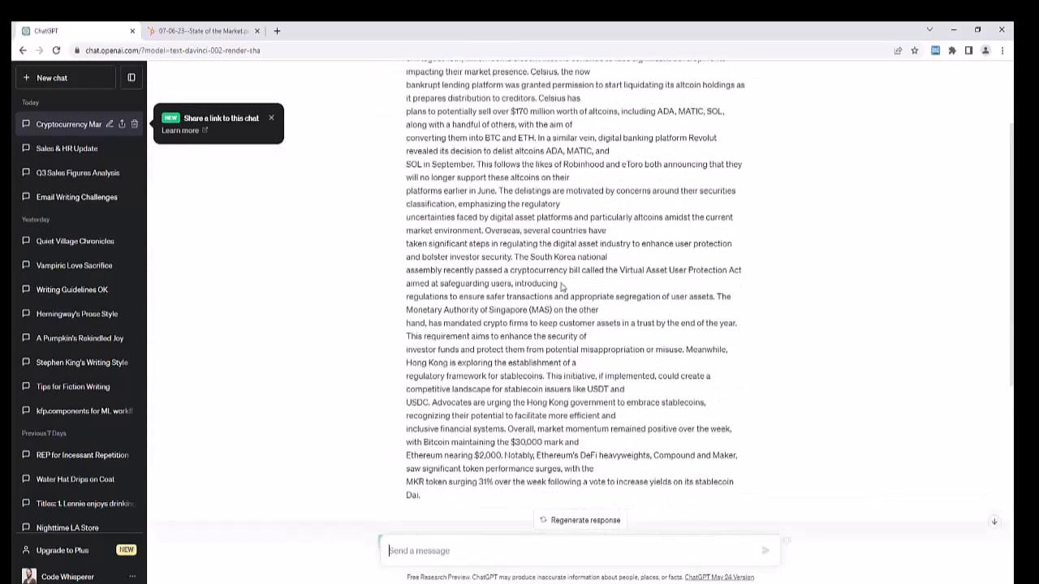
pyautogui.scroll(-3)
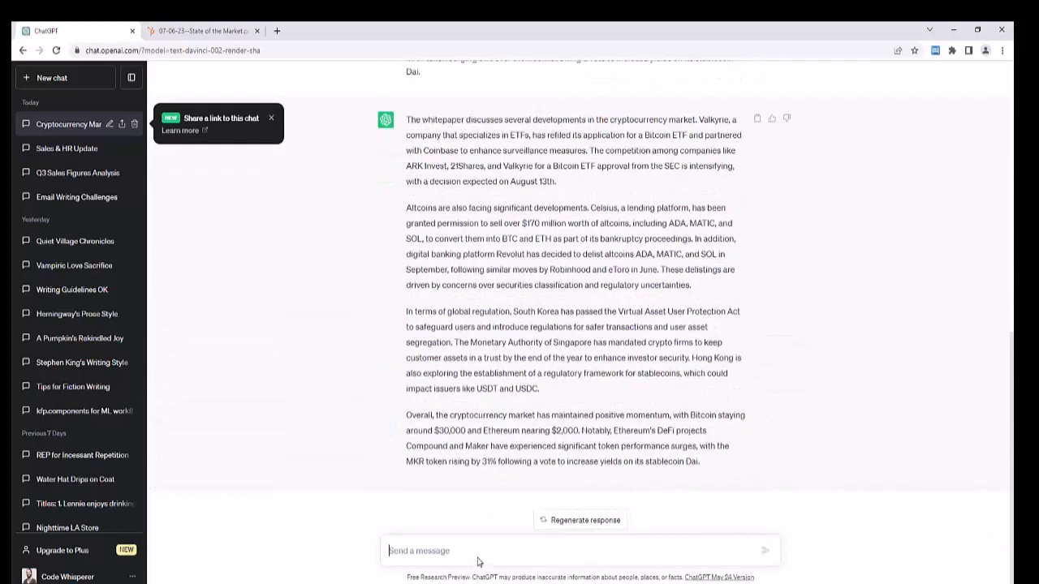
pyautogui.moveTo(458, 550)
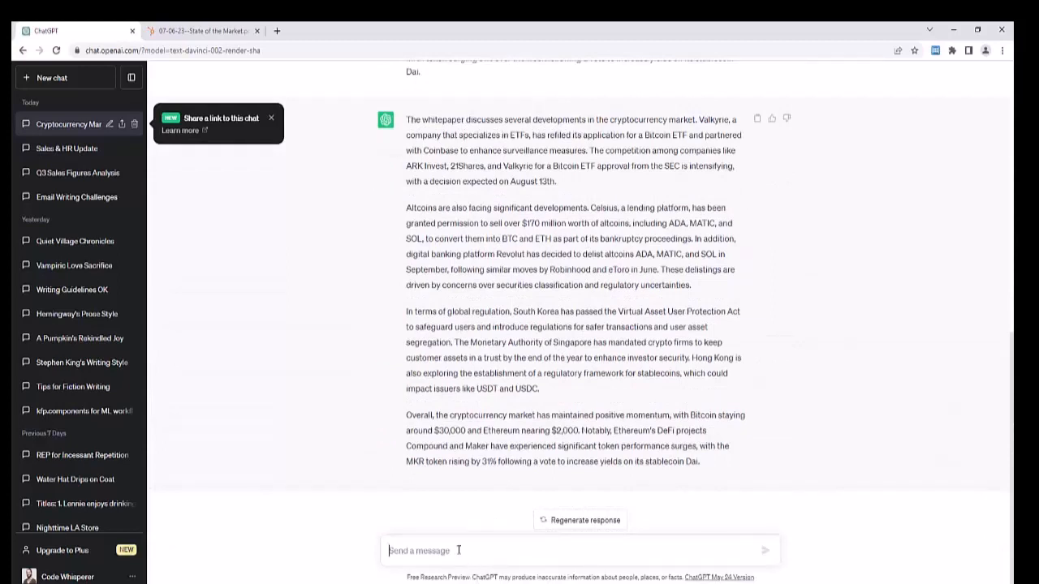
# Ask ChatGPT to 'Summarize it in no more than 10 point form points.'.
pyautogui.write('s')
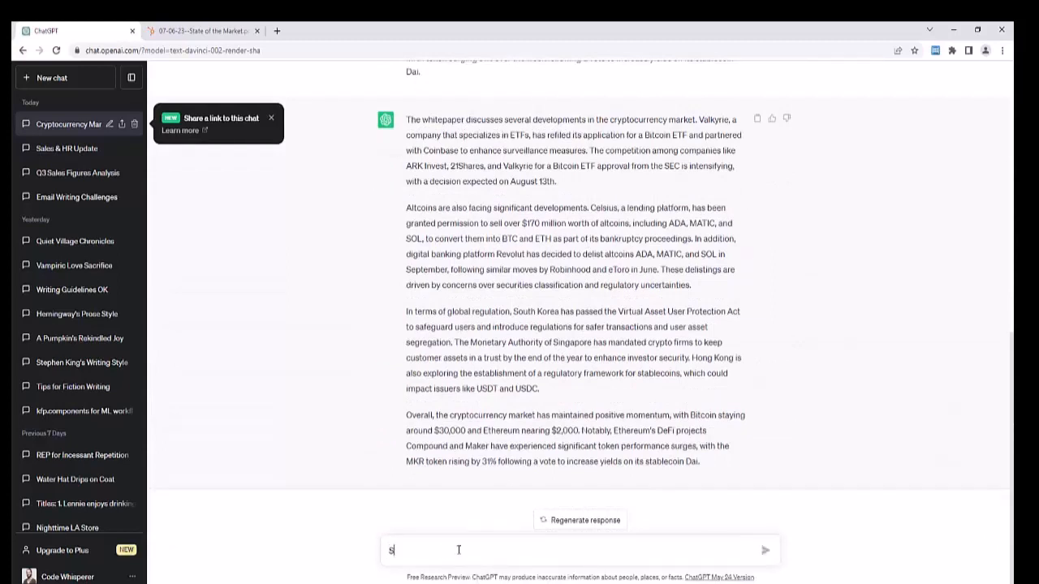
pyautogui.write('Summarize it in')
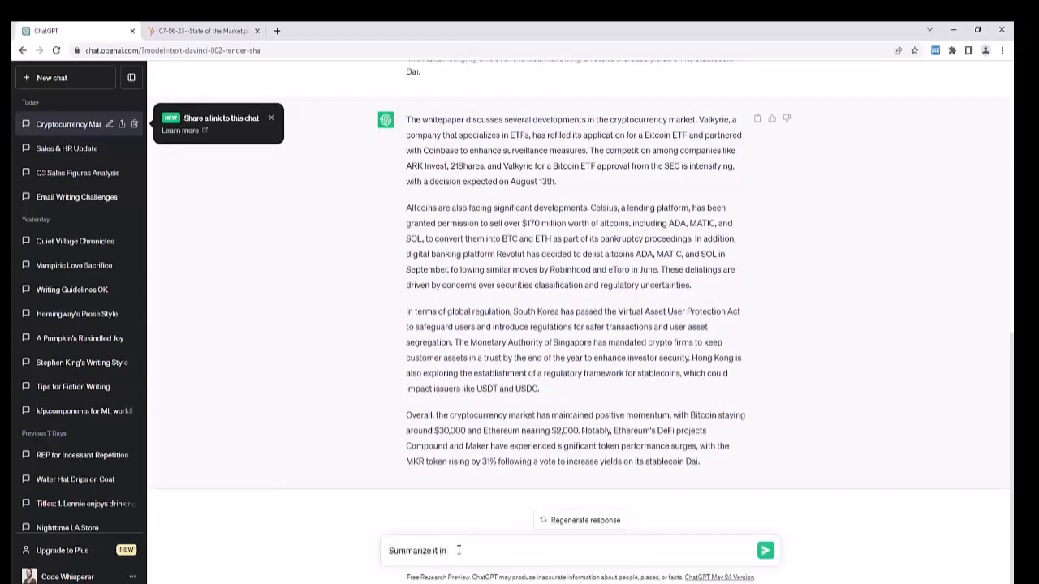
pyautogui.write('no more than 10')
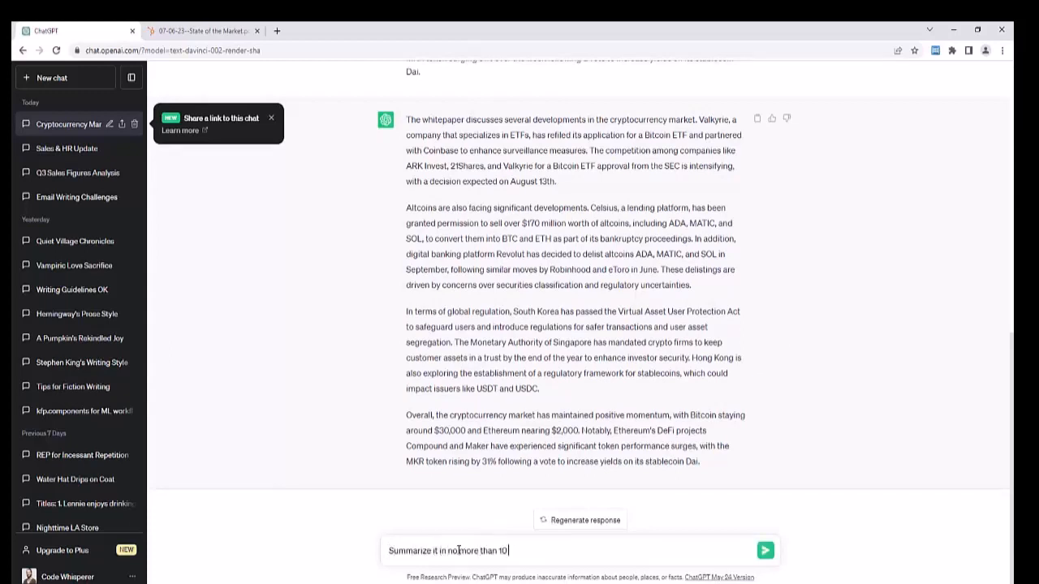
pyautogui.write('point form')
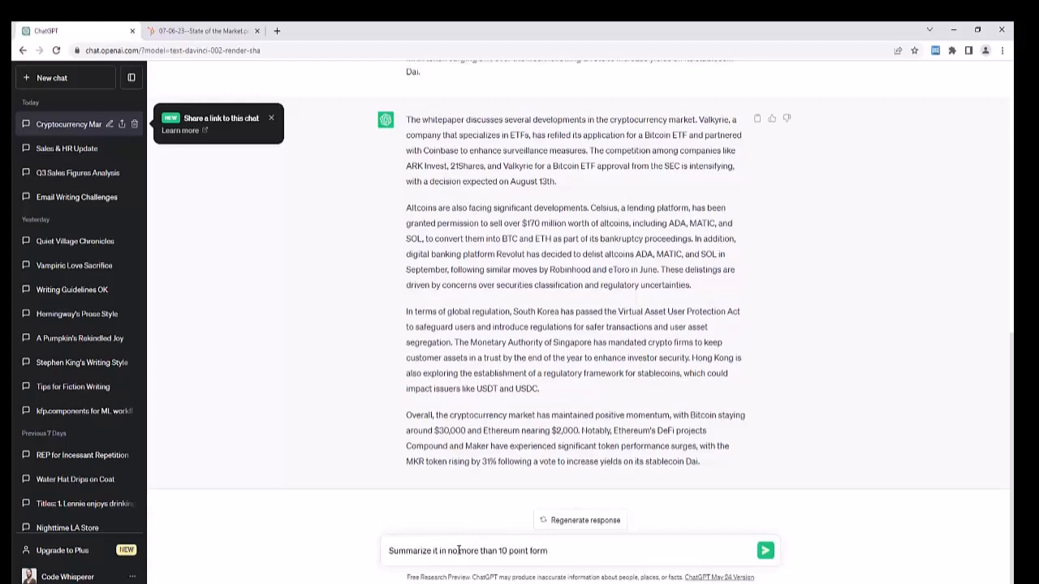
pyautogui.click(764, 550)
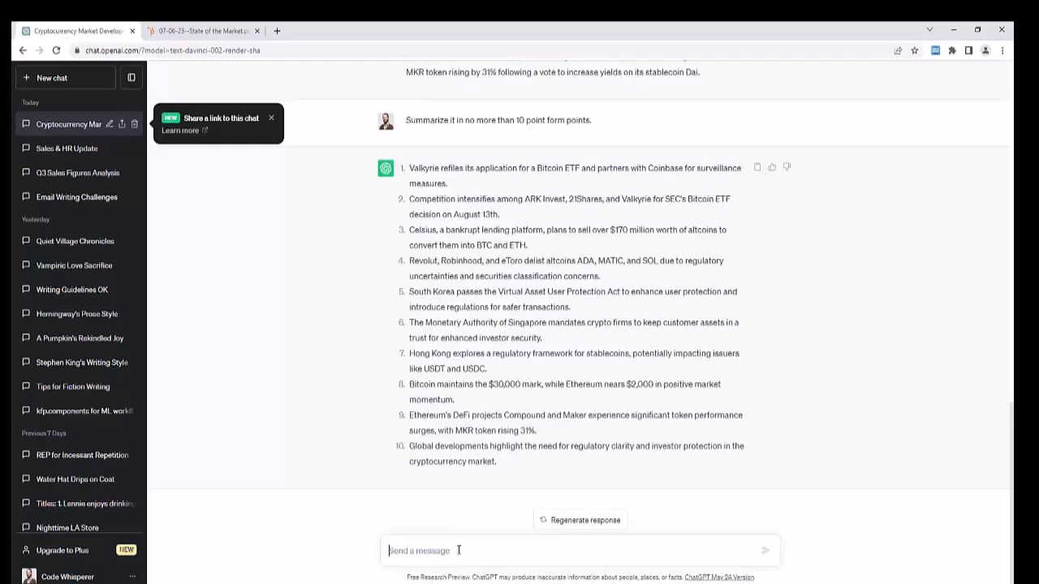
# Ask ChatGPT to condense the summary into ten points of at most 70 characters each.
pyautogui.write('s')
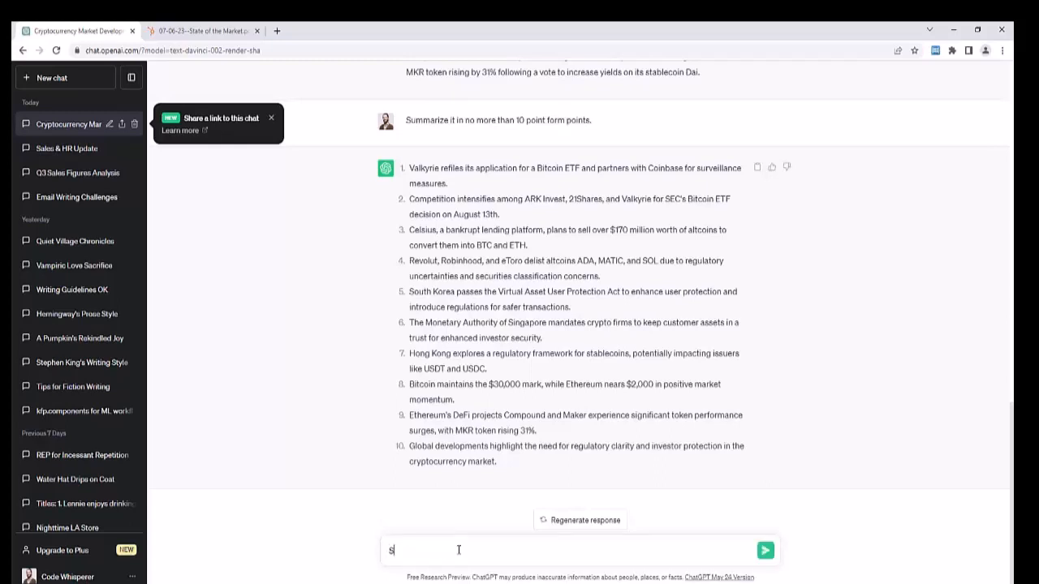
pyautogui.write('ummarize it in no m')
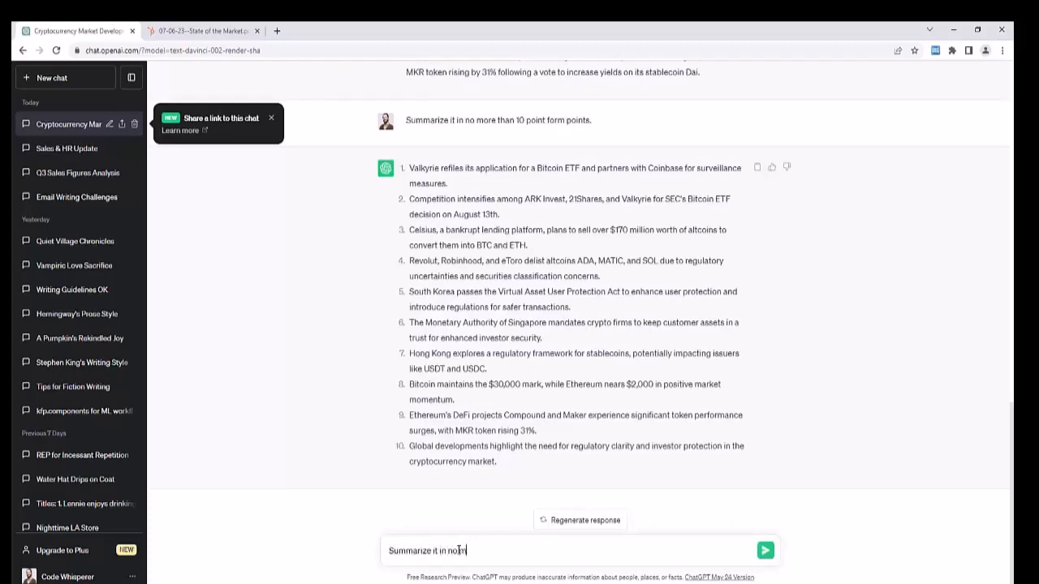
pyautogui.write('more than 10 point form')
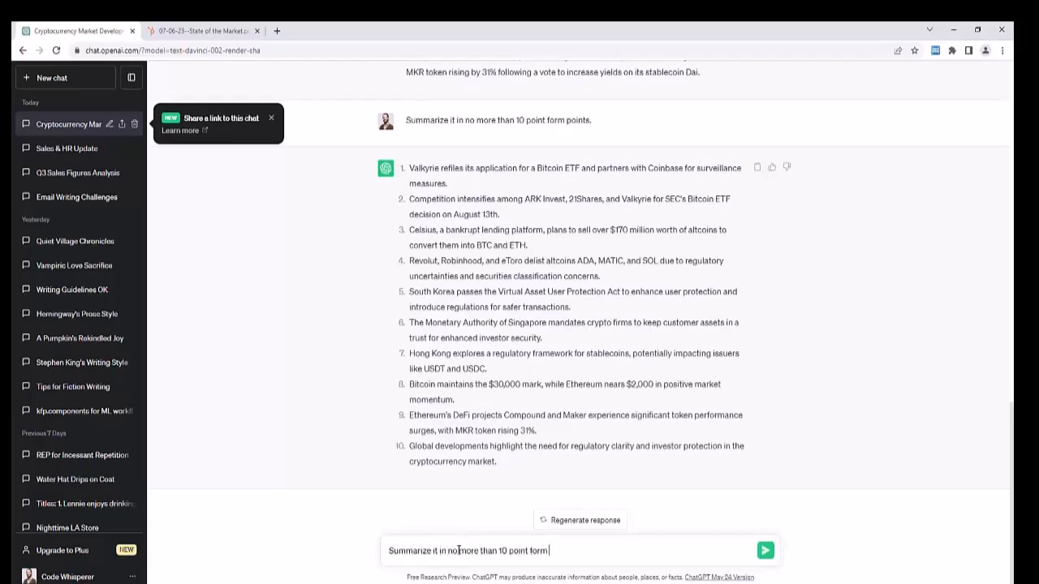
pyautogui.write('points of no more than 70 charact')
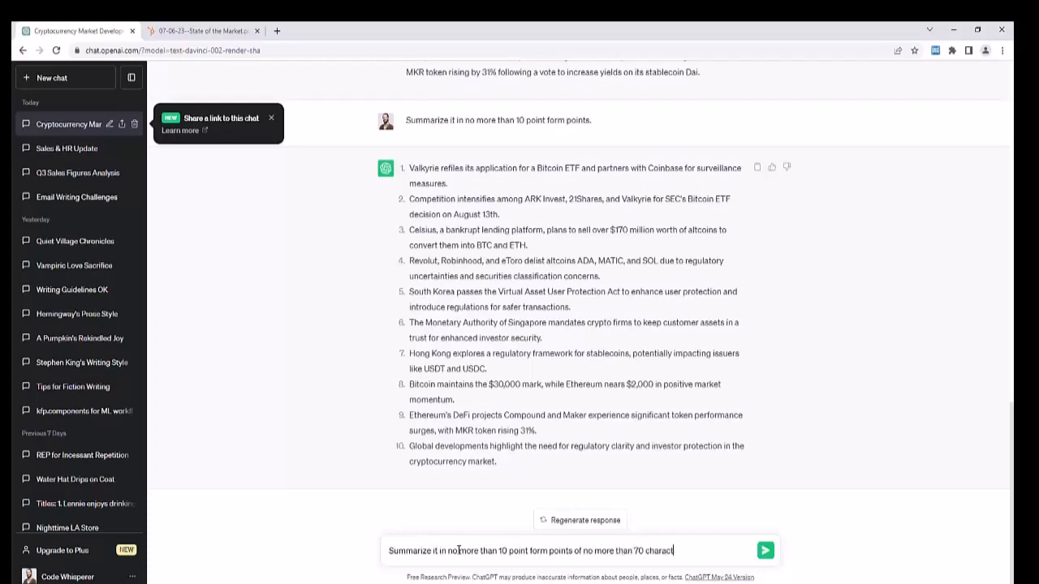
pyautogui.click(764, 550)
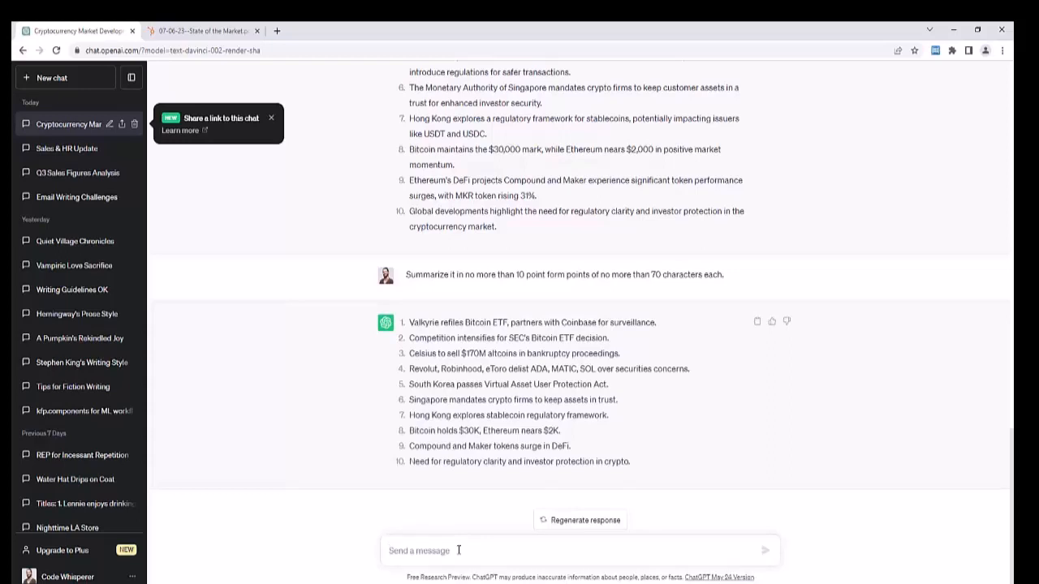
pyautogui.moveTo(464, 508)
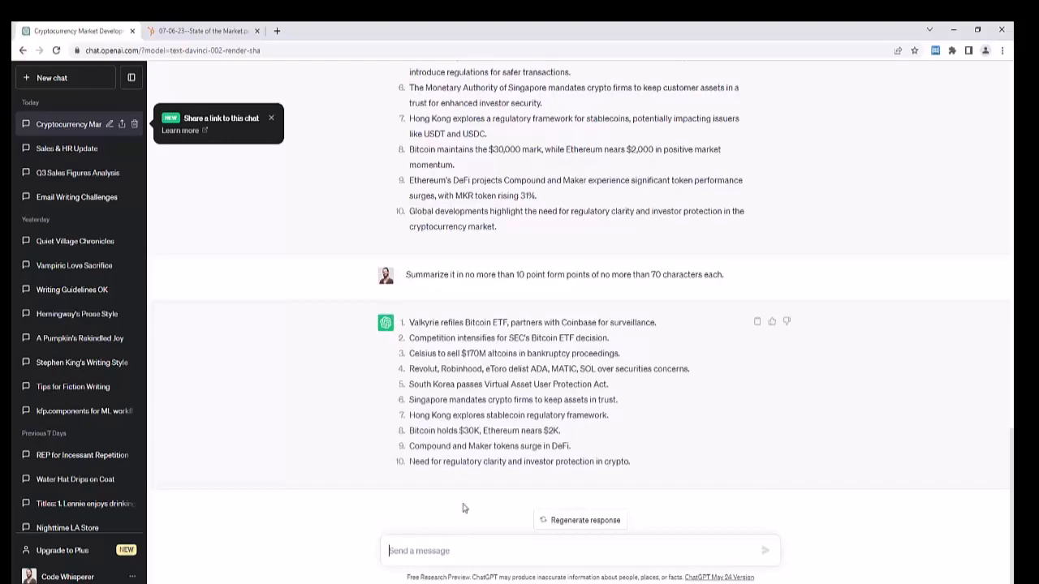
pyautogui.scroll(3)
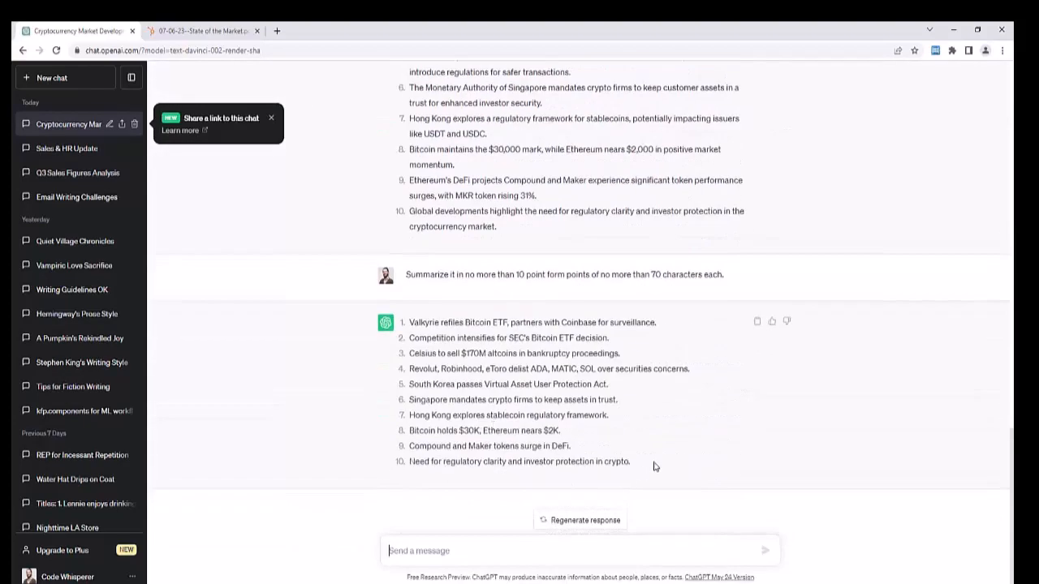
pyautogui.moveTo(493, 383)
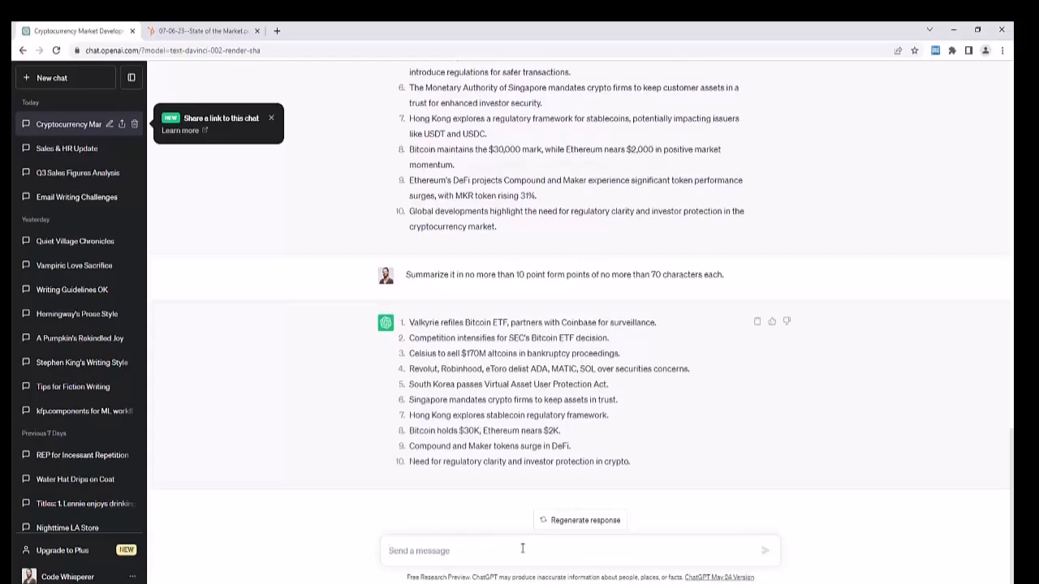
pyautogui.click(520, 550)
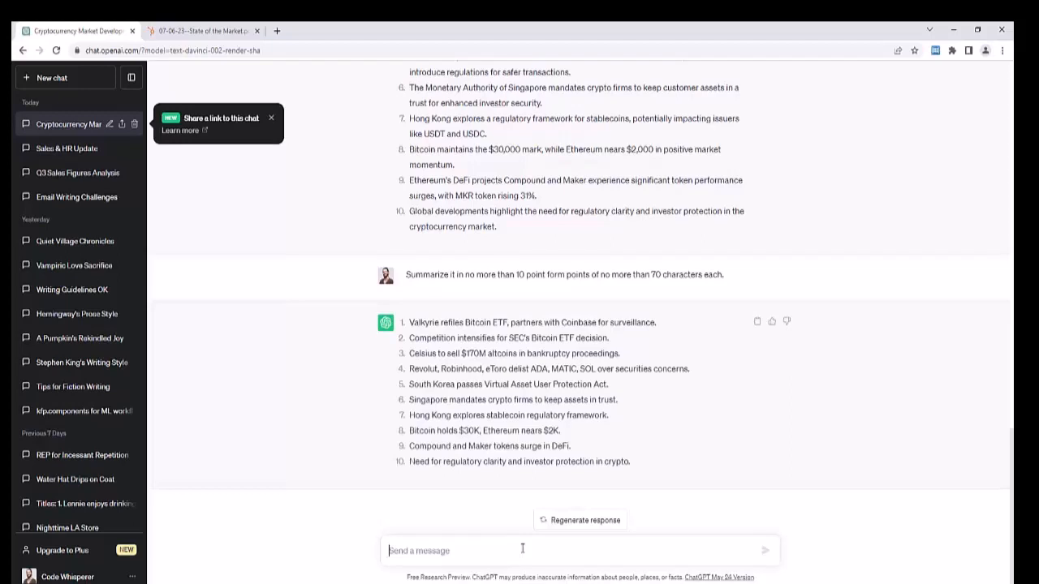
pyautogui.write('Tell me mo')
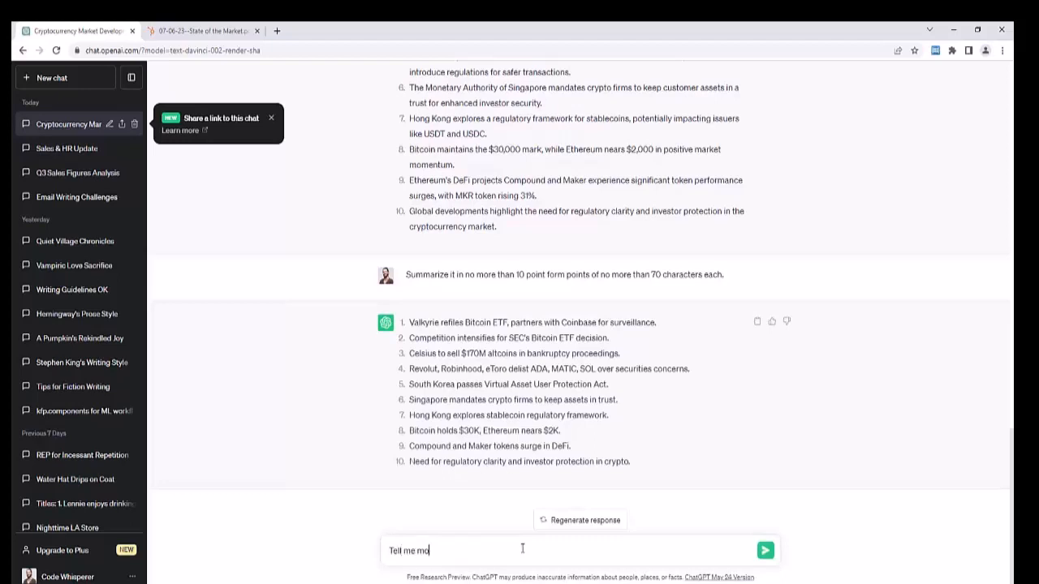
pyautogui.write('re about Hong')
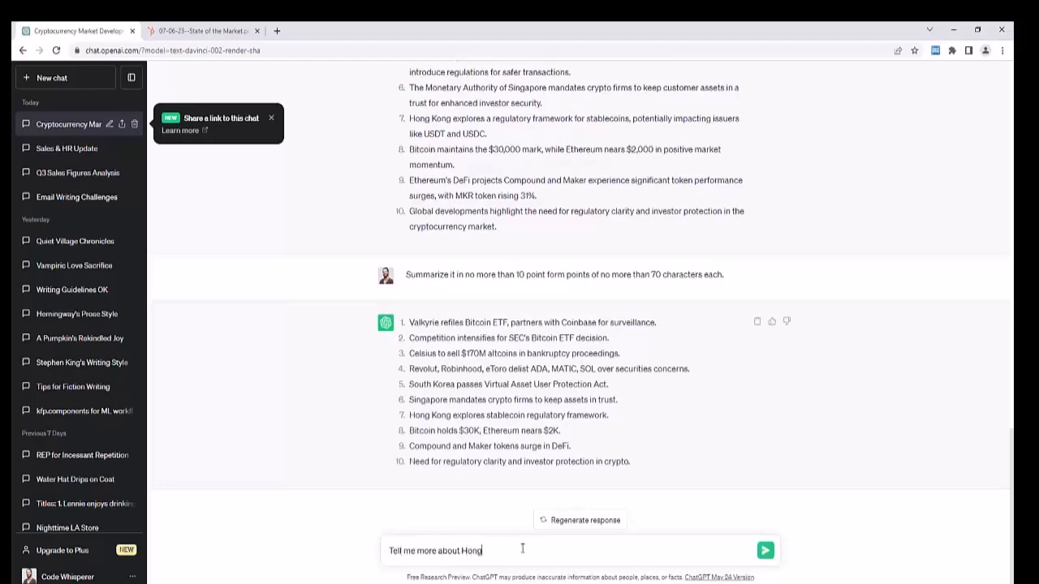
pyautogui.click(764, 550)
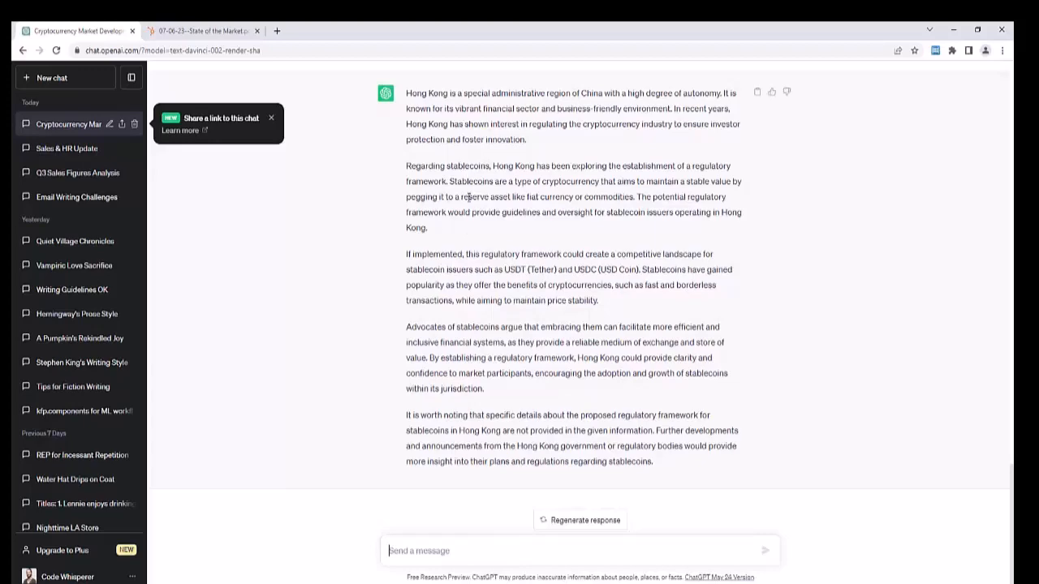
pyautogui.moveTo(461, 230)
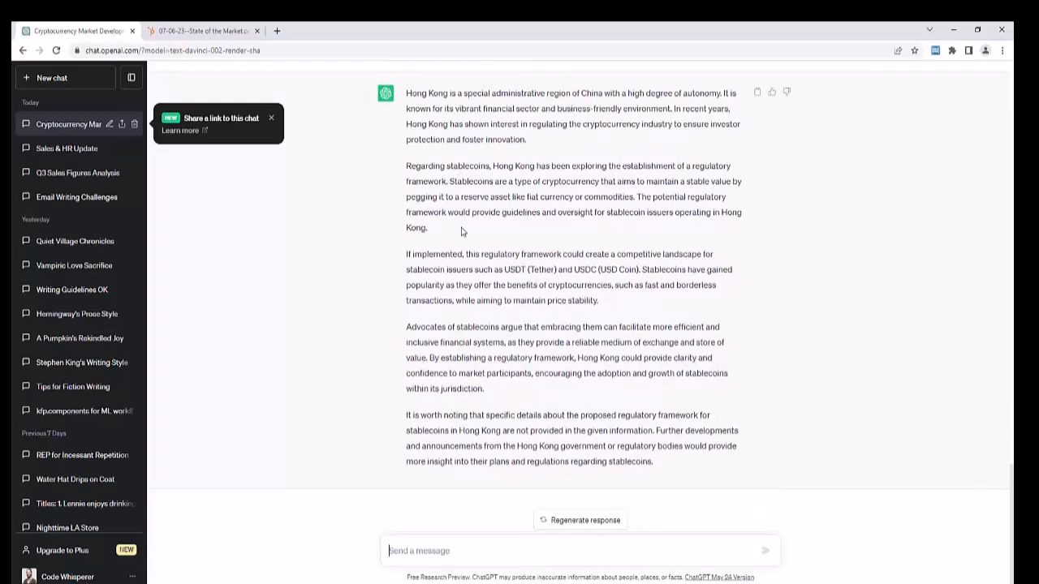
pyautogui.moveTo(574, 227)
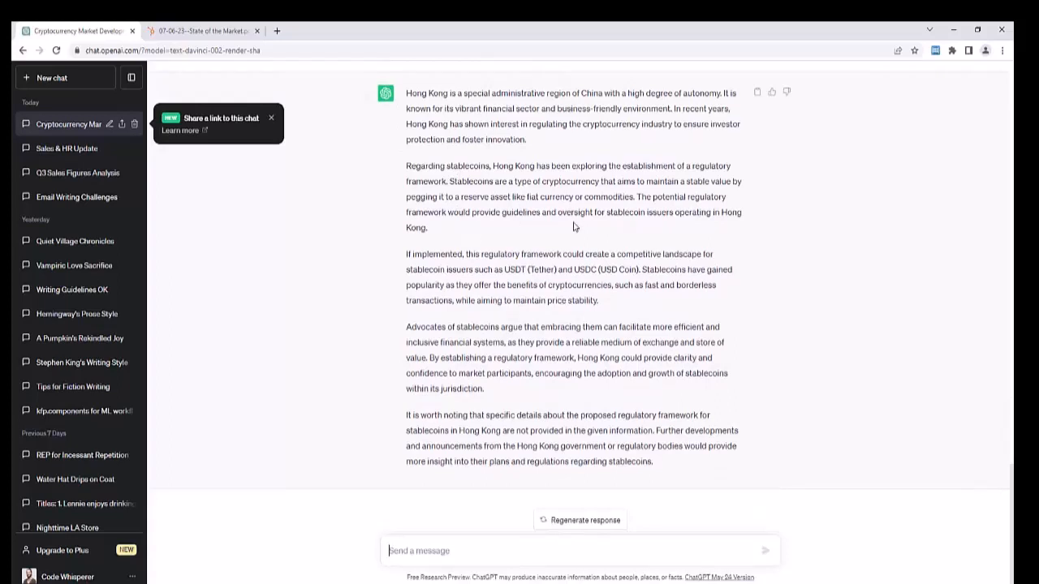
pyautogui.moveTo(570, 232)
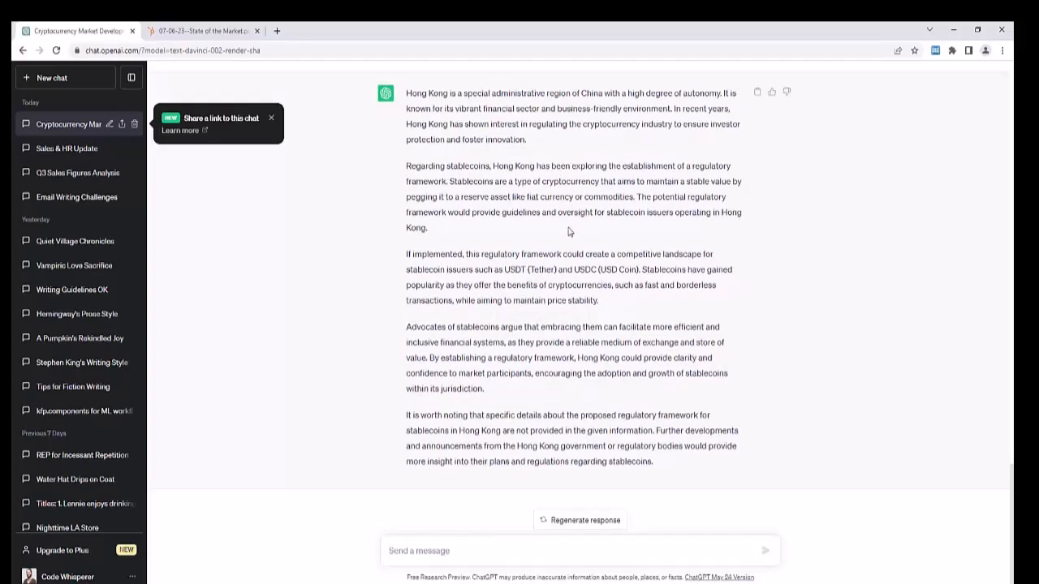
pyautogui.moveTo(491, 204)
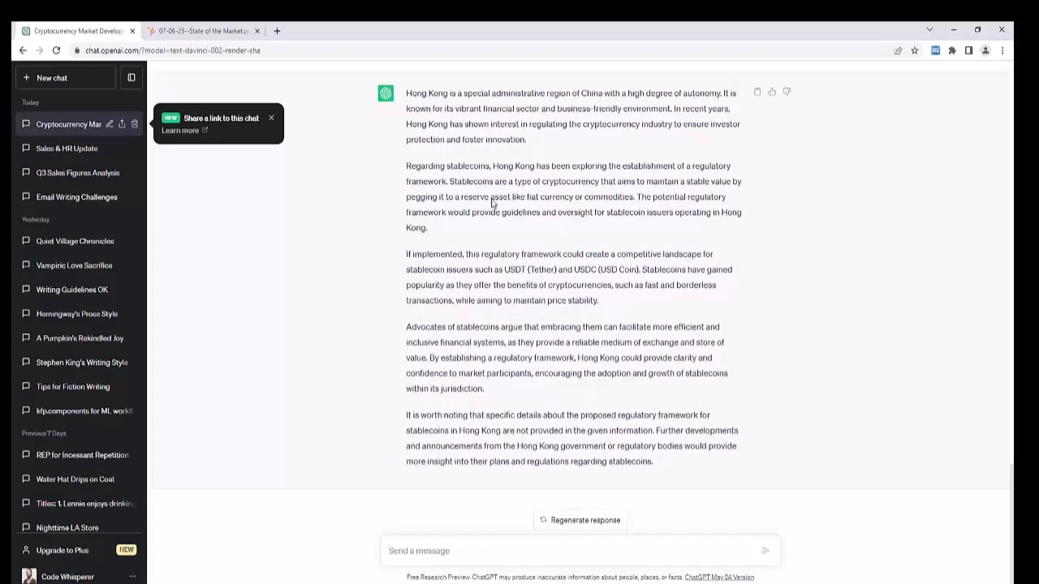
pyautogui.moveTo(495, 235)
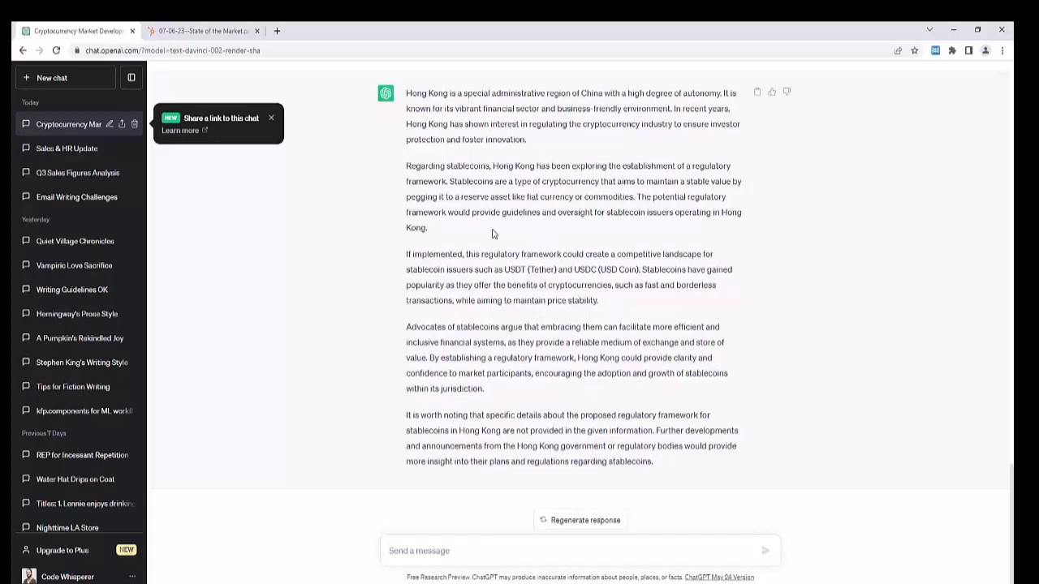
pyautogui.moveTo(487, 237)
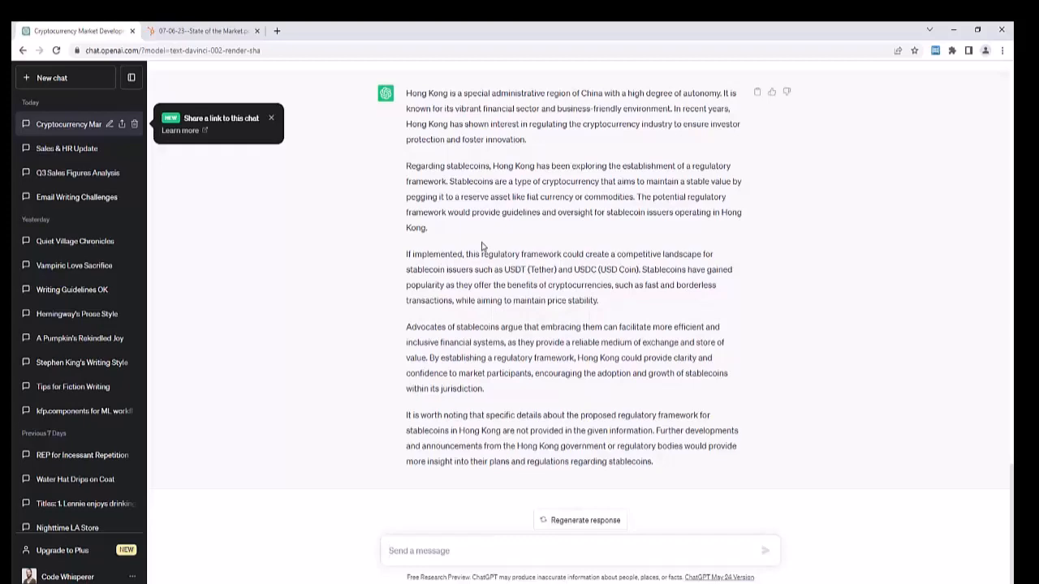
# Review the chat and draft 'Summarize it in the form of a table' without sending.
pyautogui.scroll(3)
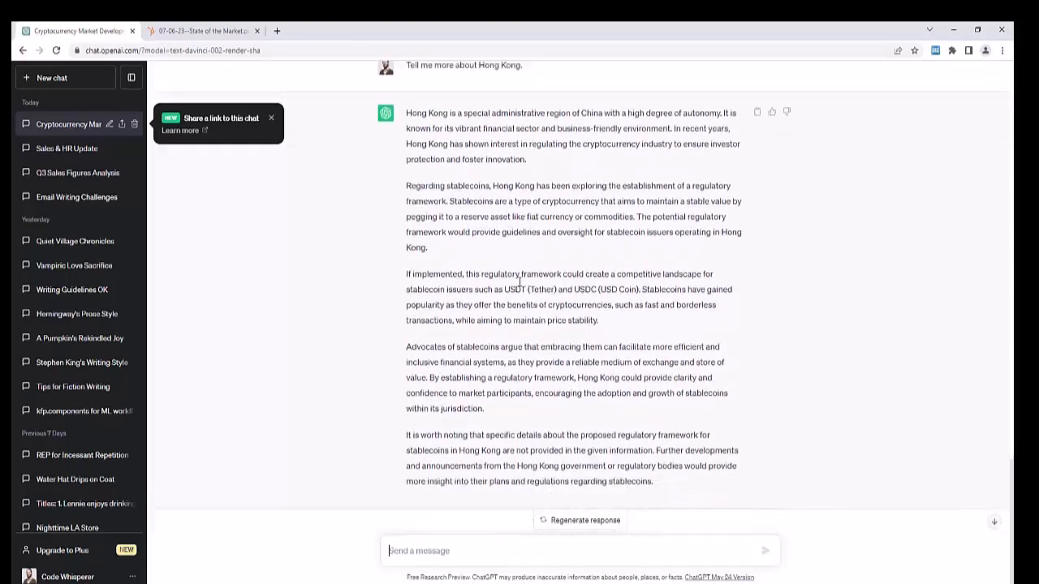
pyautogui.scroll(3)
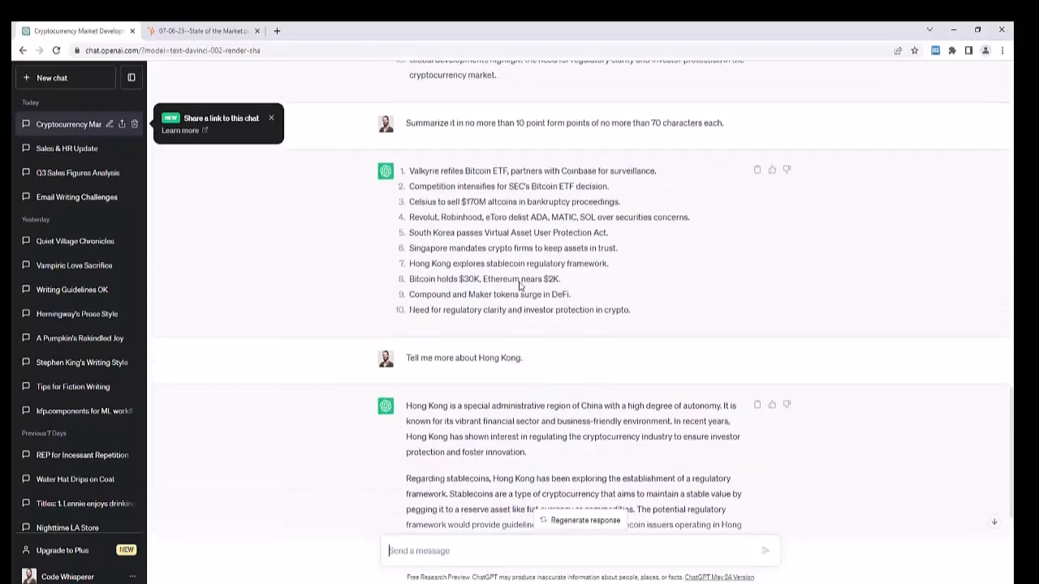
pyautogui.scroll(-3)
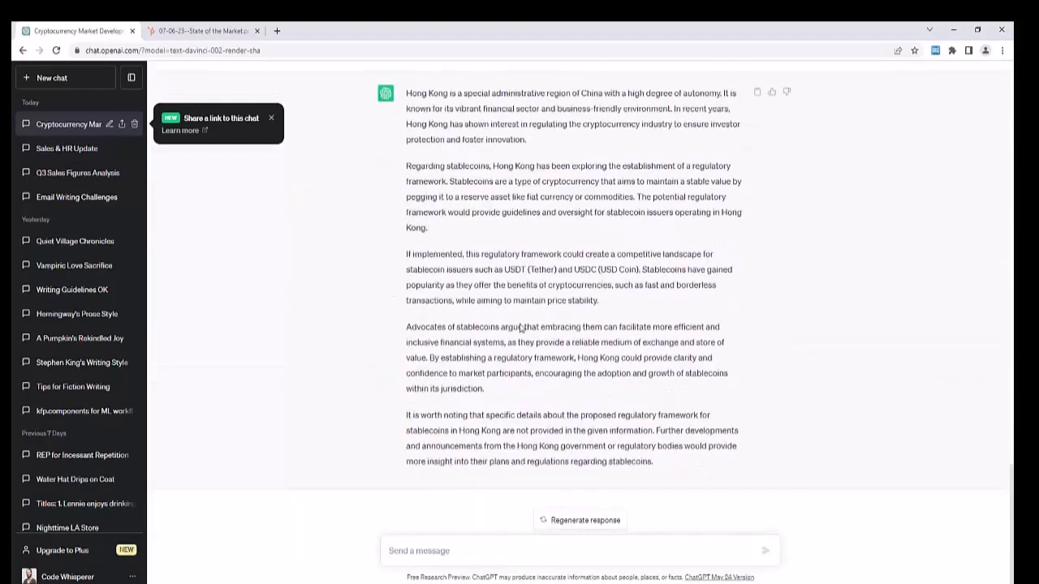
pyautogui.moveTo(428, 408)
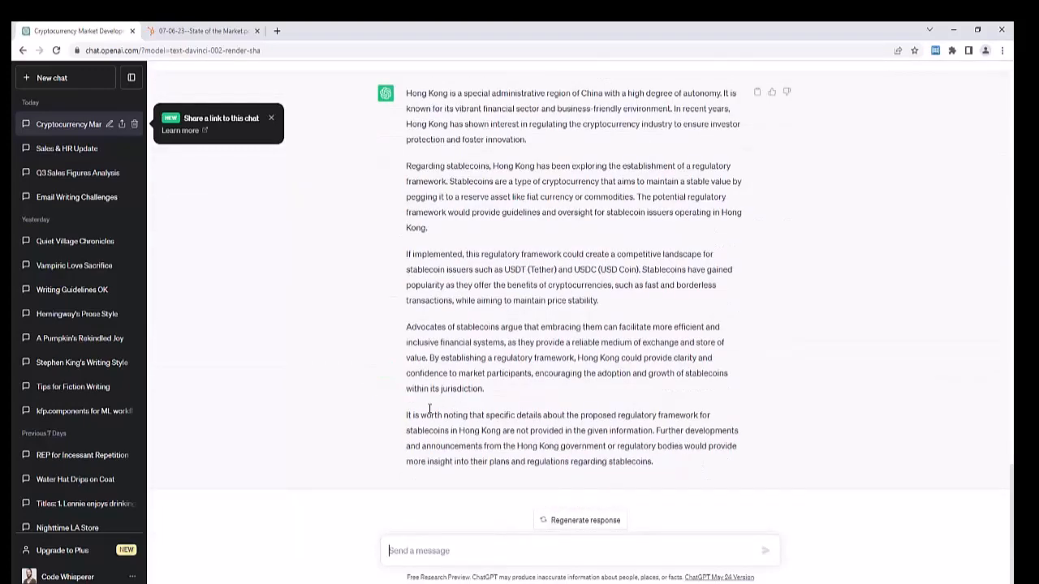
pyautogui.write('Summarize it')
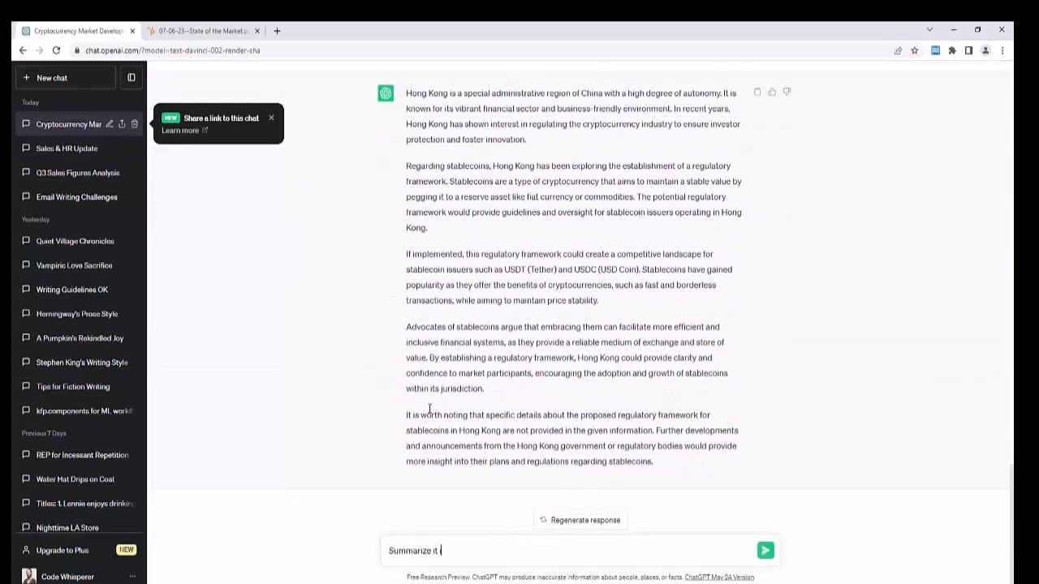
pyautogui.write('in')
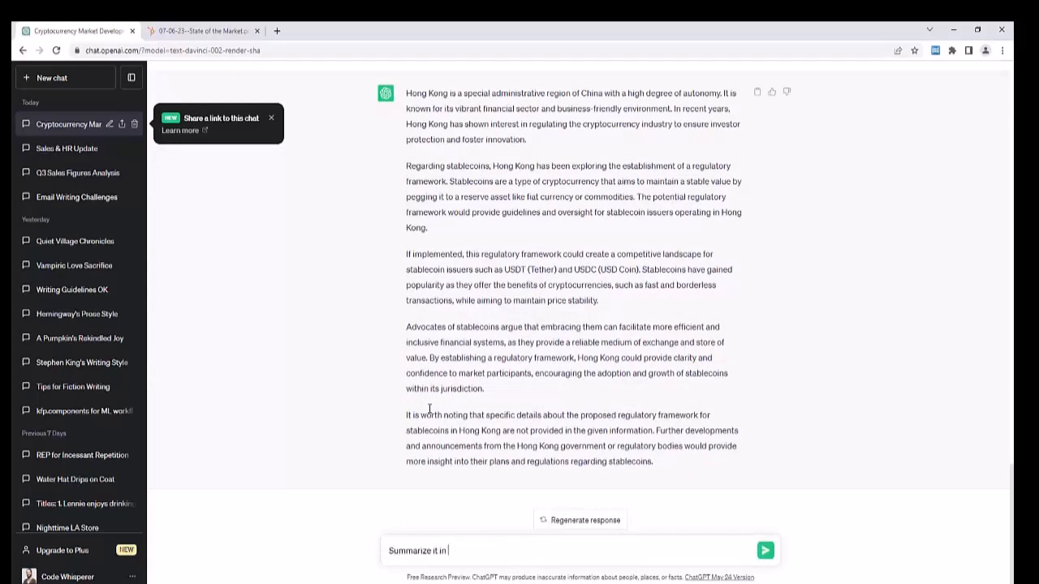
pyautogui.write('the form of a table.')
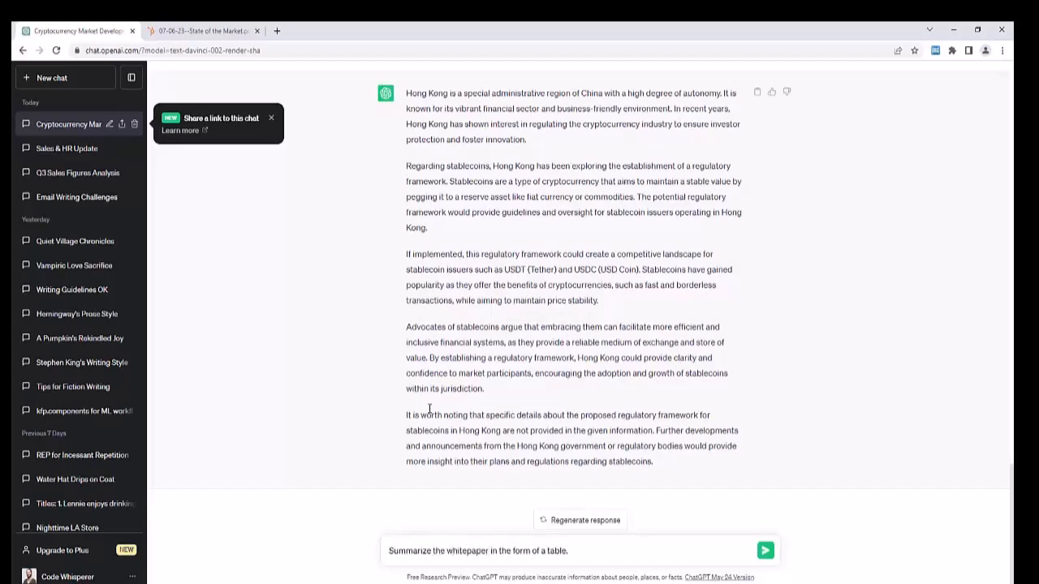
pyautogui.scroll(3)
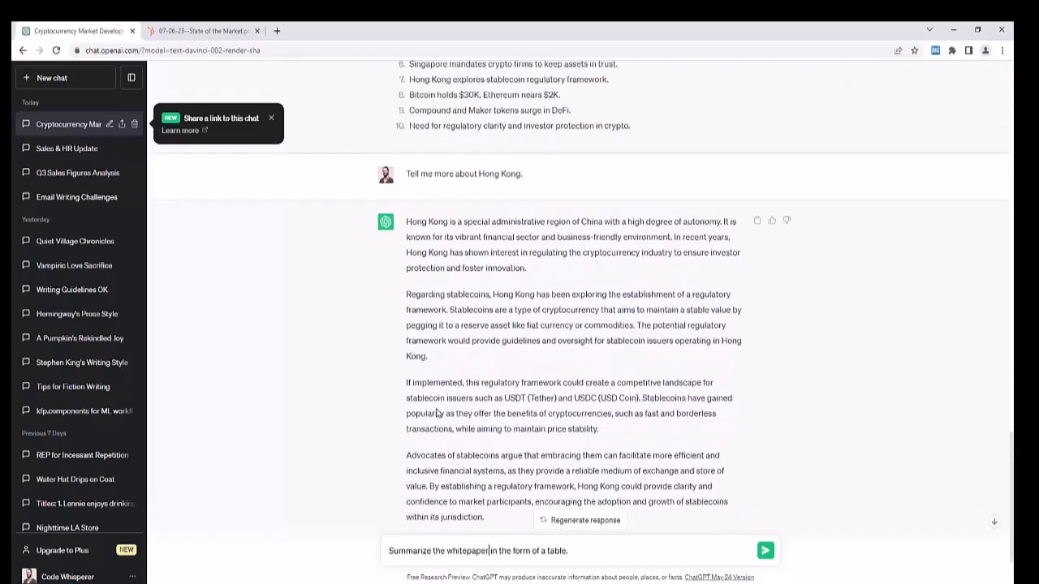
# Submit the table request and read the pipe-formatted 'Summary of Whitepaper' reply.
pyautogui.click(764, 550)
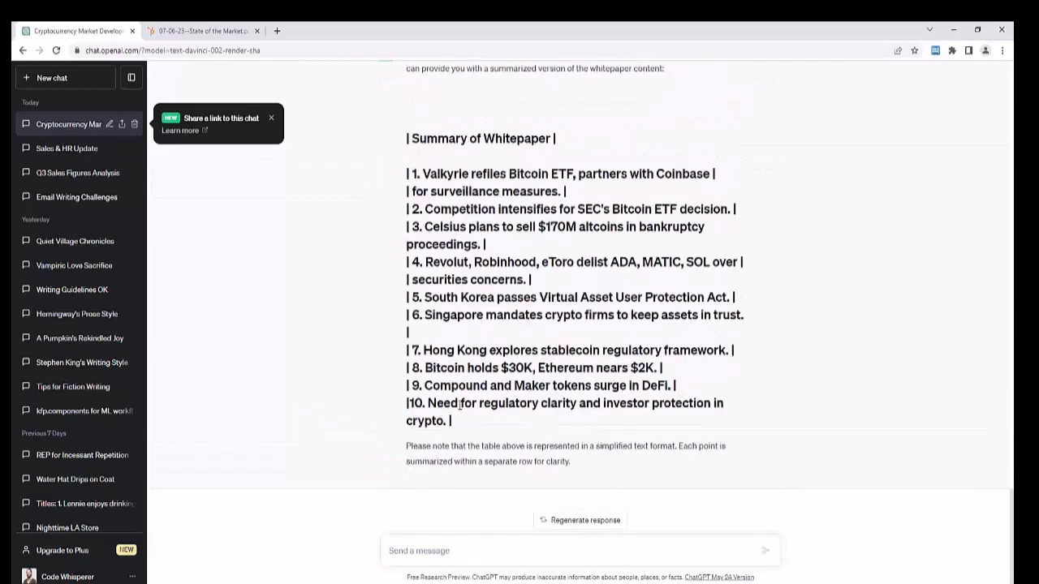
pyautogui.scroll(3)
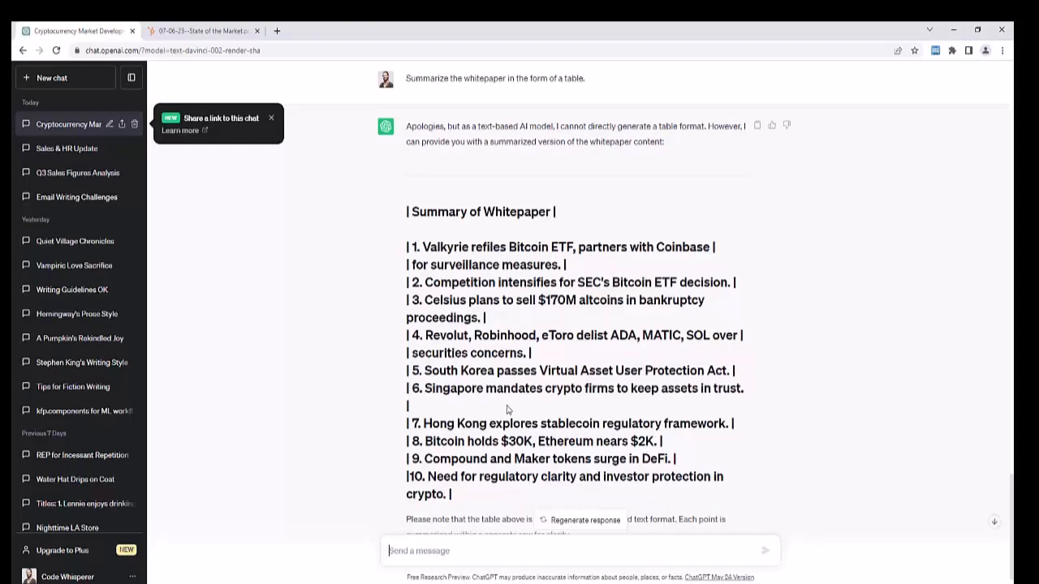
pyautogui.scroll(-3)
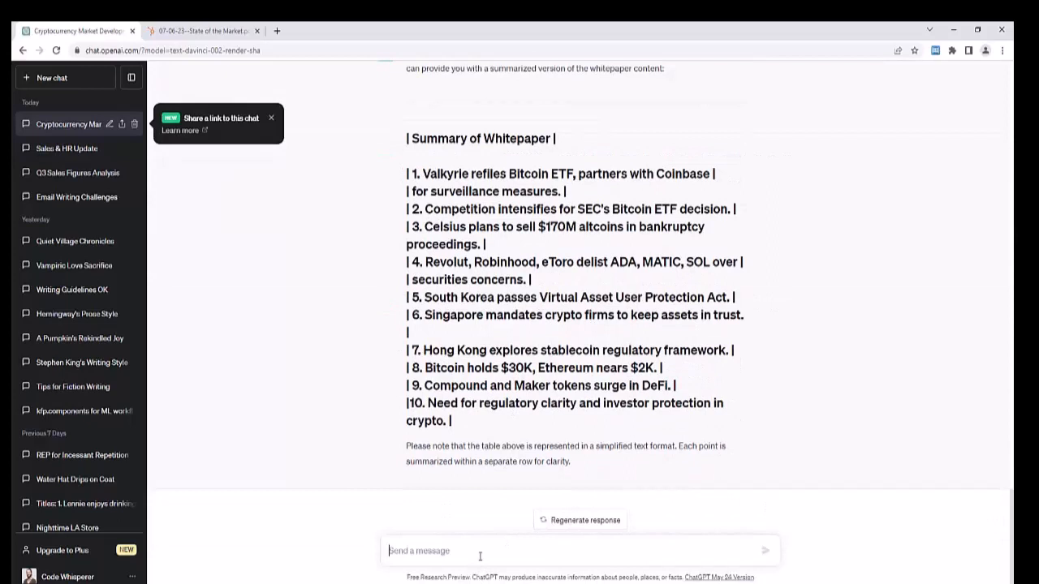
# Request the whitepaper summarized as a limerick and read the crypto-market limerick.
pyautogui.write('Summarize the whitepaper in the form of a lim')
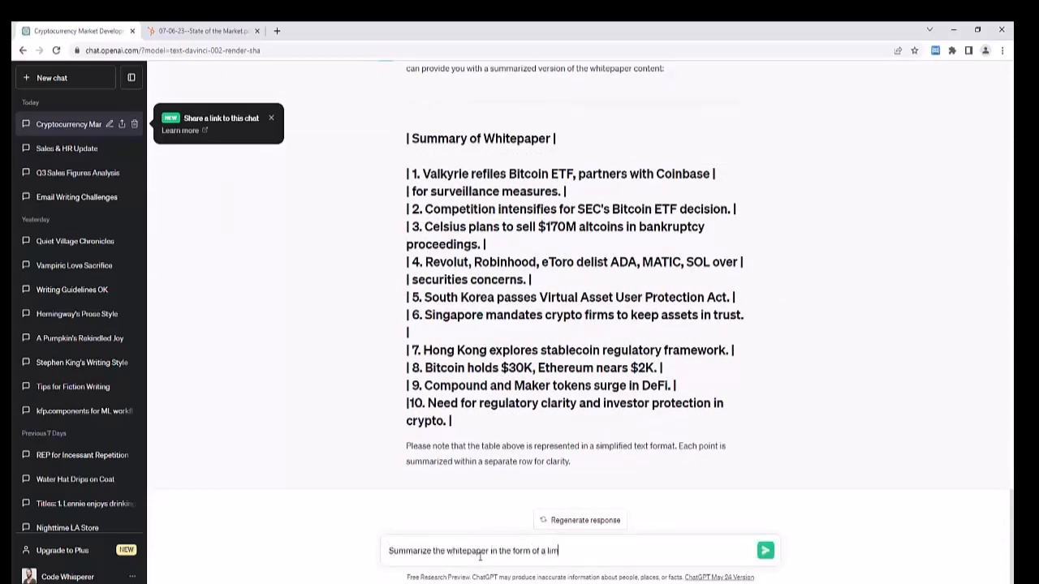
pyautogui.click(764, 550)
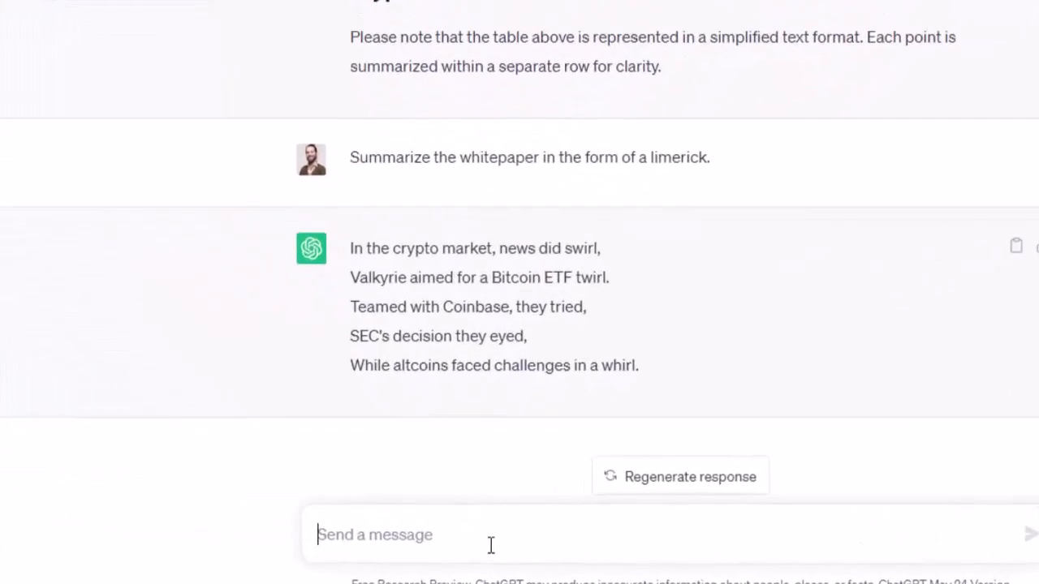
pyautogui.scroll(3)
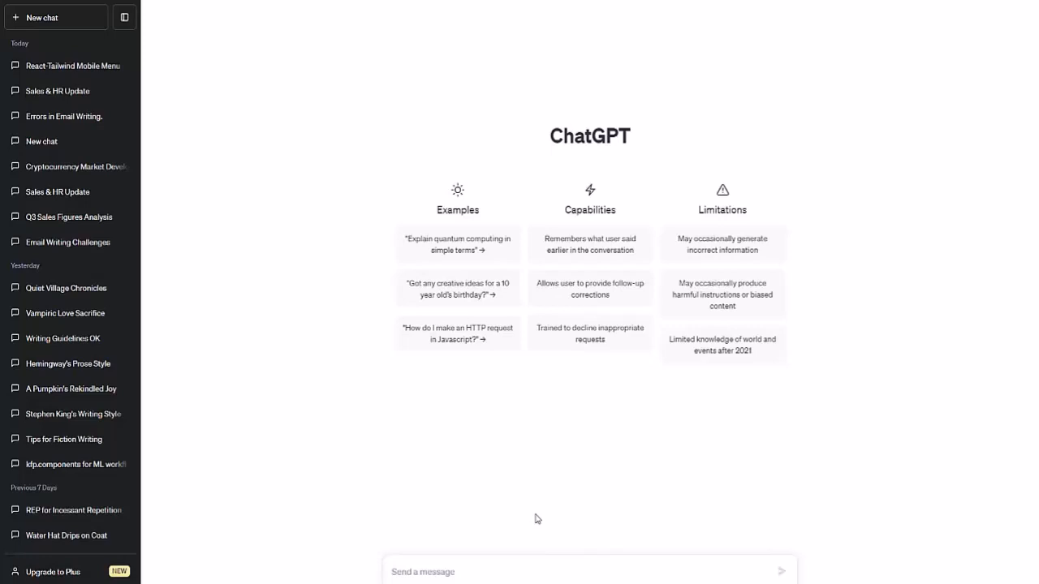
pyautogui.moveTo(439, 527)
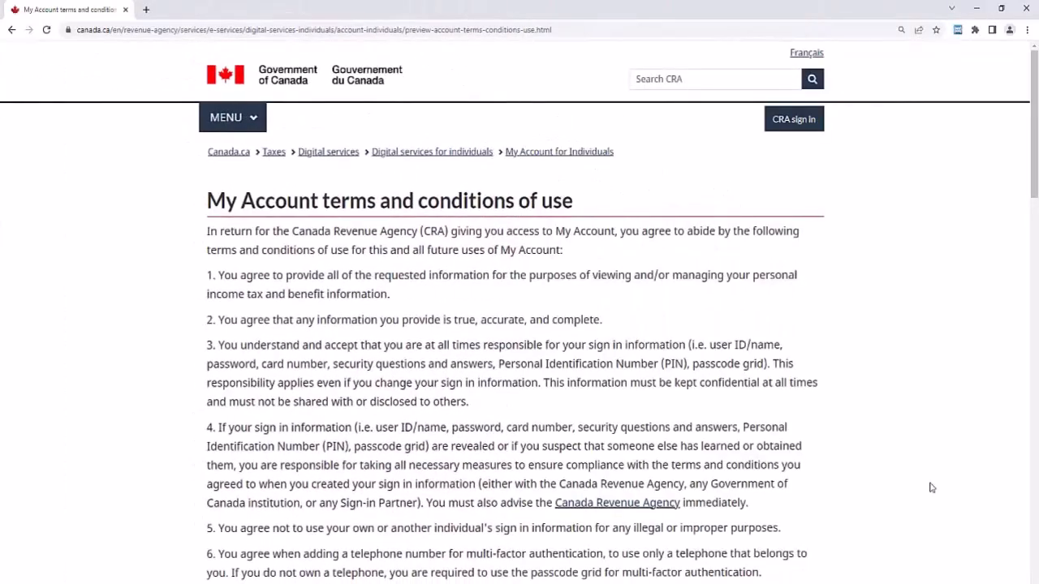
pyautogui.moveTo(672, 281)
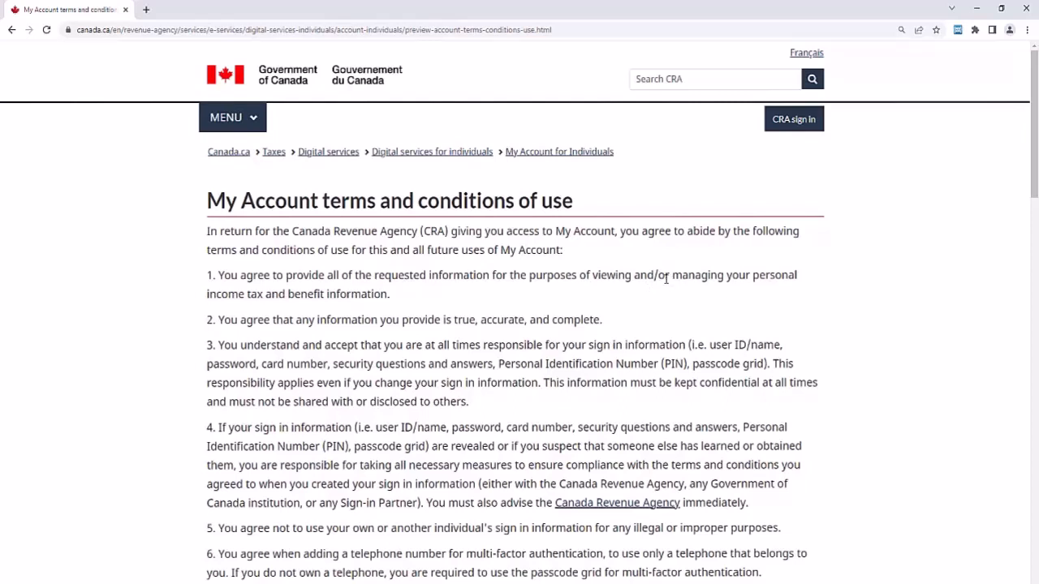
pyautogui.moveTo(473, 258)
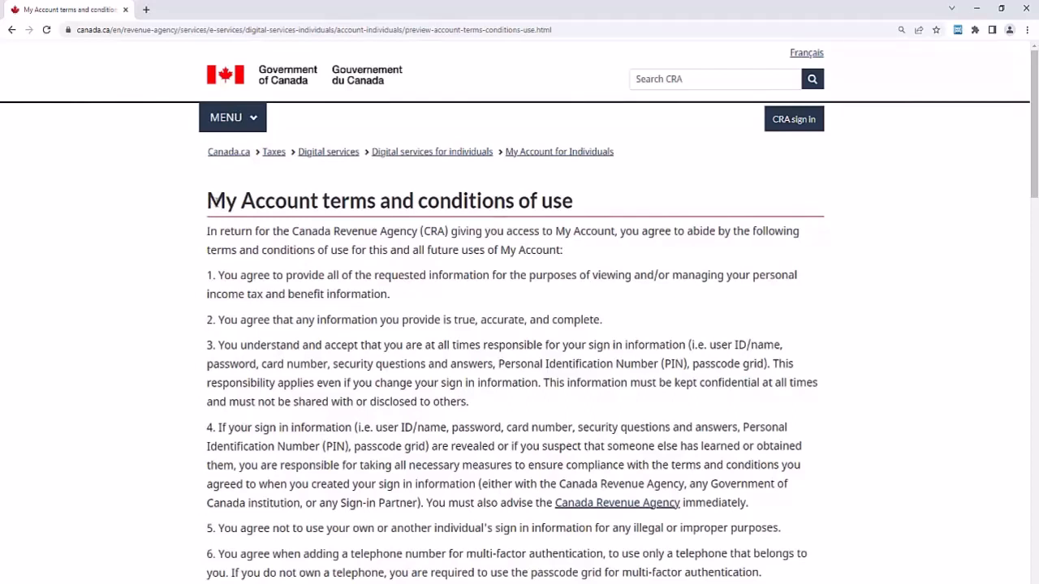
# Select the CRA My Account terms text from the page title through clause 17.
pyautogui.scroll(-3)
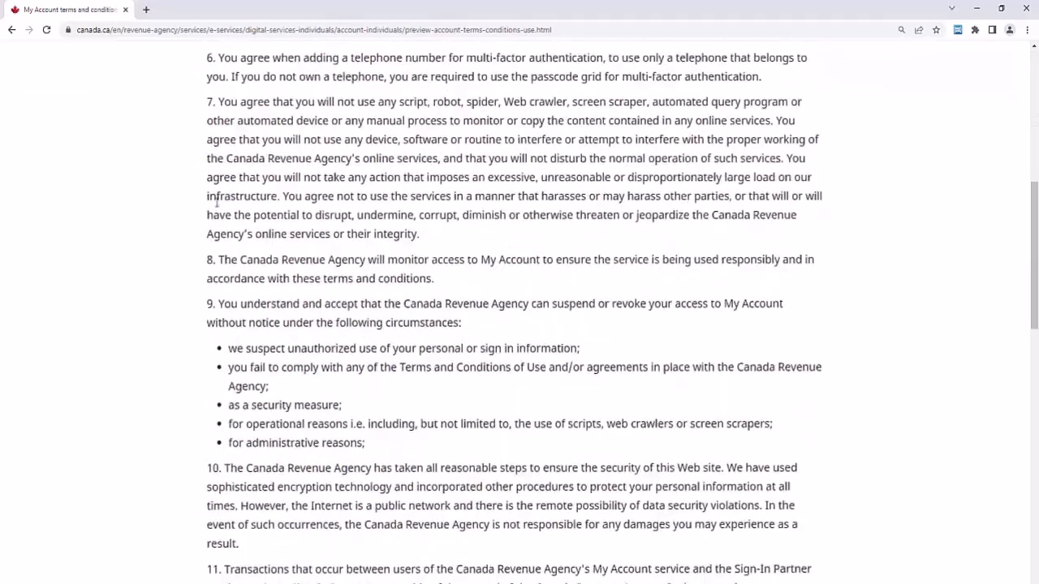
pyautogui.scroll(-3)
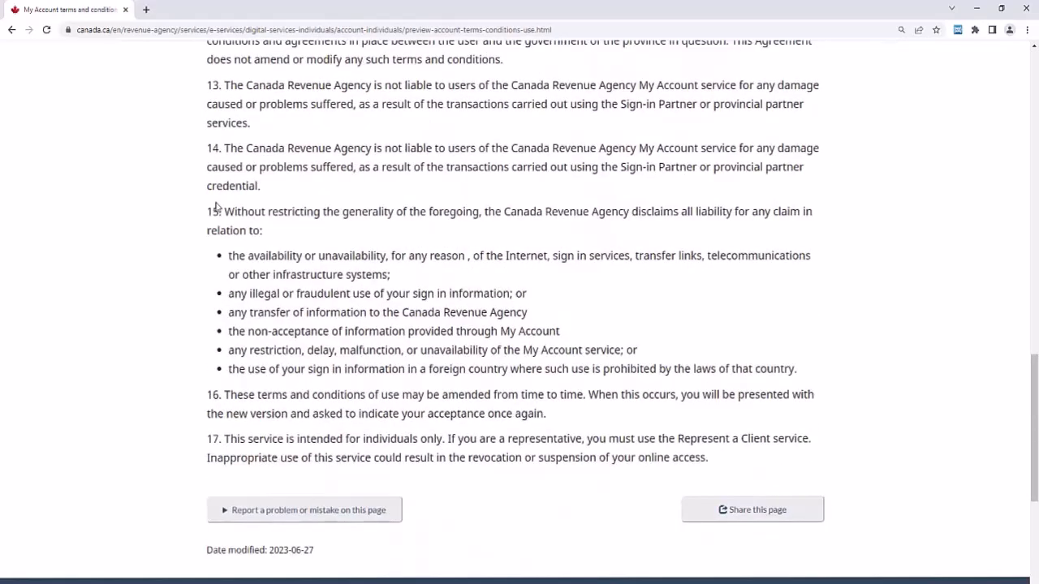
pyautogui.scroll(3)
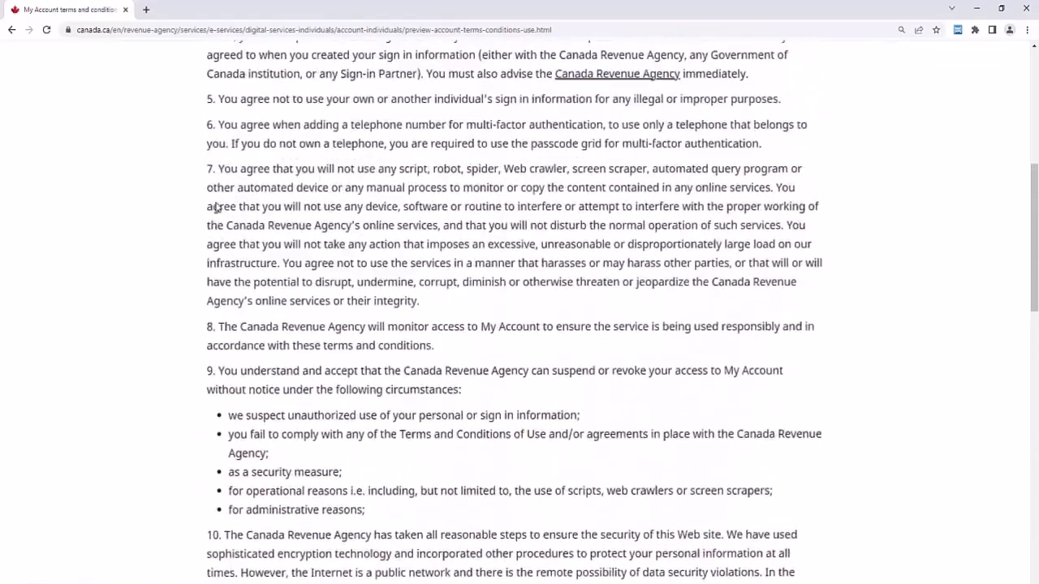
pyautogui.scroll(3)
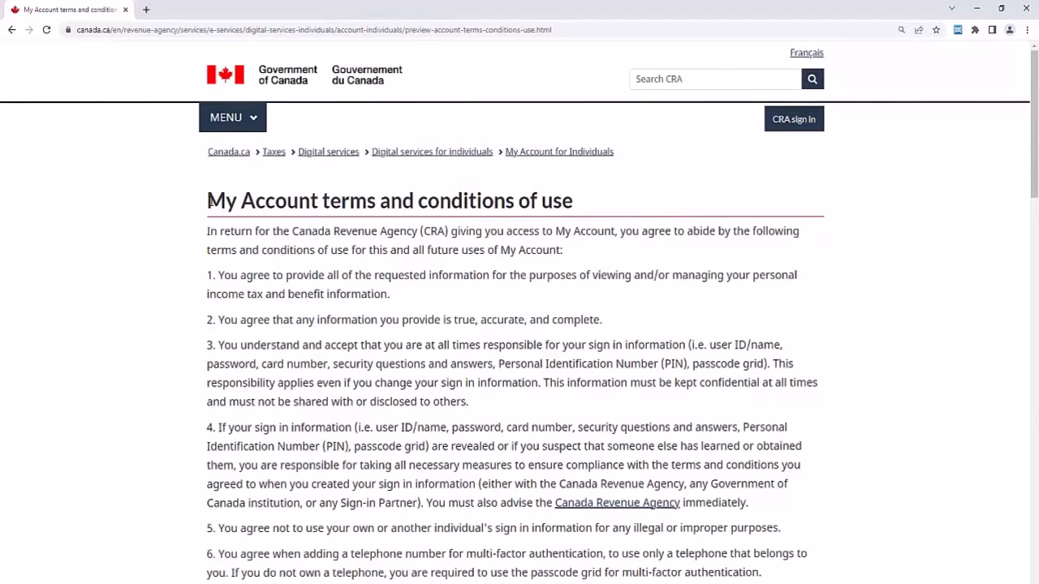
pyautogui.moveTo(207, 200); pyautogui.dragTo(416, 333)
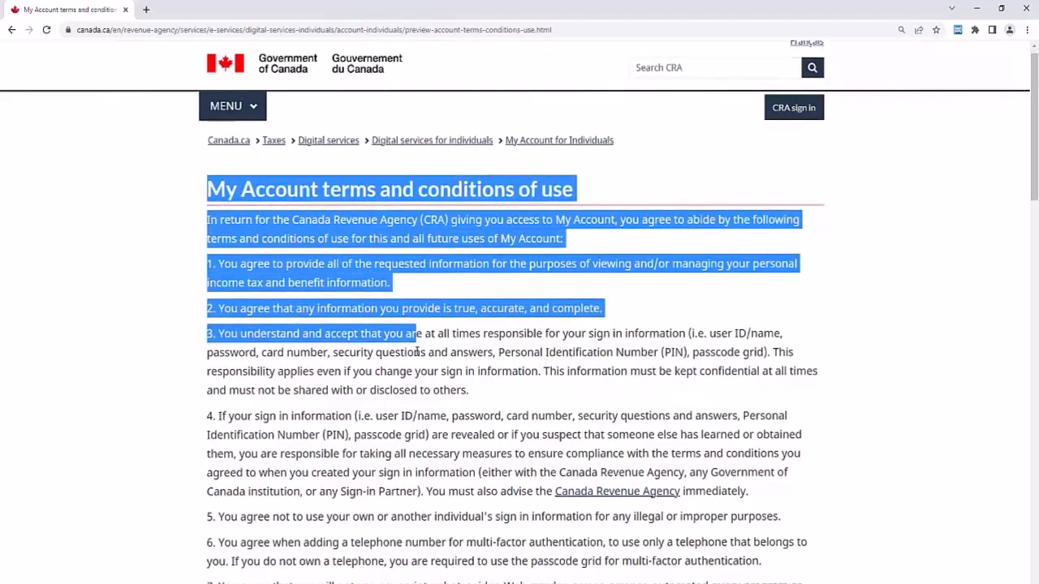
pyautogui.scroll(-3)
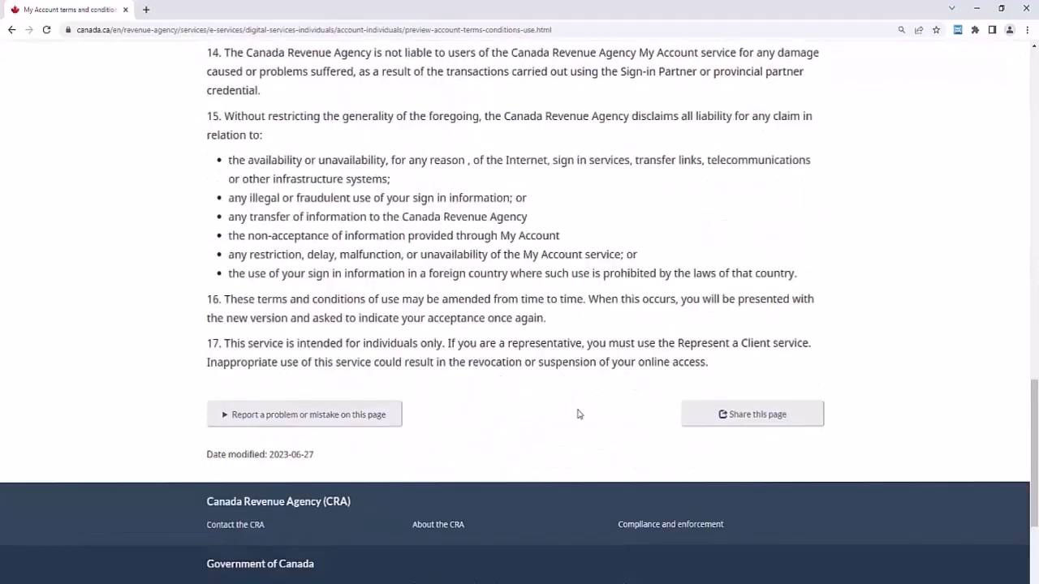
pyautogui.moveTo(206, 52); pyautogui.dragTo(714, 362)
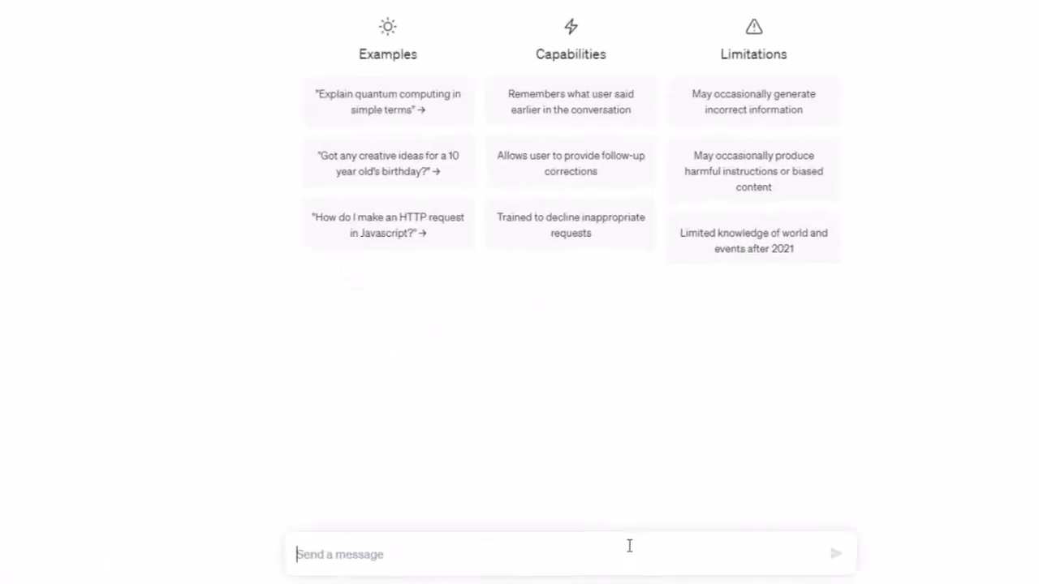
# Send the pasted terms with 'Summarize this document in a few readable paragraphs.'.
pyautogui.scroll(-3)
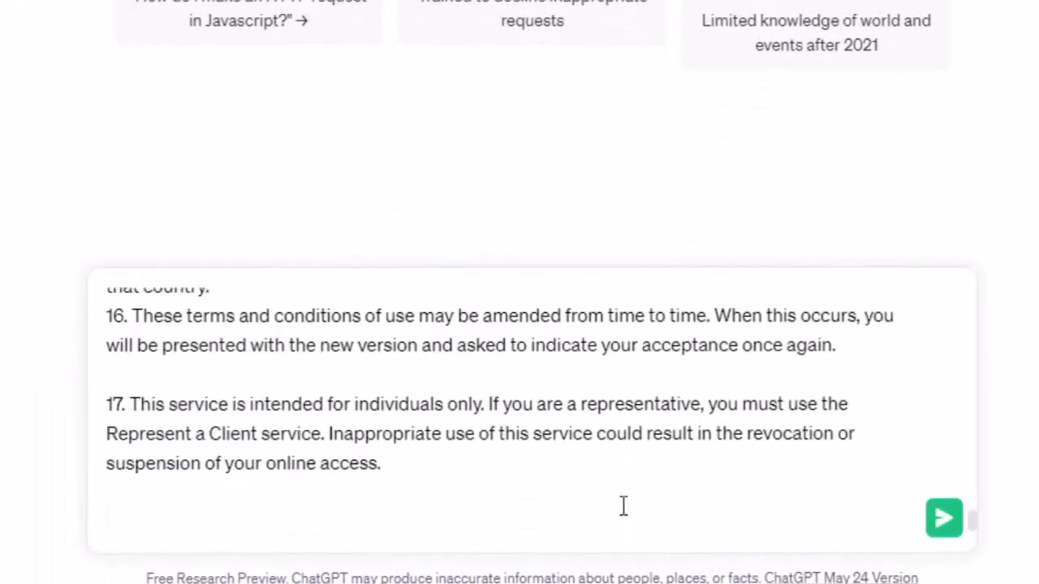
pyautogui.write('Summarize')
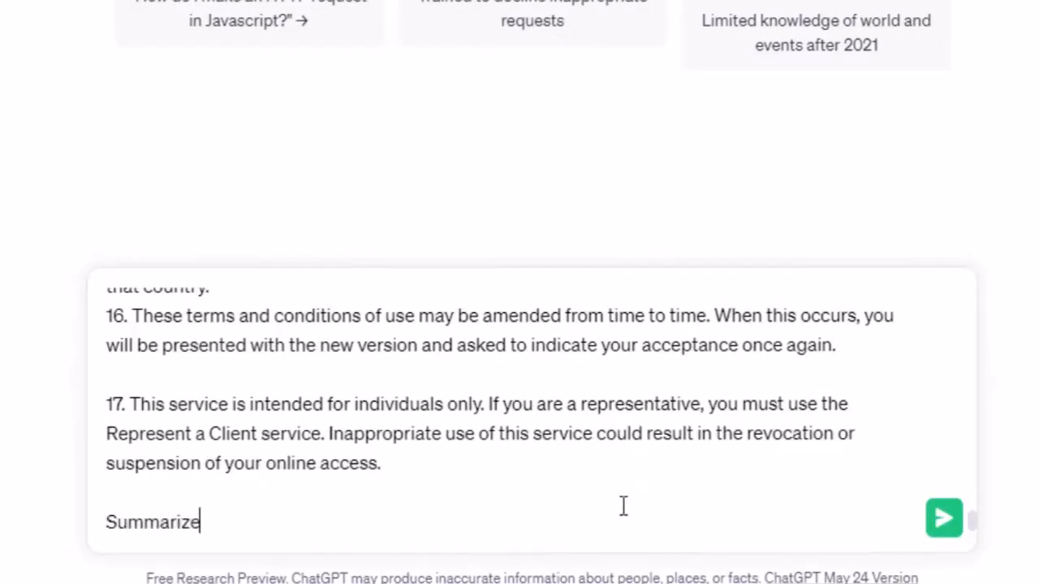
pyautogui.write('this docu')
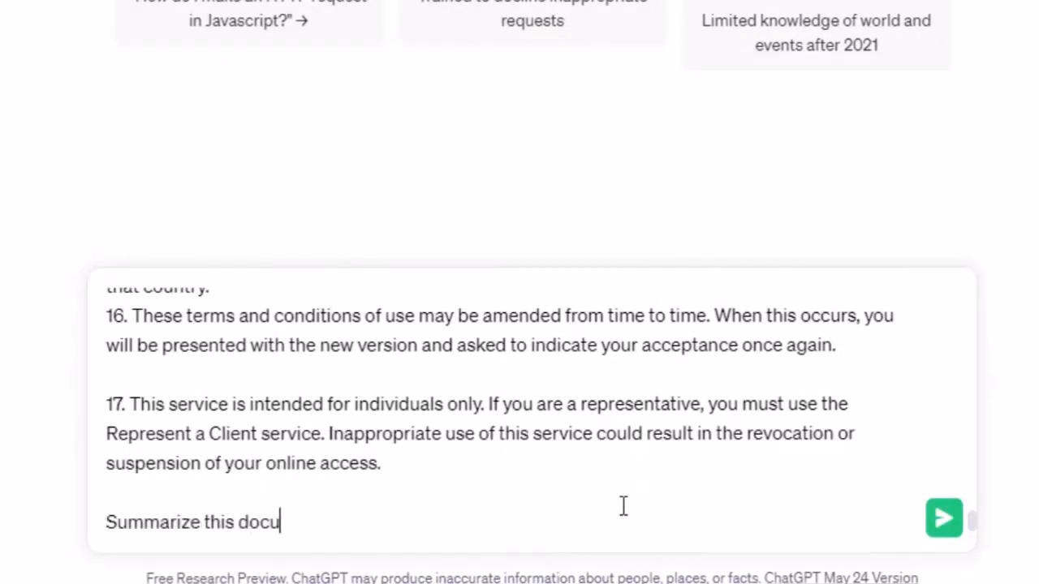
pyautogui.write('ment')
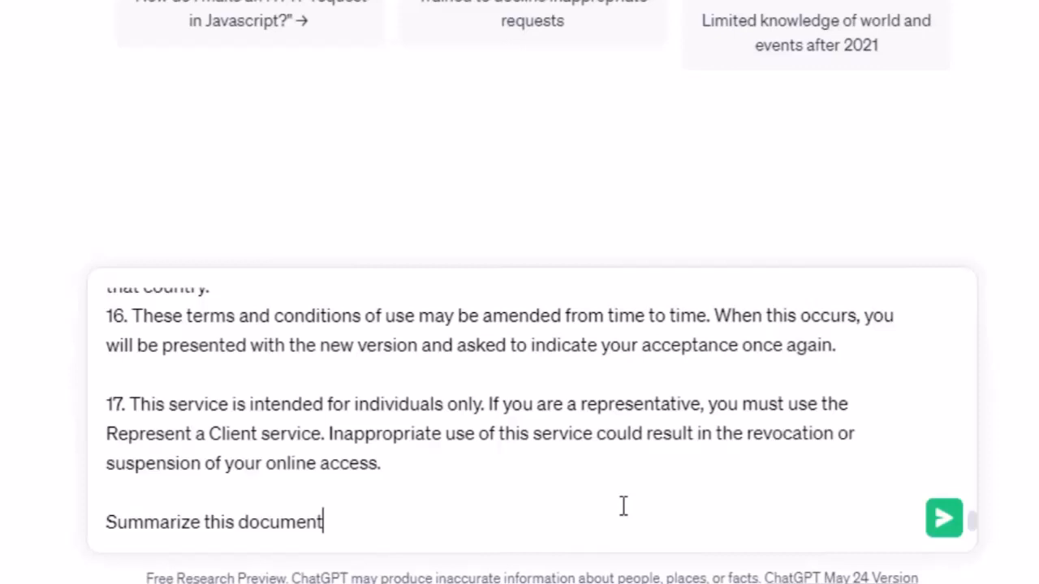
pyautogui.write('in a few readable p')
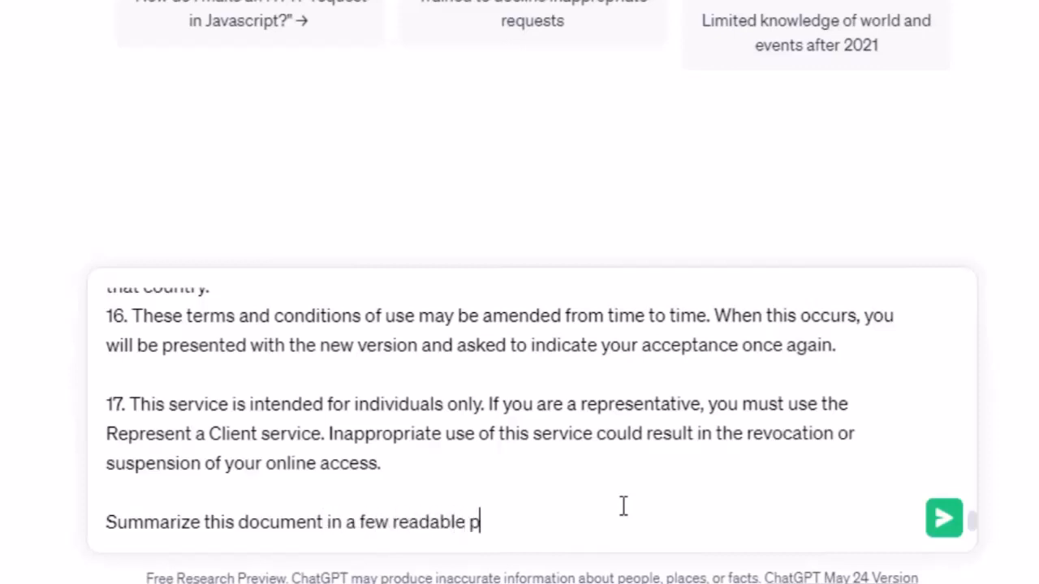
pyautogui.write('aragrap')
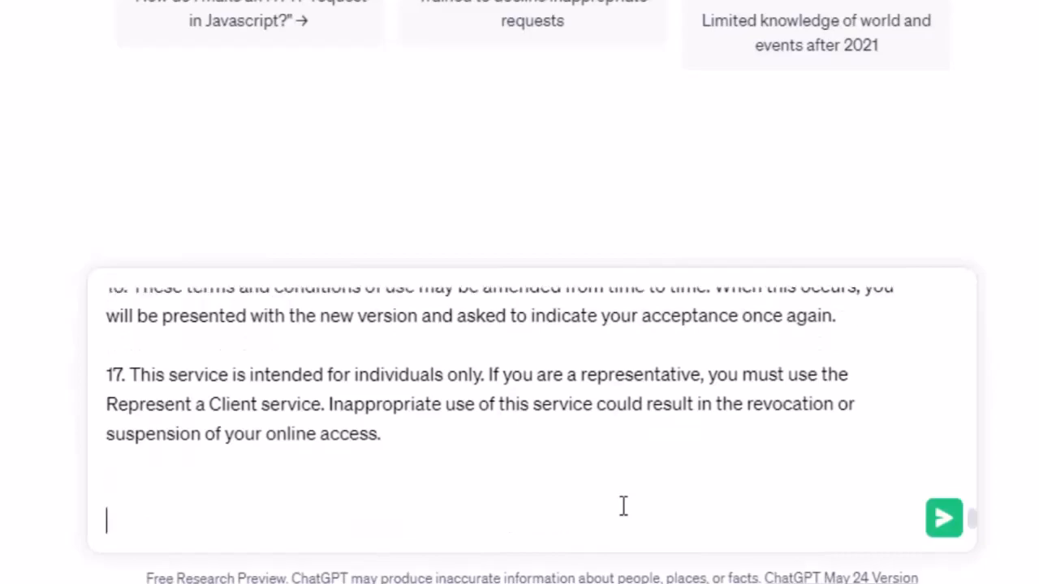
pyautogui.click(943, 518)
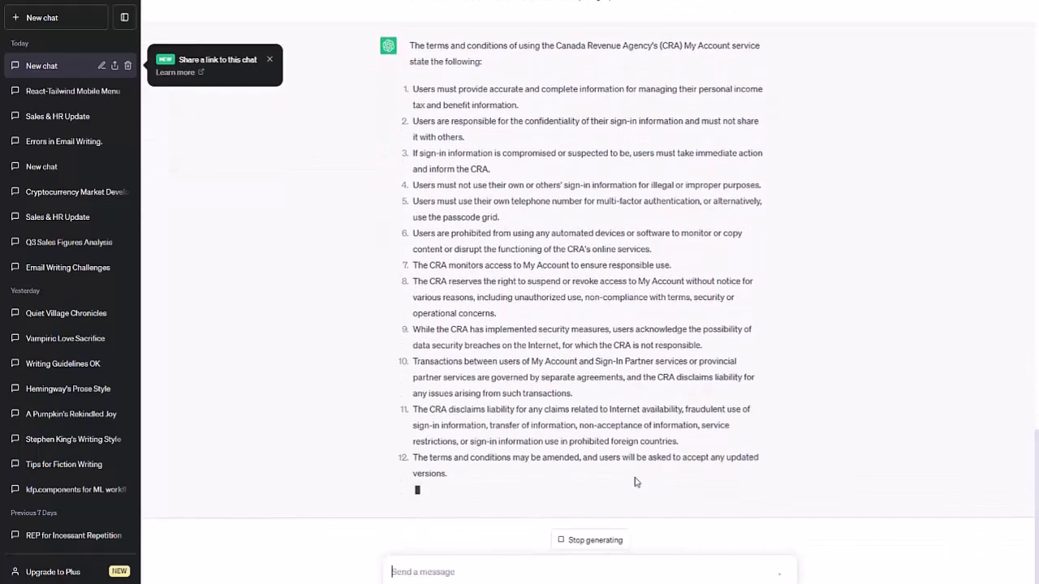
# Read through the thirteen numbered points and closing summary paragraph.
pyautogui.scroll(-3)
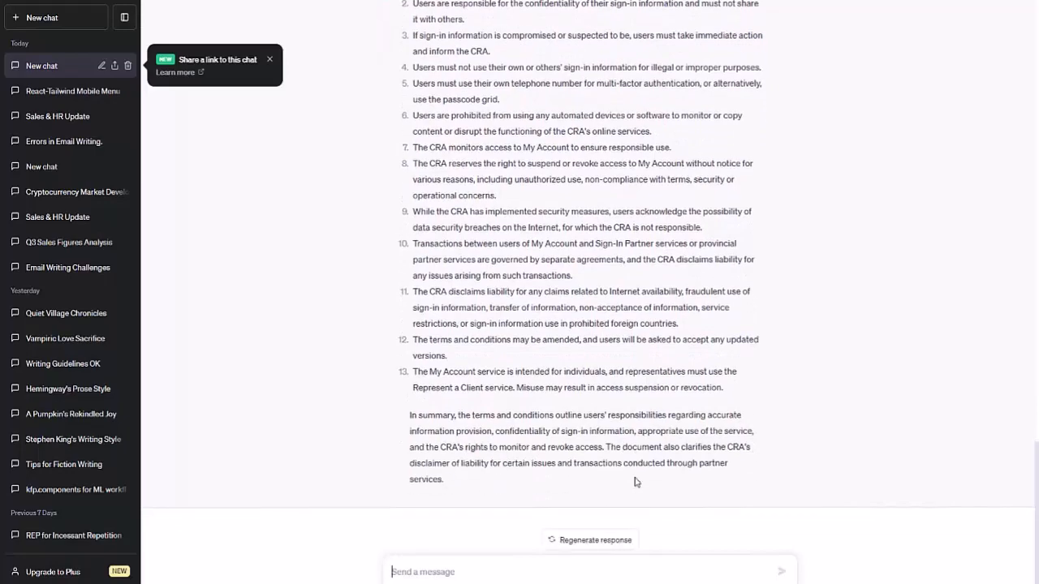
pyautogui.scroll(3)
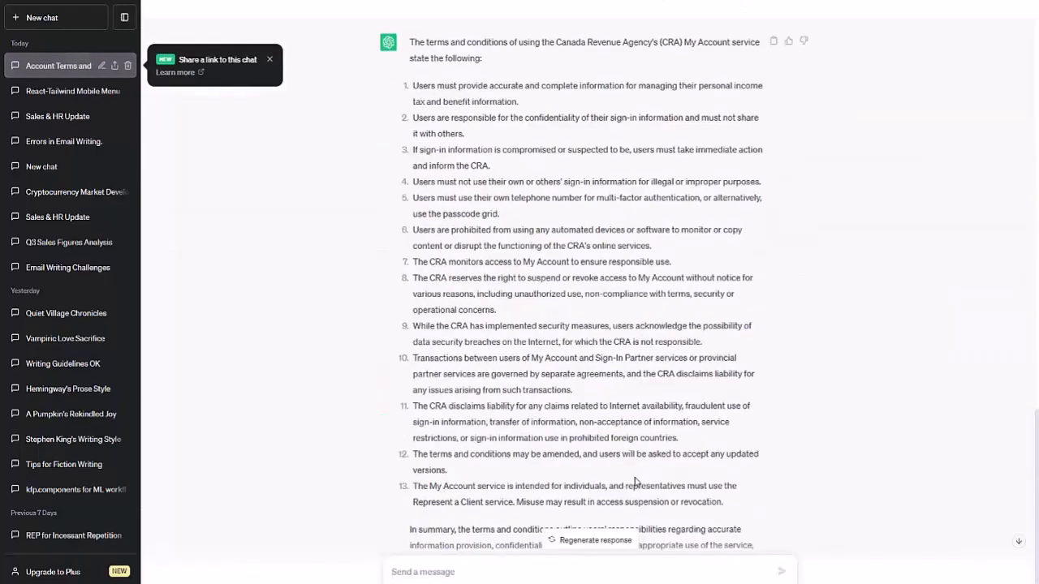
pyautogui.scroll(3)
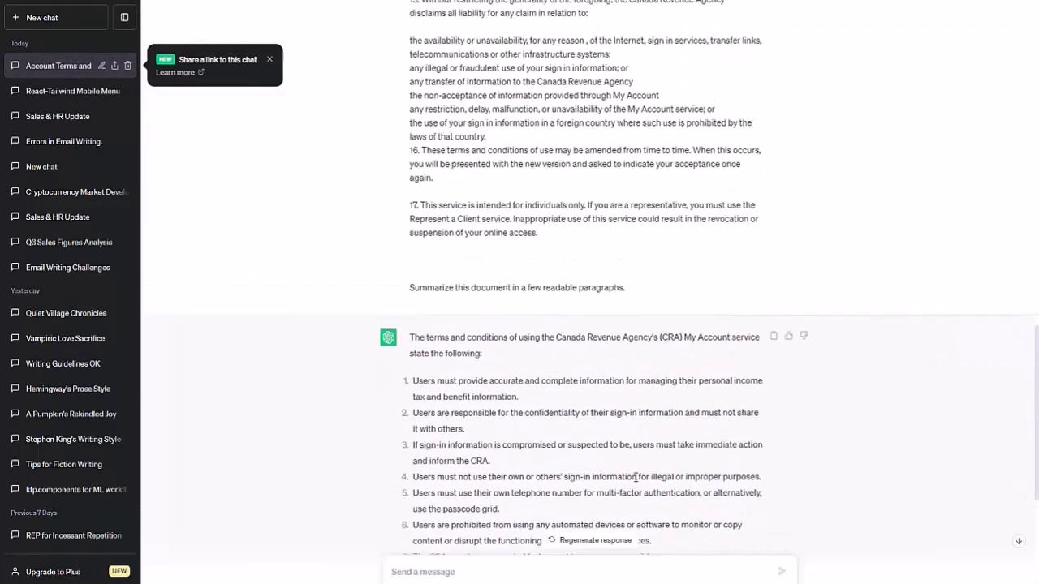
pyautogui.scroll(3)
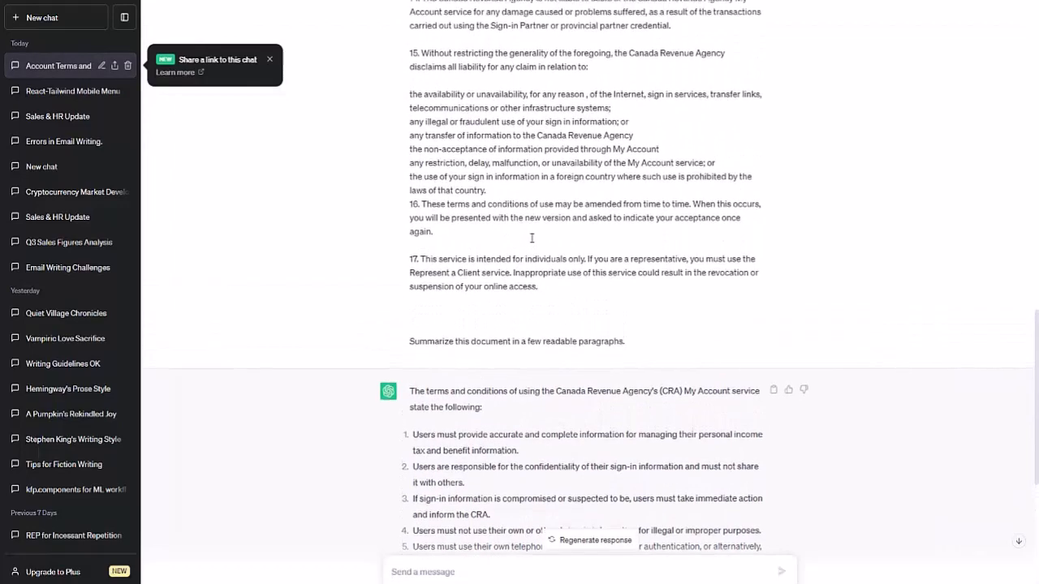
pyautogui.scroll(-3)
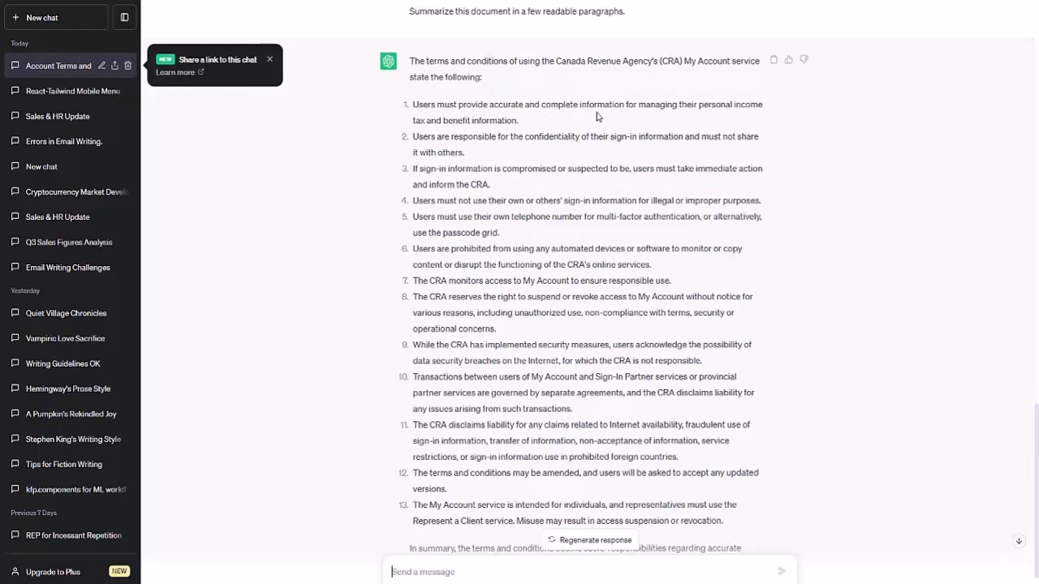
pyautogui.moveTo(446, 138)
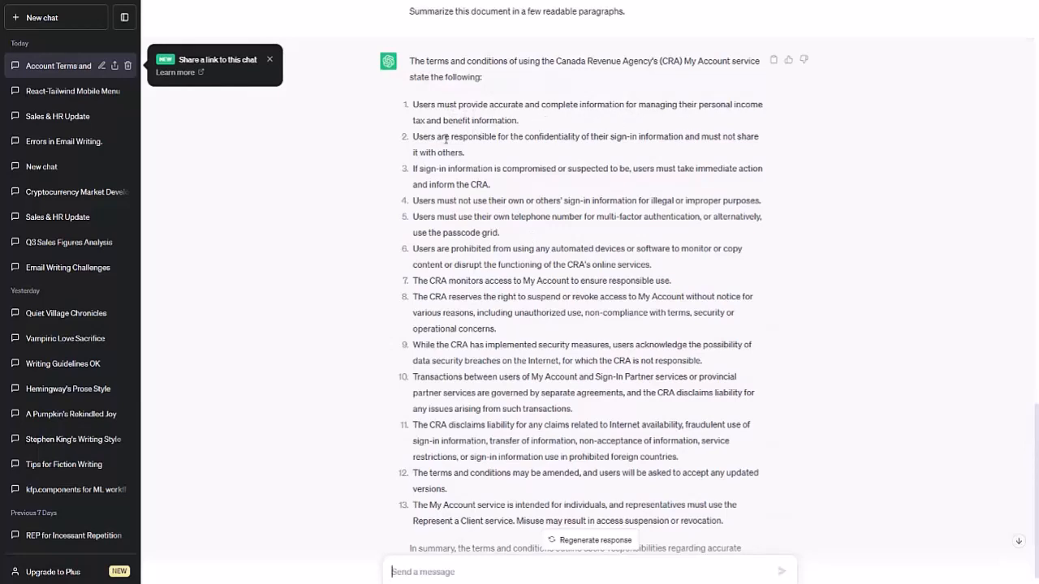
pyautogui.moveTo(633, 153)
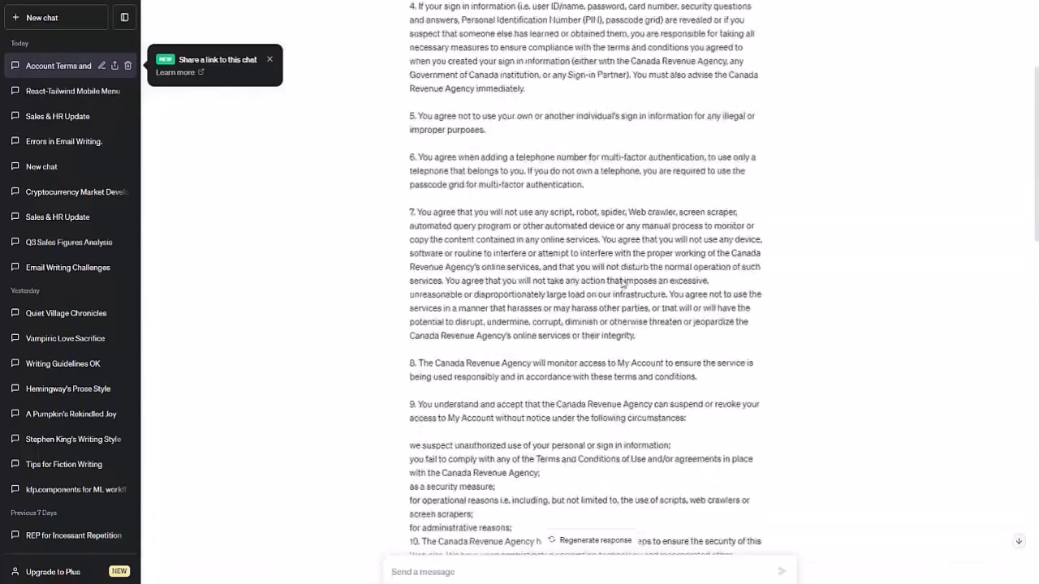
pyautogui.scroll(3)
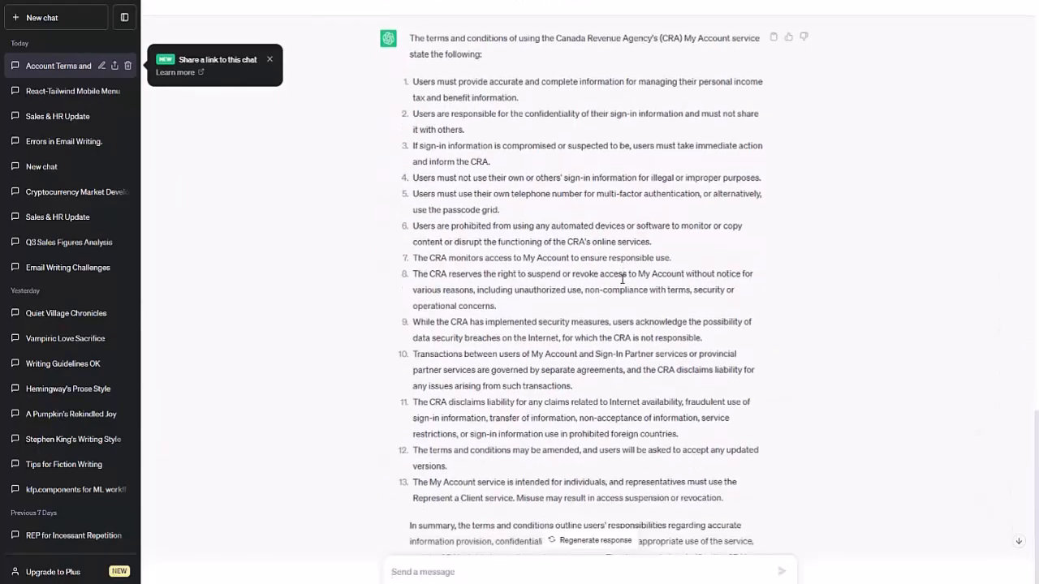
pyautogui.scroll(-3)
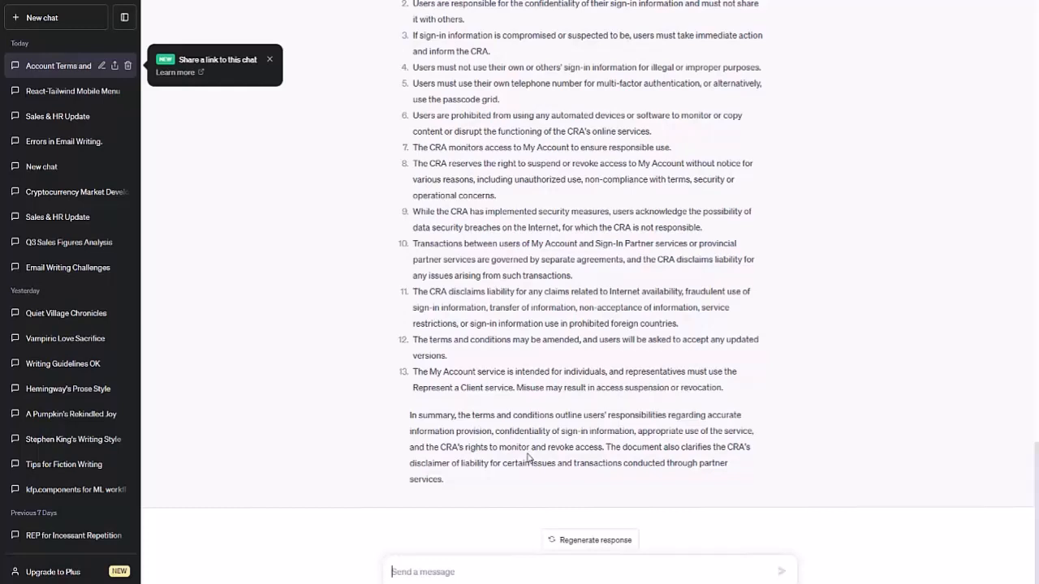
# Ask what actions You would be required to take if agreeing to the CRA terms.
pyautogui.write('The person who signs this document is referred to as "You.')
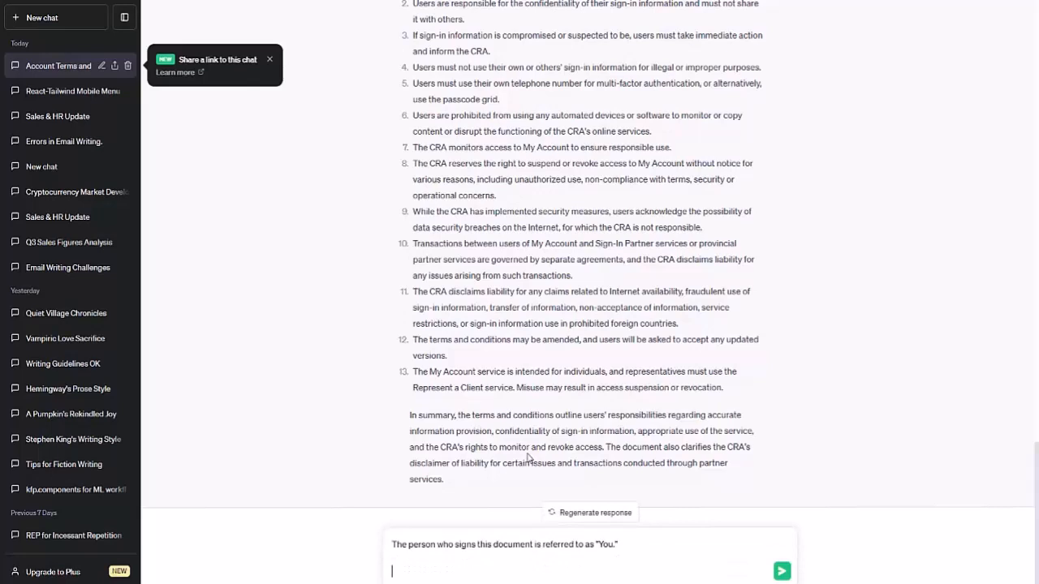
pyautogui.write('What')
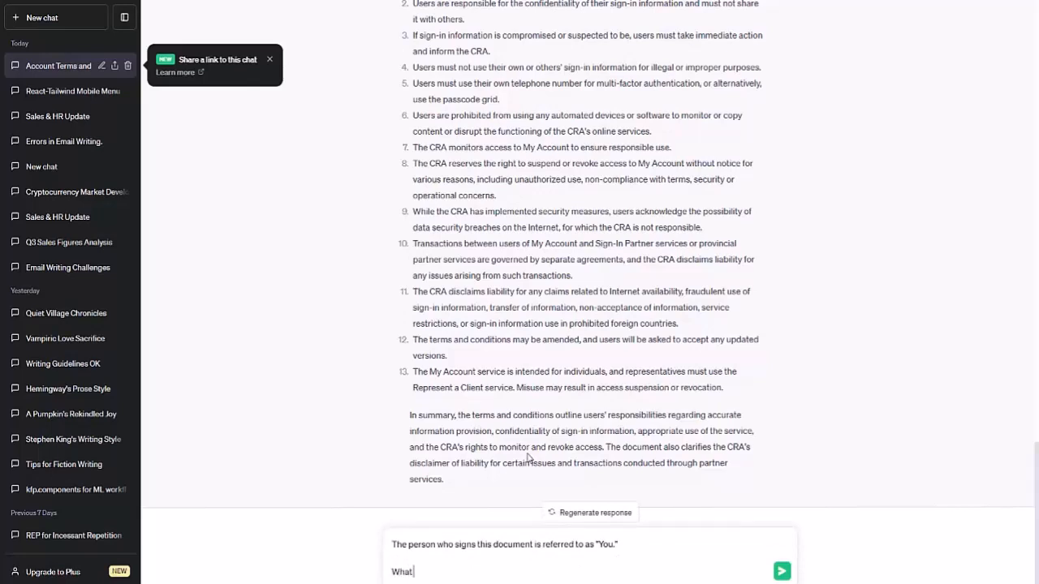
pyautogui.write('actions would')
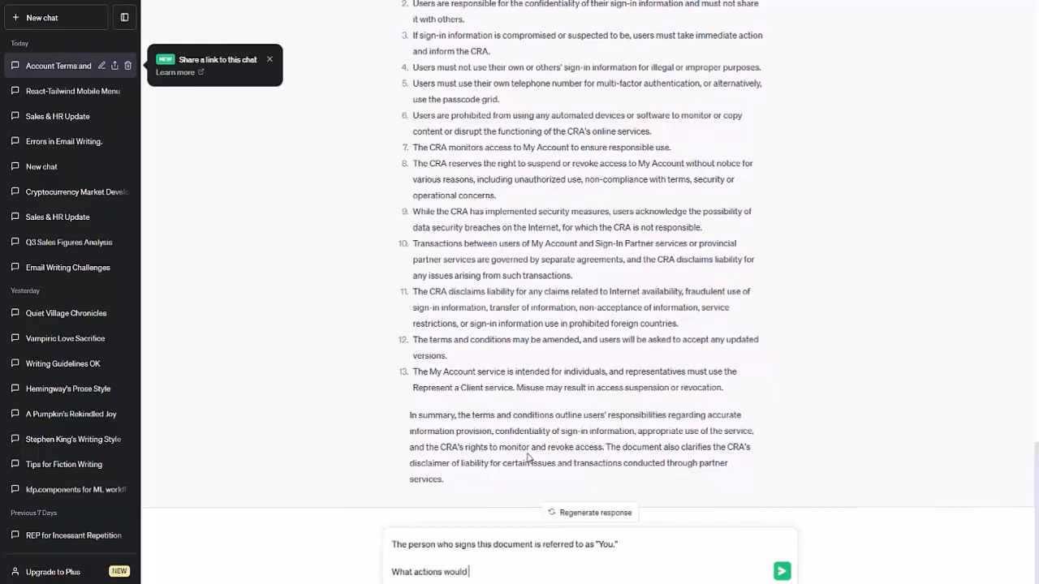
pyautogui.write('You be requ')
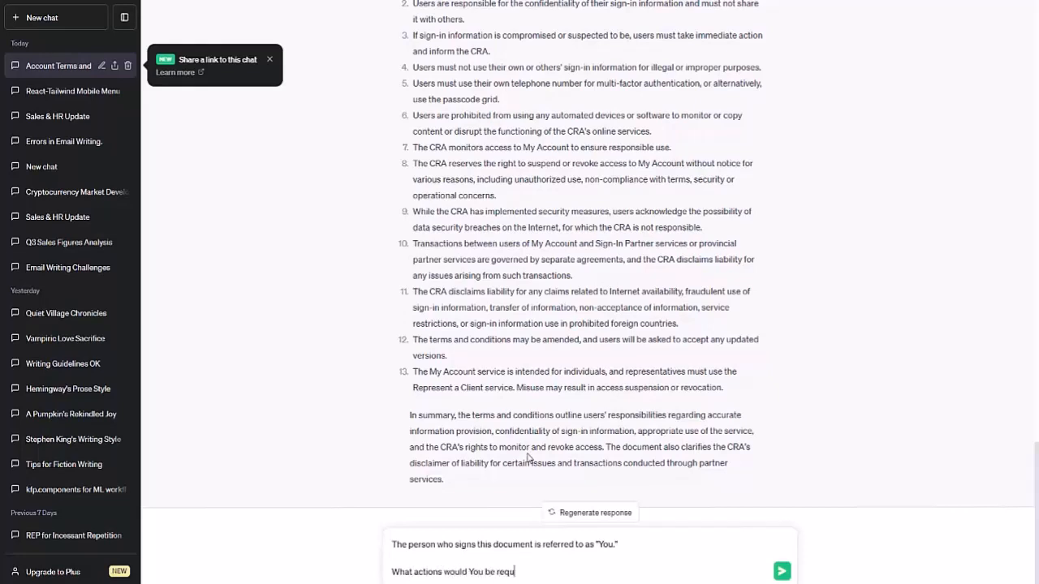
pyautogui.write('ired to take if you agreed to this document?')
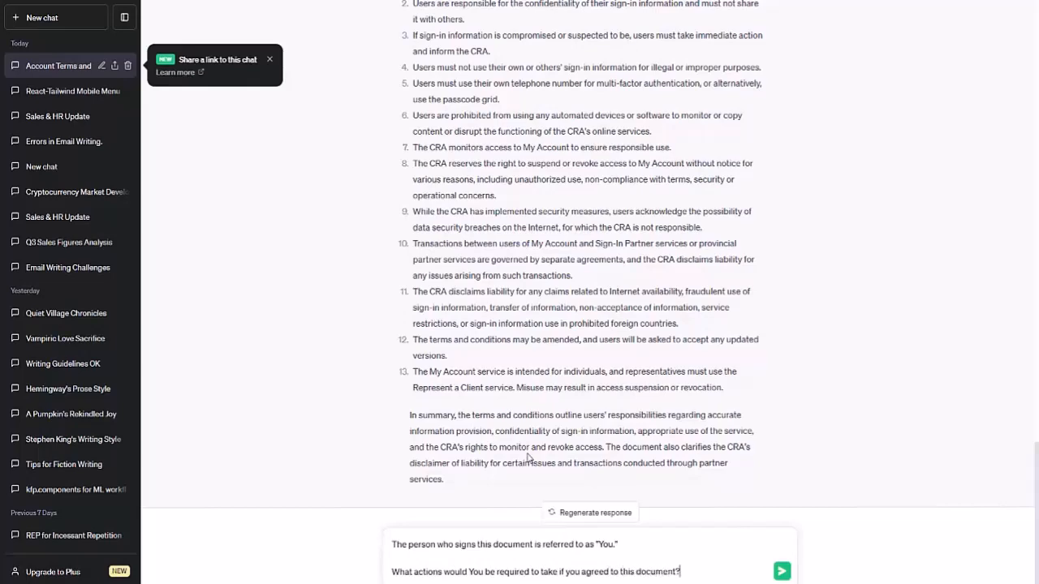
pyautogui.click(781, 571)
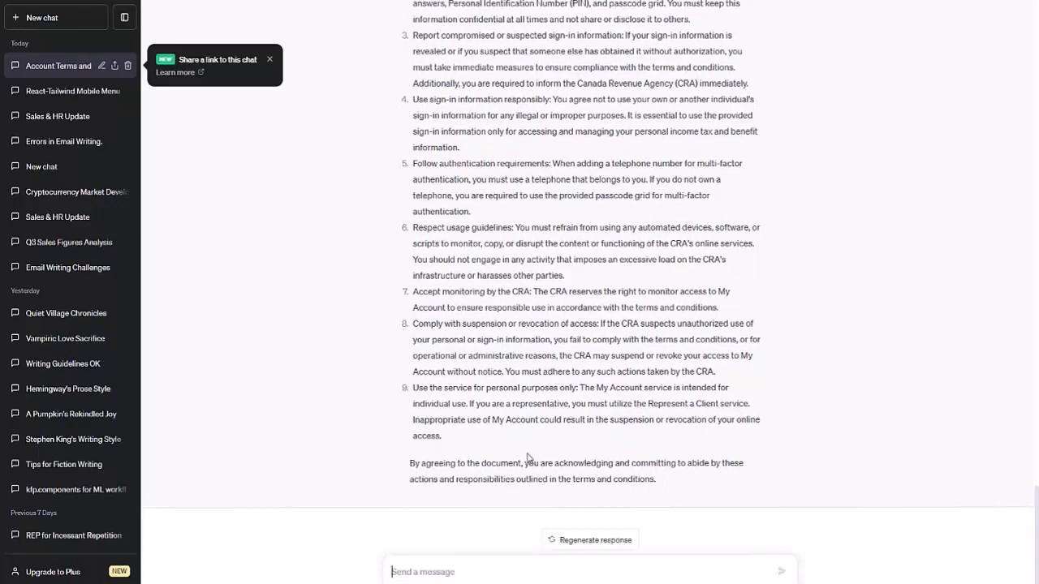
pyautogui.moveTo(494, 415)
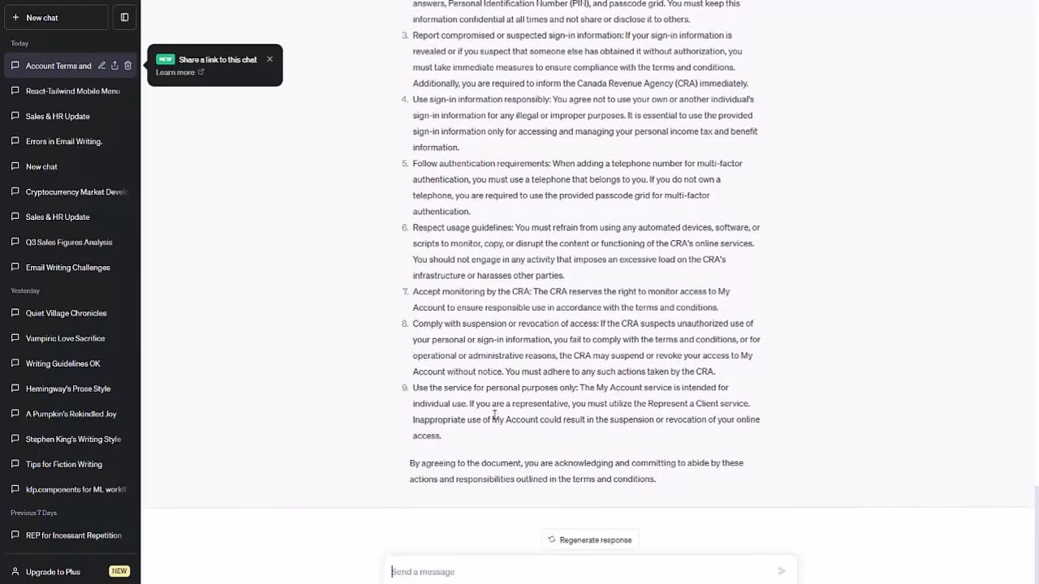
# Read the answer listing nine required actions and a closing commitment sentence.
pyautogui.scroll(3)
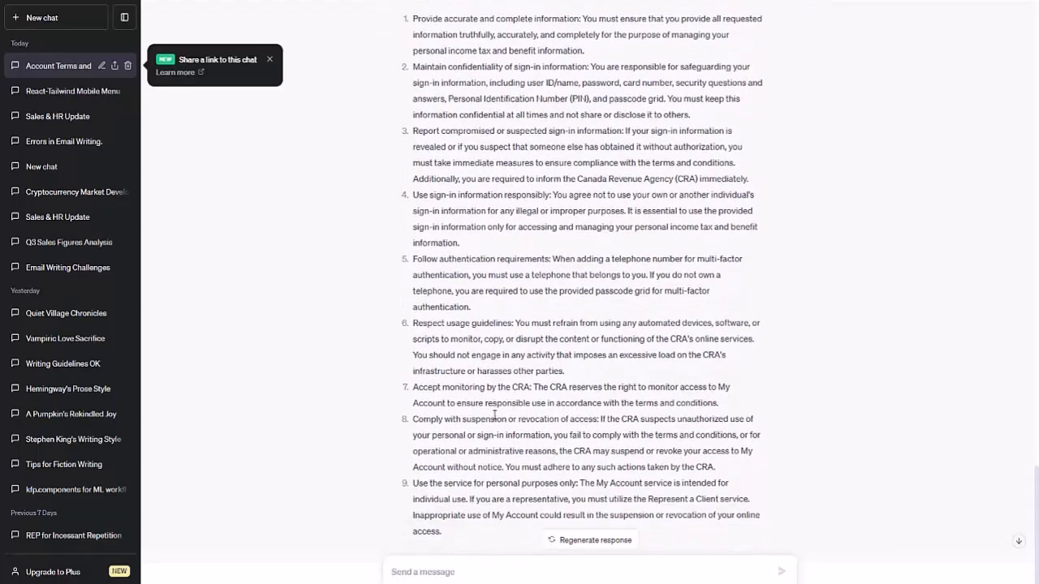
pyautogui.scroll(3)
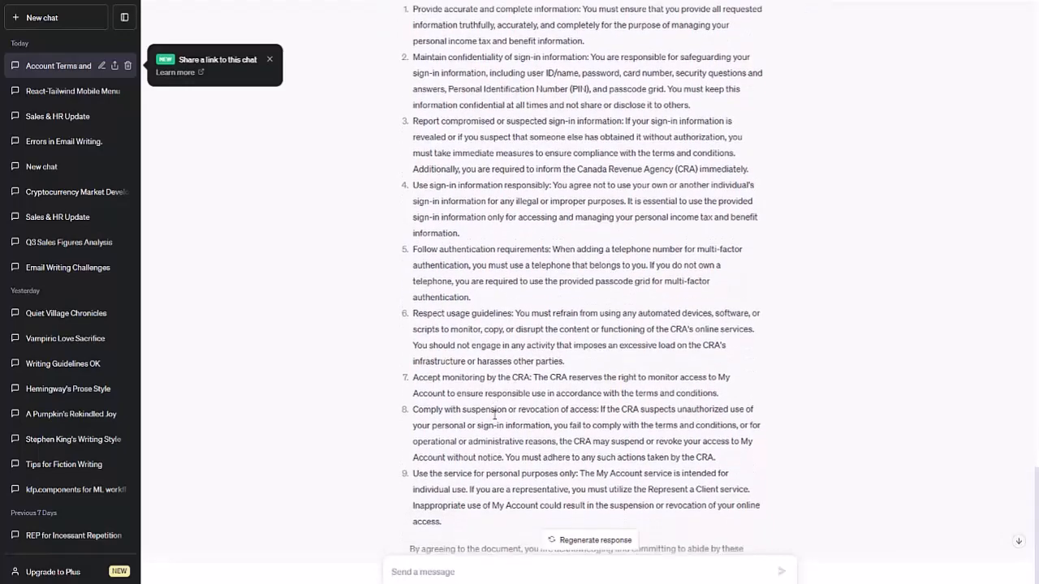
pyautogui.scroll(-3)
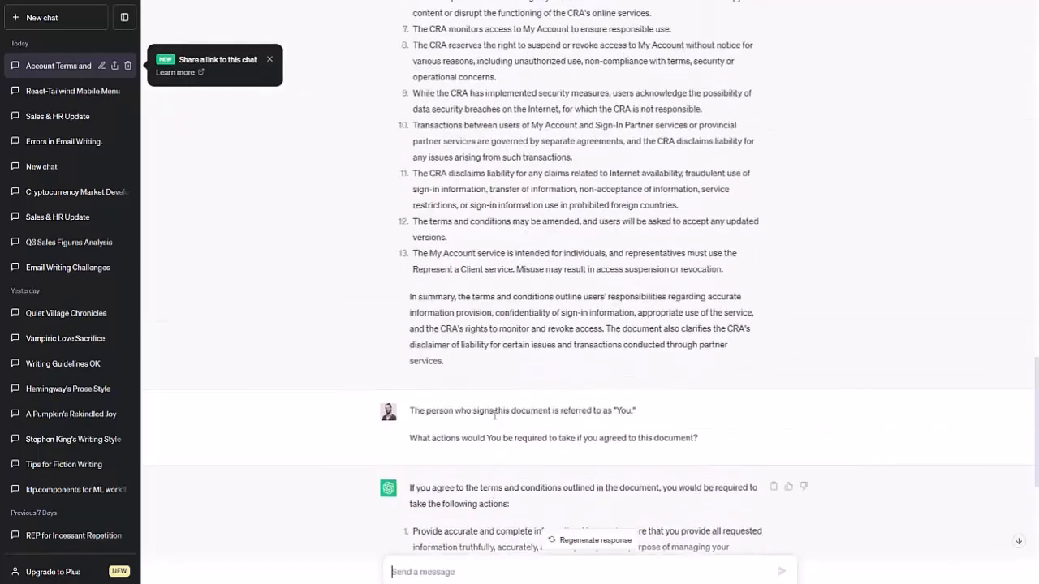
pyautogui.scroll(3)
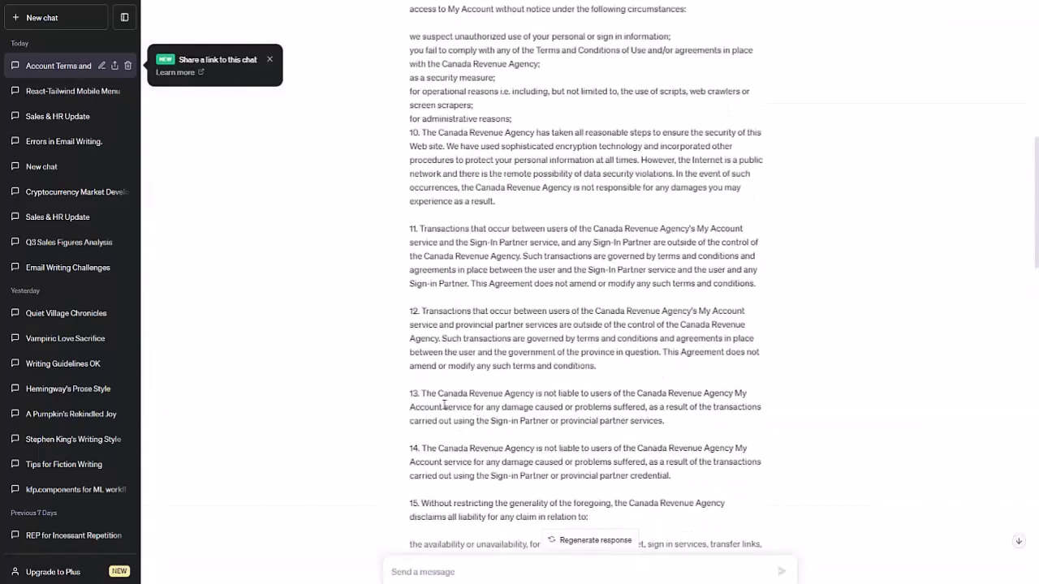
pyautogui.scroll(-3)
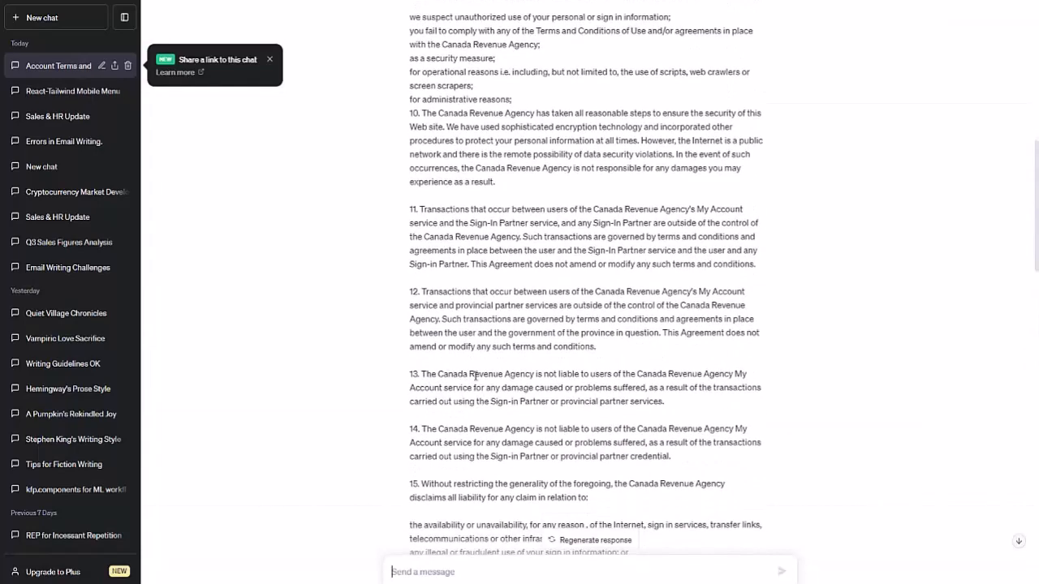
pyautogui.moveTo(621, 383)
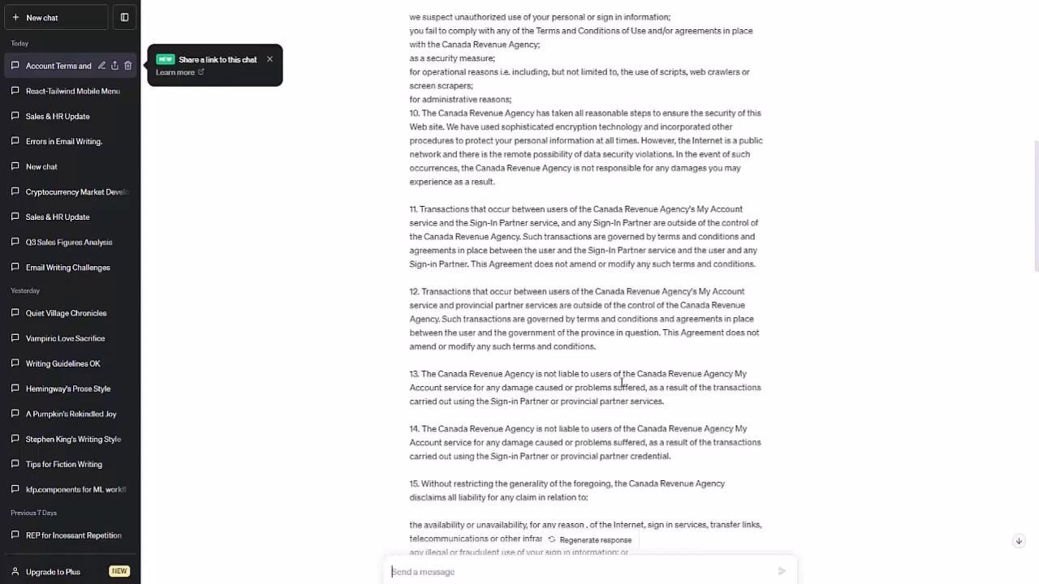
pyautogui.moveTo(621, 381)
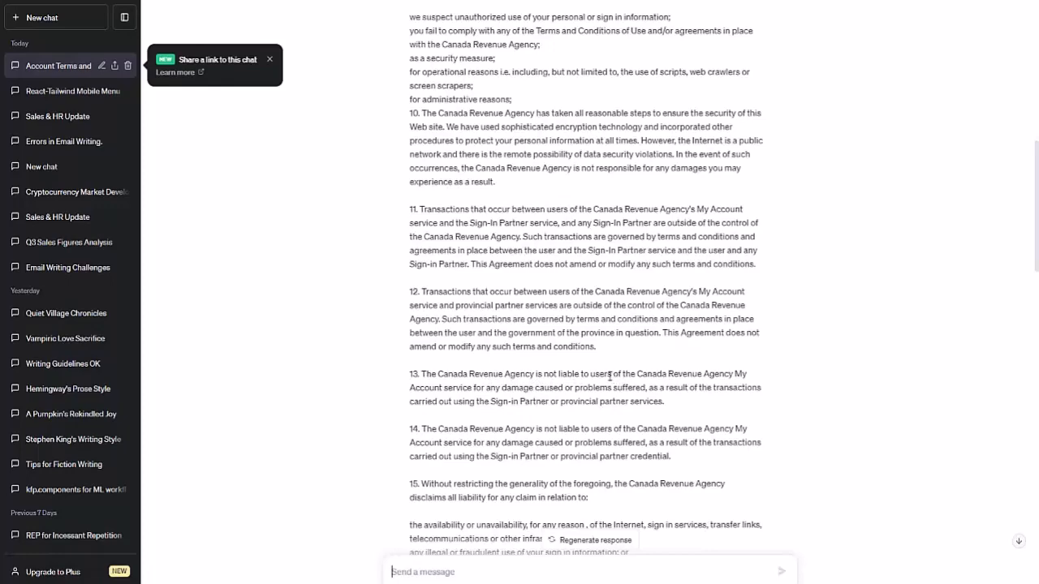
pyautogui.scroll(3)
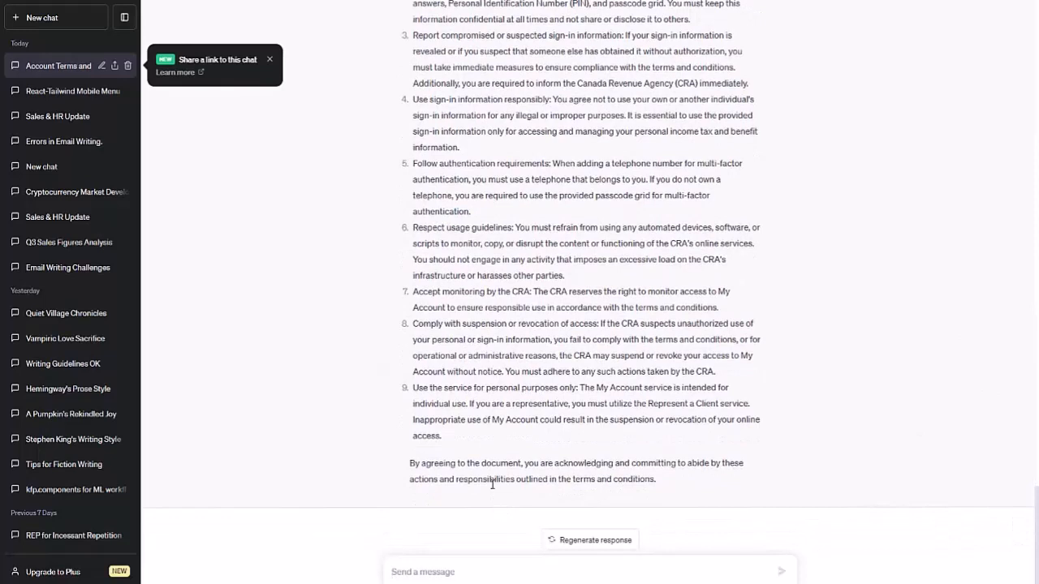
# Ask 'Indicate in point form what the CRA is not liable for' and read the six points.
pyautogui.write('Ind')
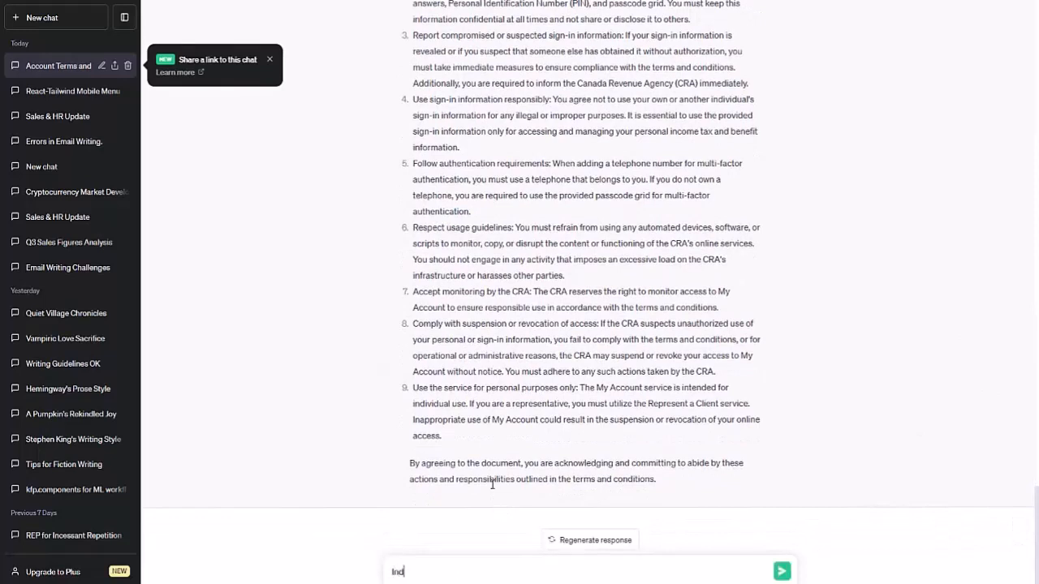
pyautogui.write('Indicate in point form')
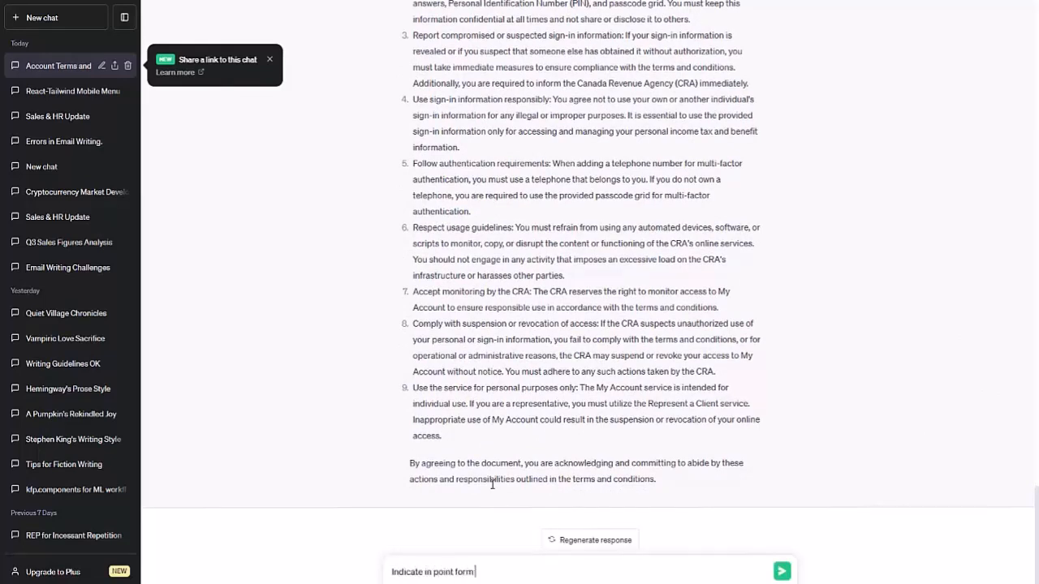
pyautogui.write('what the CRA is')
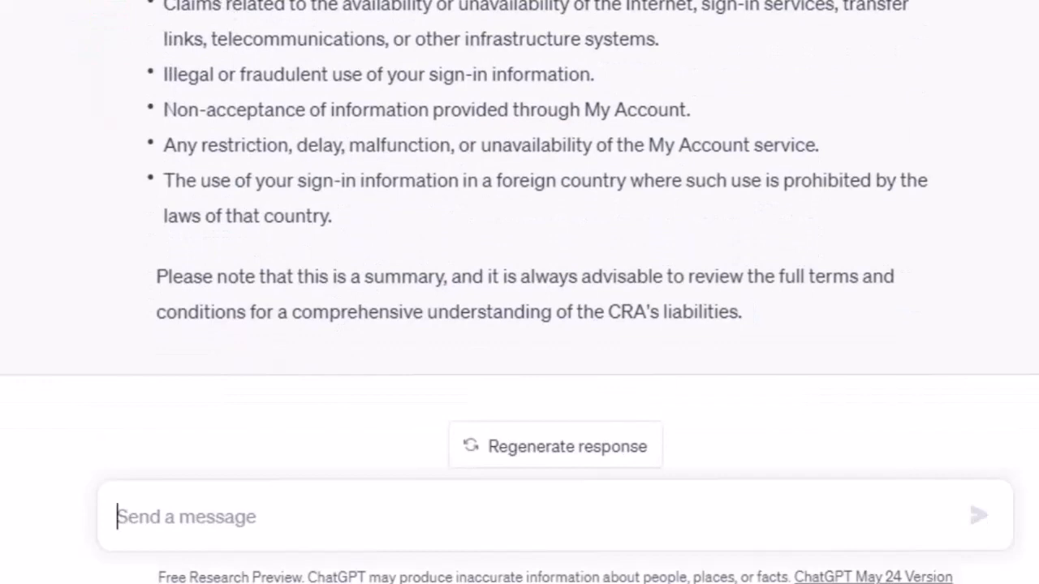
pyautogui.scroll(3)
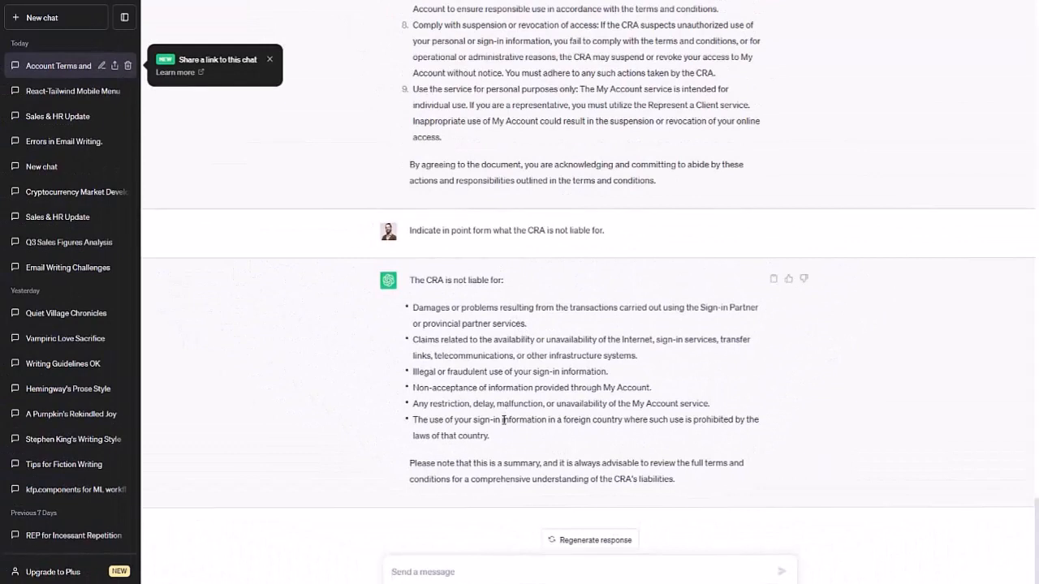
pyautogui.moveTo(467, 416)
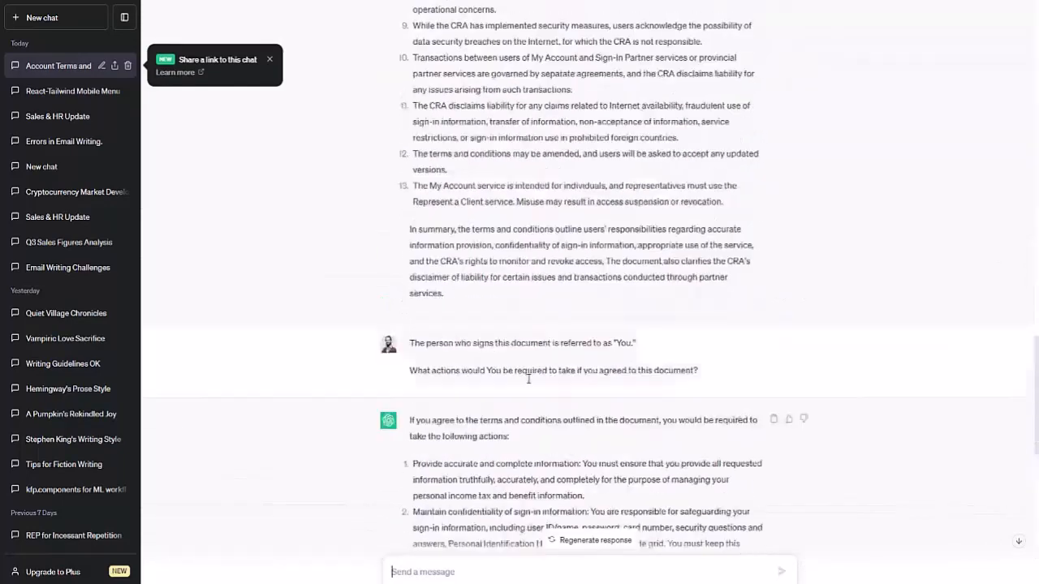
pyautogui.scroll(3)
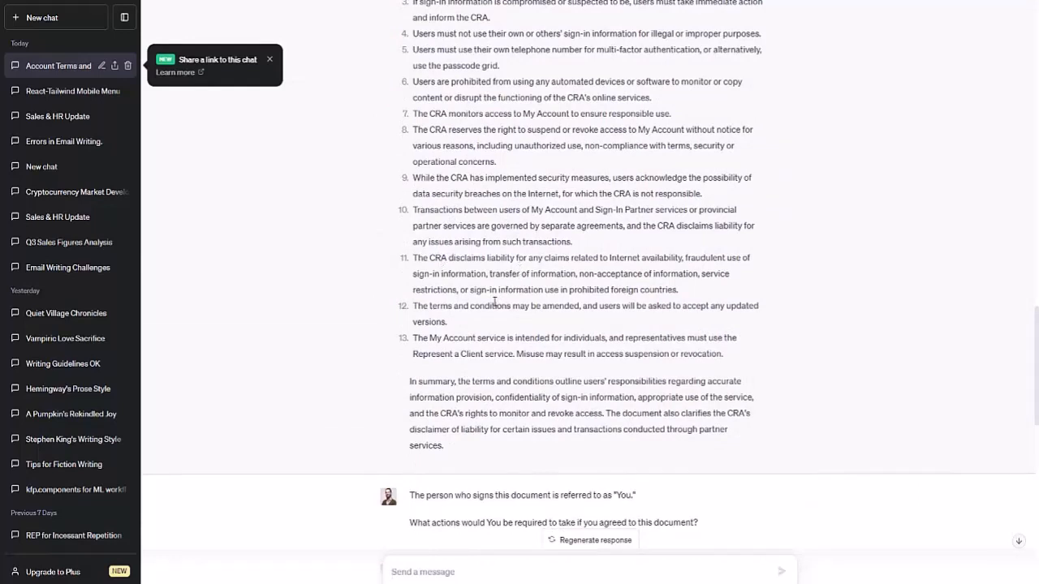
pyautogui.moveTo(600, 259)
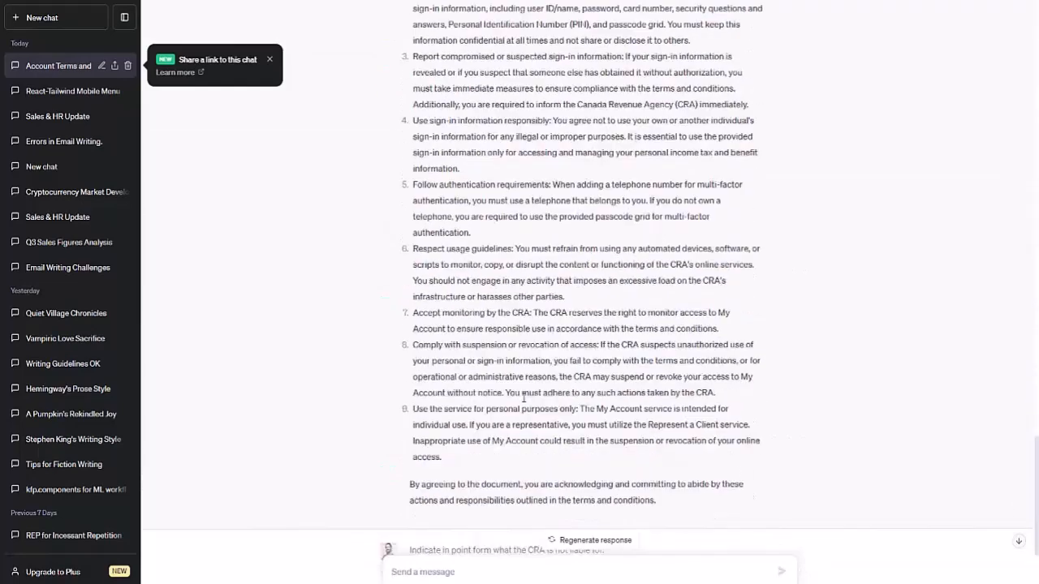
pyautogui.scroll(-3)
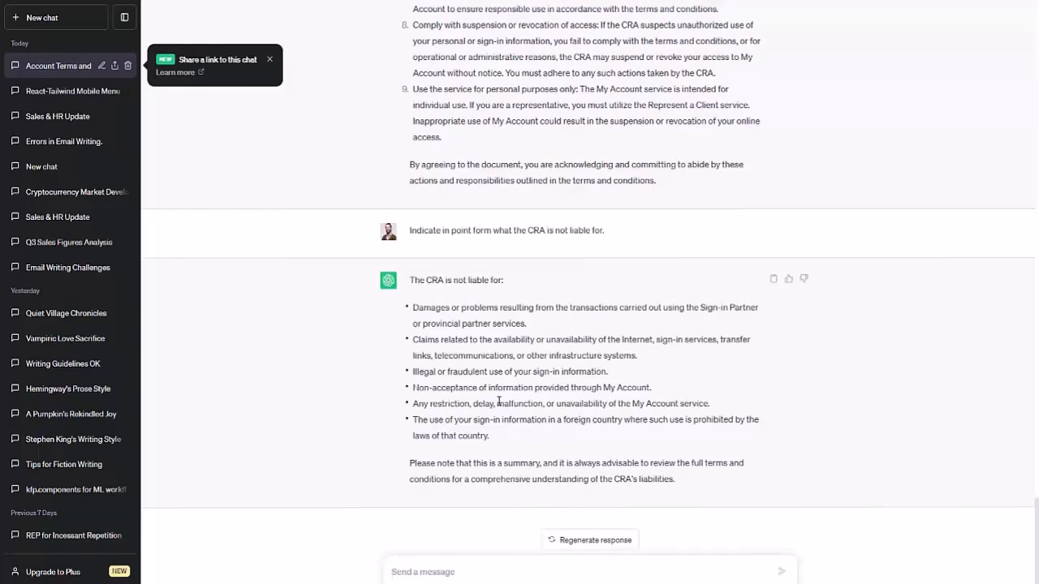
# Request a table comparing the agreement's effects on 1. You, 2. the CRA, and review it.
pyautogui.write('Create')
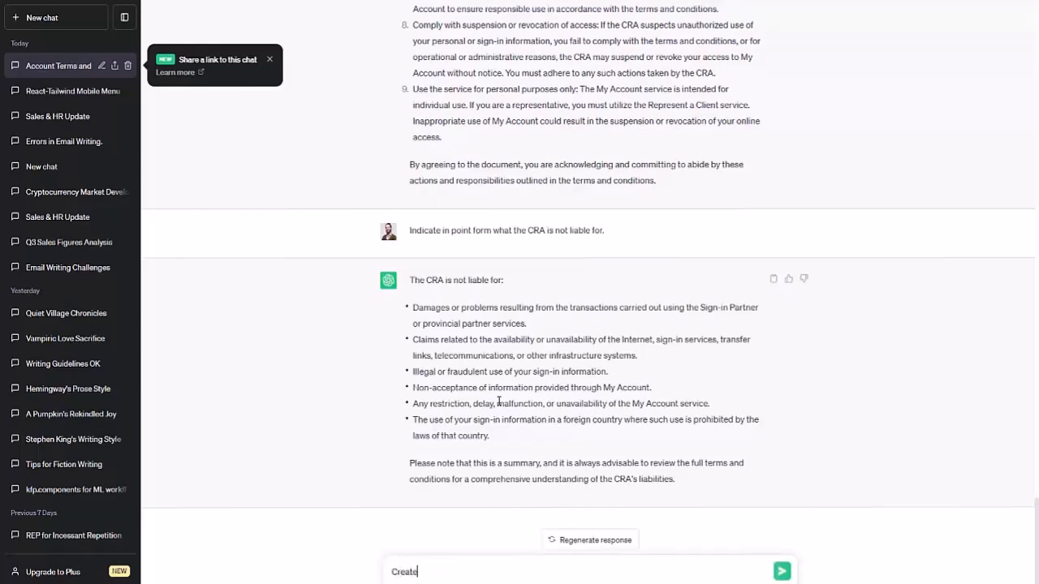
pyautogui.write('a table c')
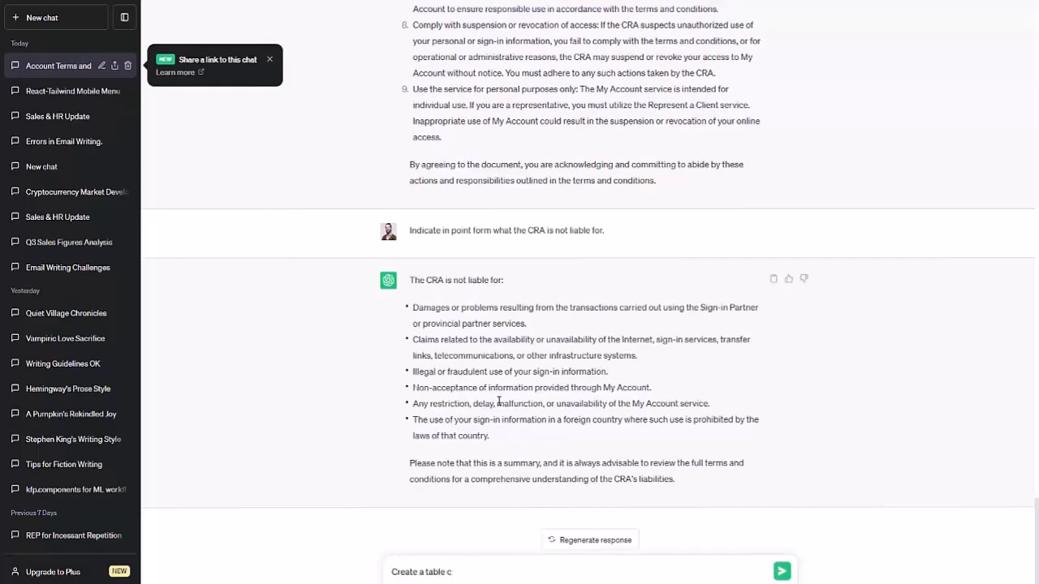
pyautogui.write('omparing')
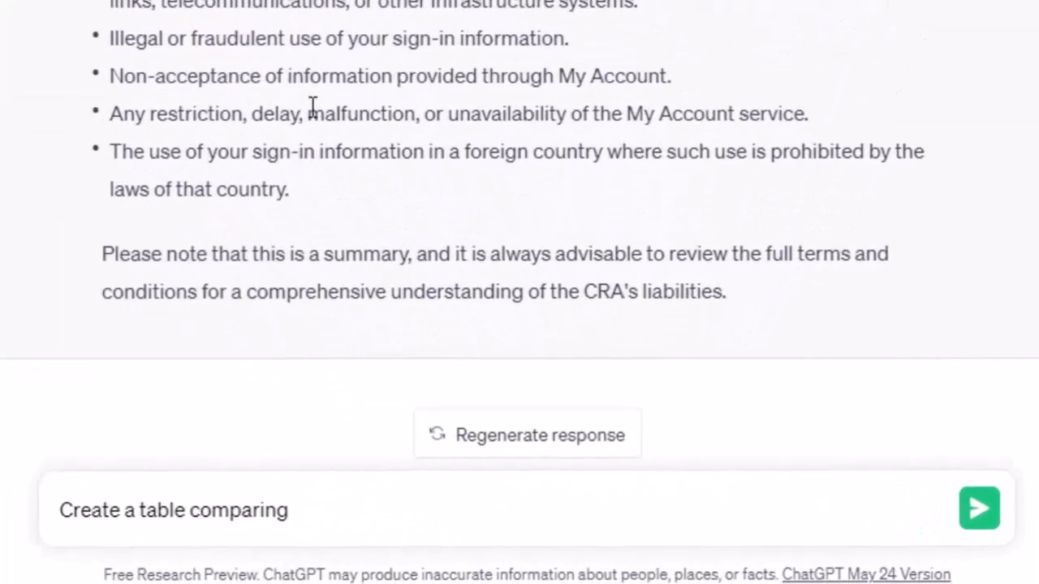
pyautogui.write('the effect of this agreement on t')
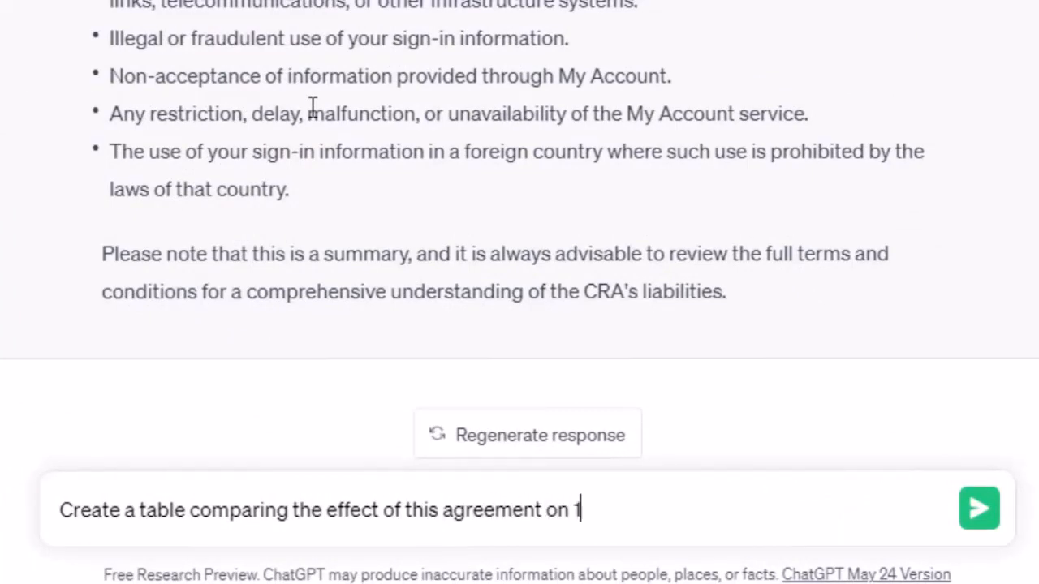
pyautogui.write('. You, 2.')
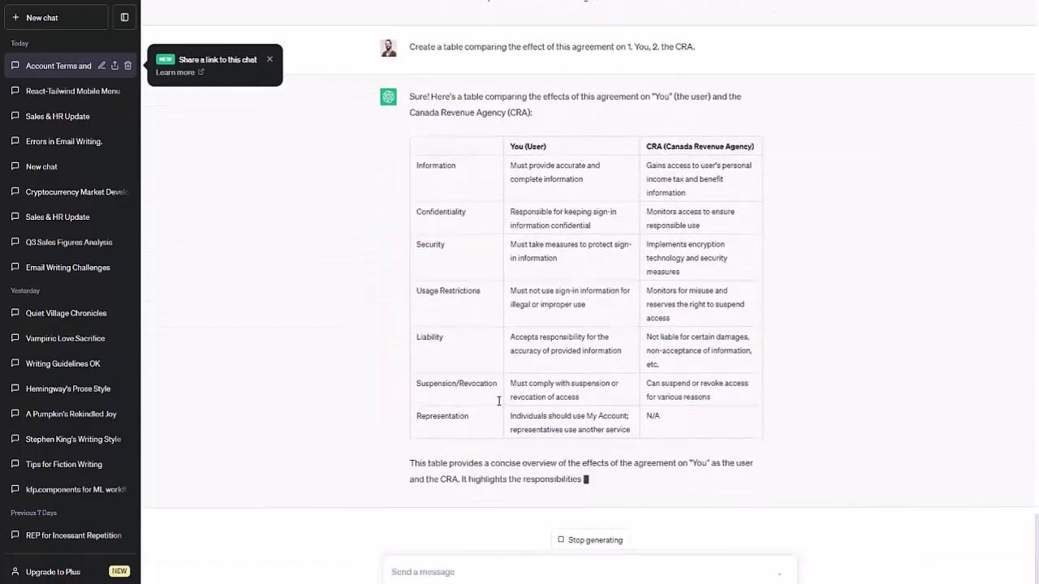
pyautogui.scroll(-3)
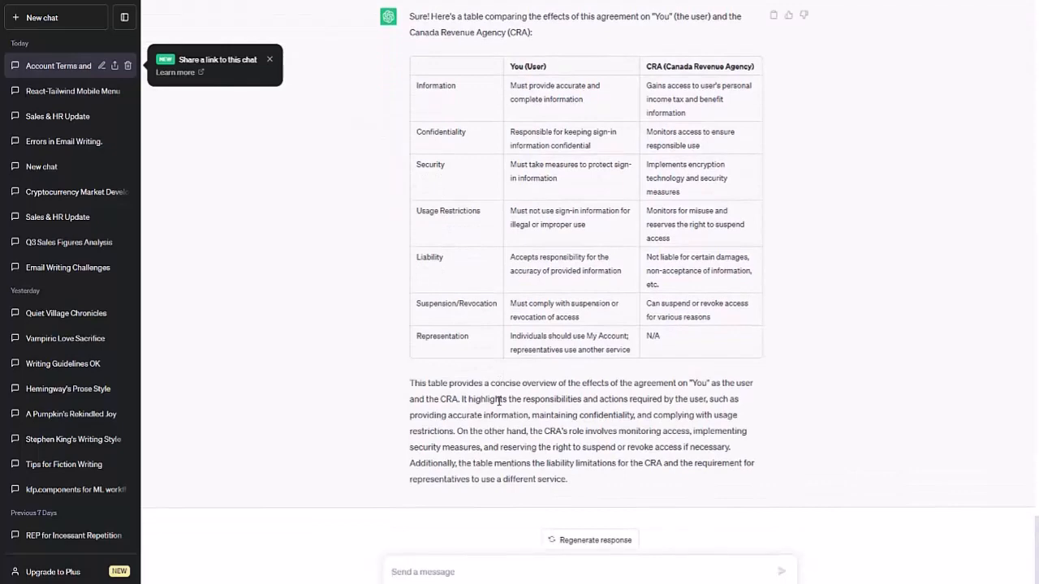
pyautogui.moveTo(561, 511)
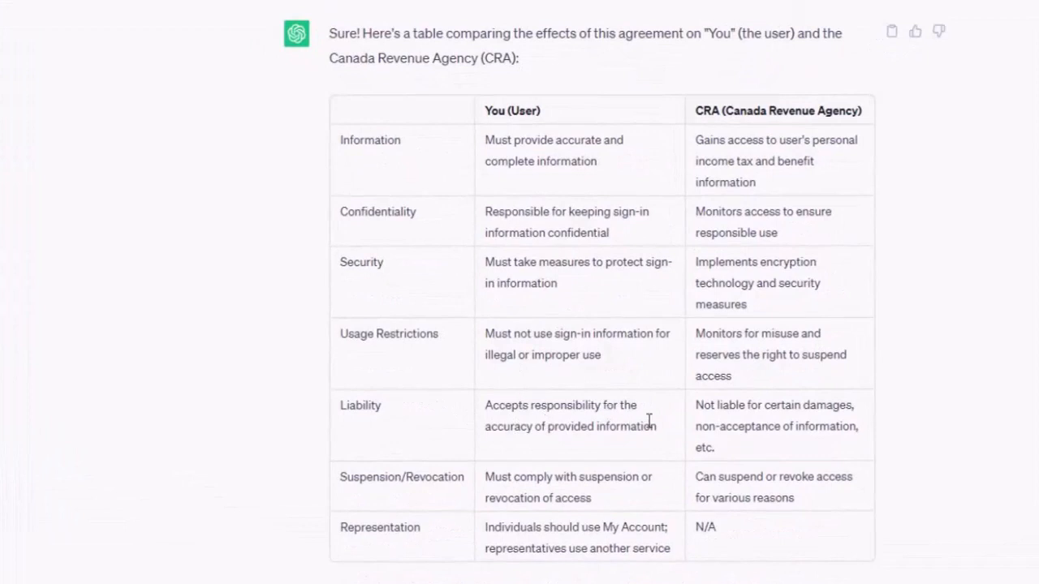
pyautogui.moveTo(686, 422)
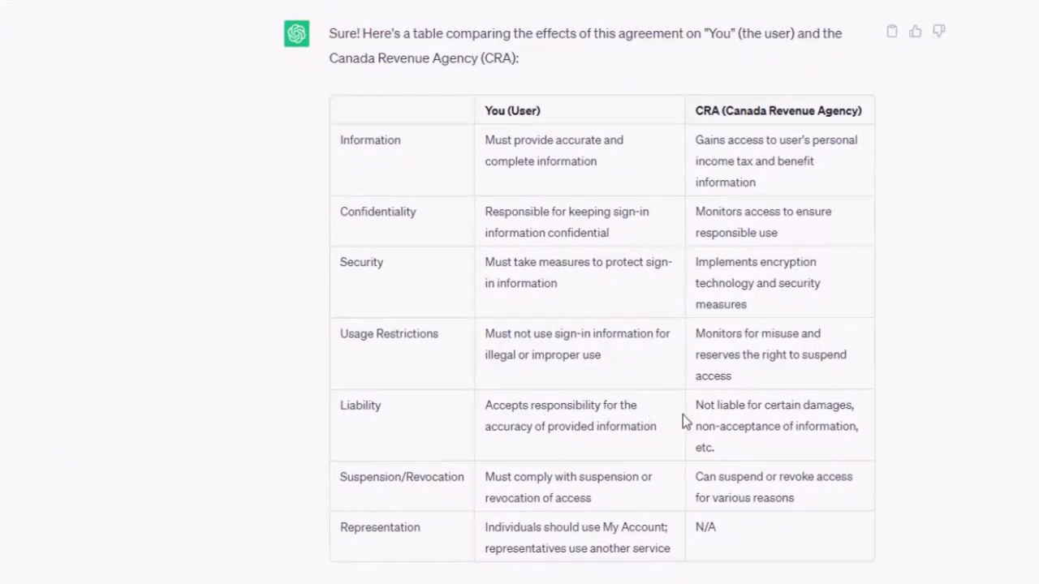
pyautogui.moveTo(763, 419)
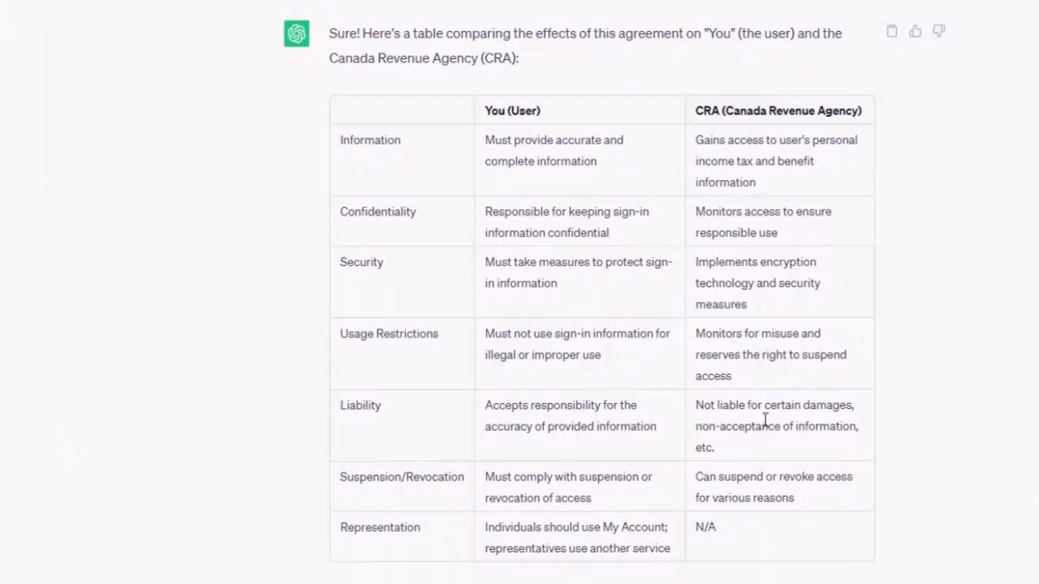
pyautogui.moveTo(773, 445)
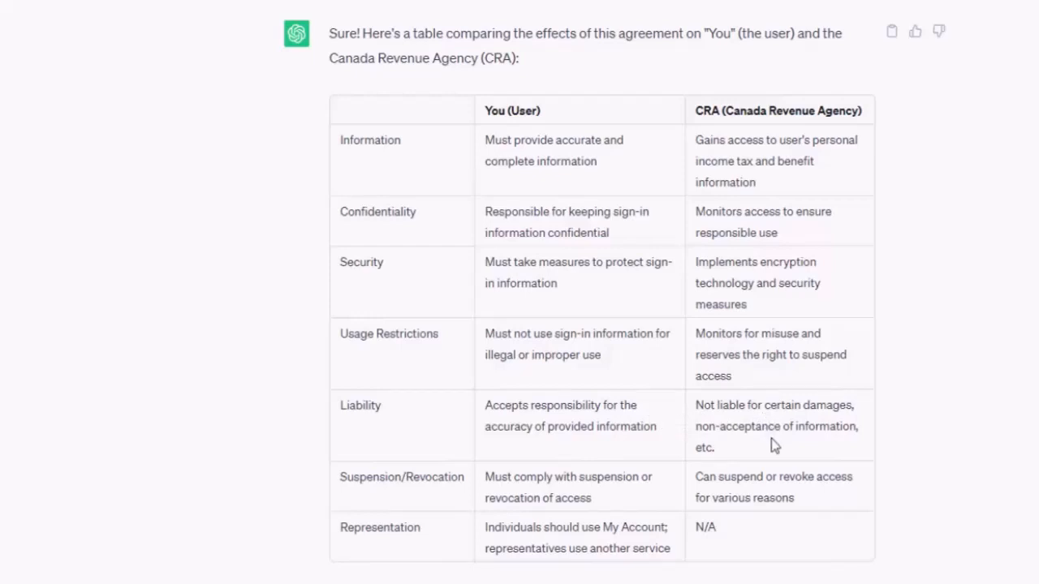
pyautogui.moveTo(523, 486)
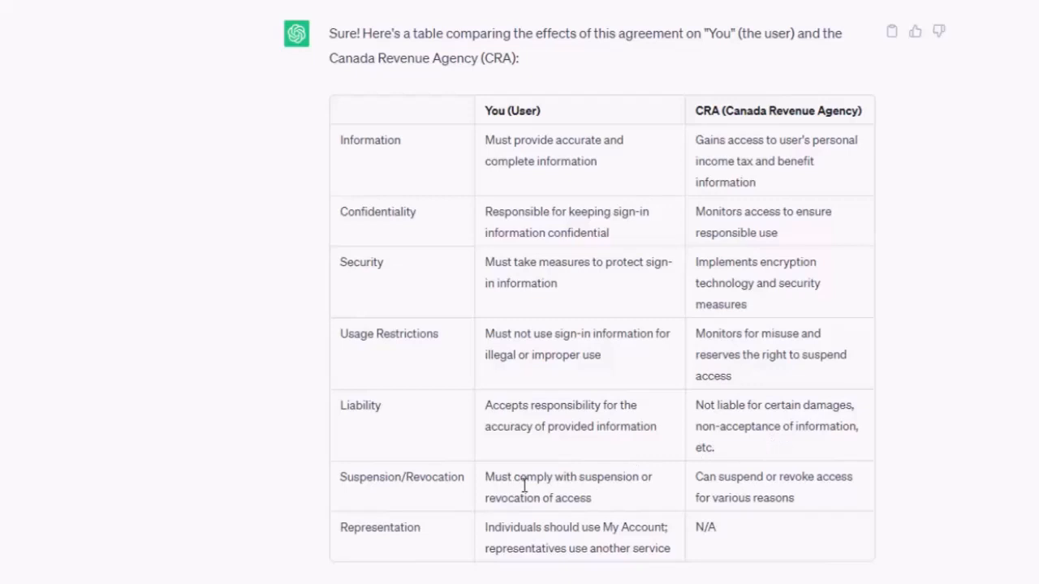
pyautogui.moveTo(637, 505)
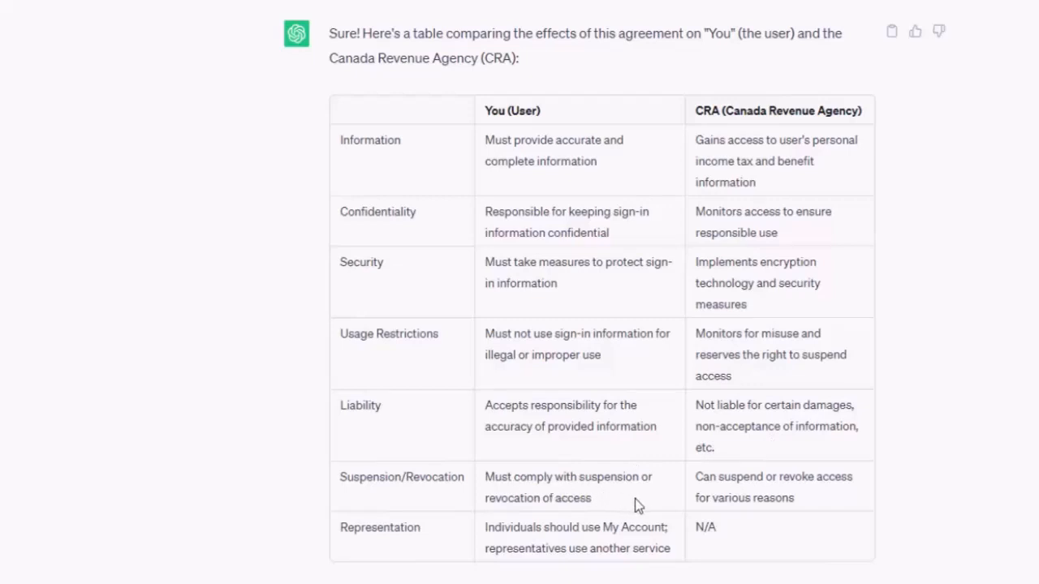
pyautogui.moveTo(722, 495)
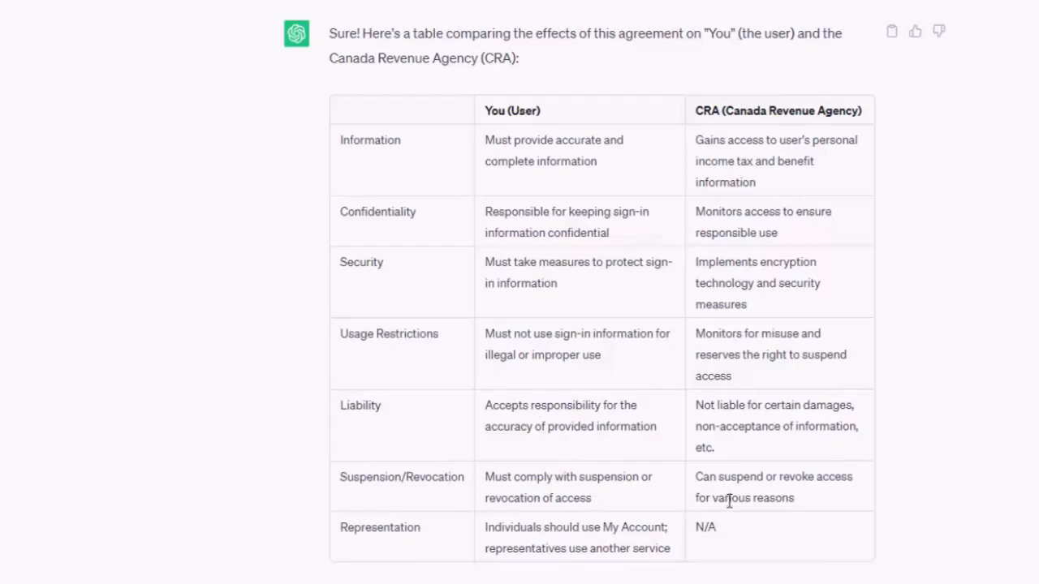
pyautogui.moveTo(728, 489)
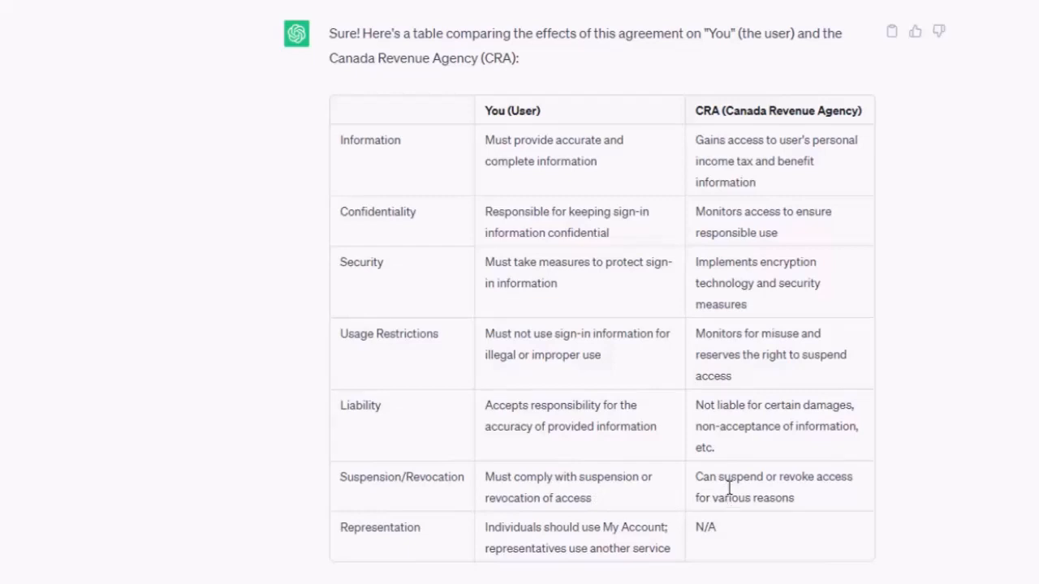
pyautogui.moveTo(656, 420)
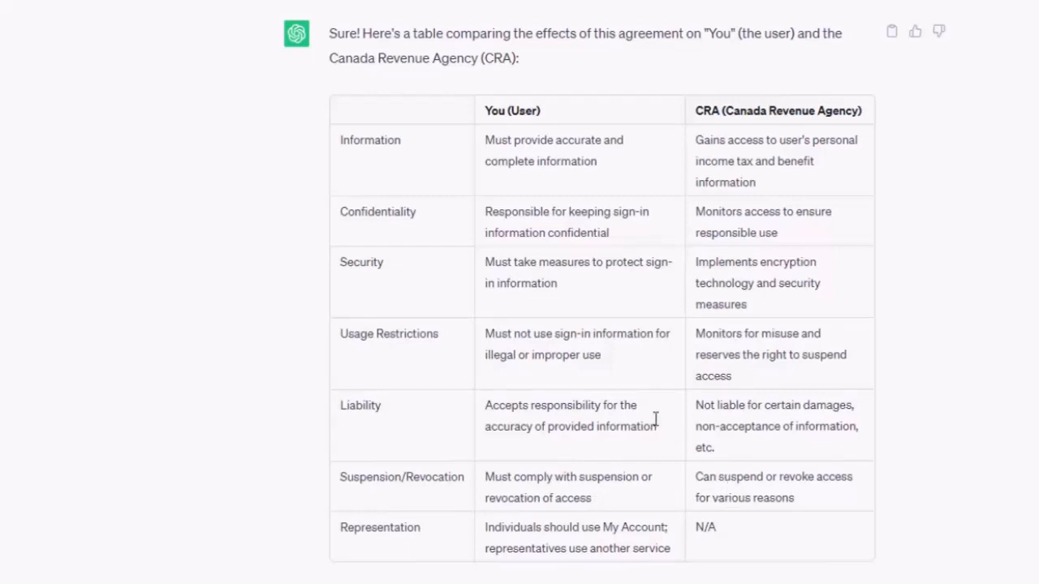
pyautogui.scroll(-3)
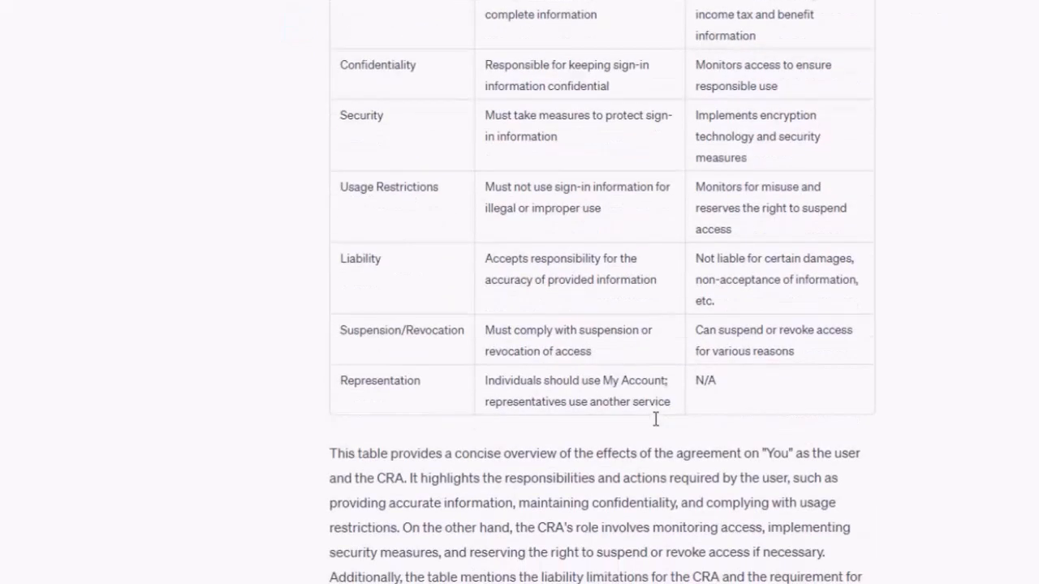